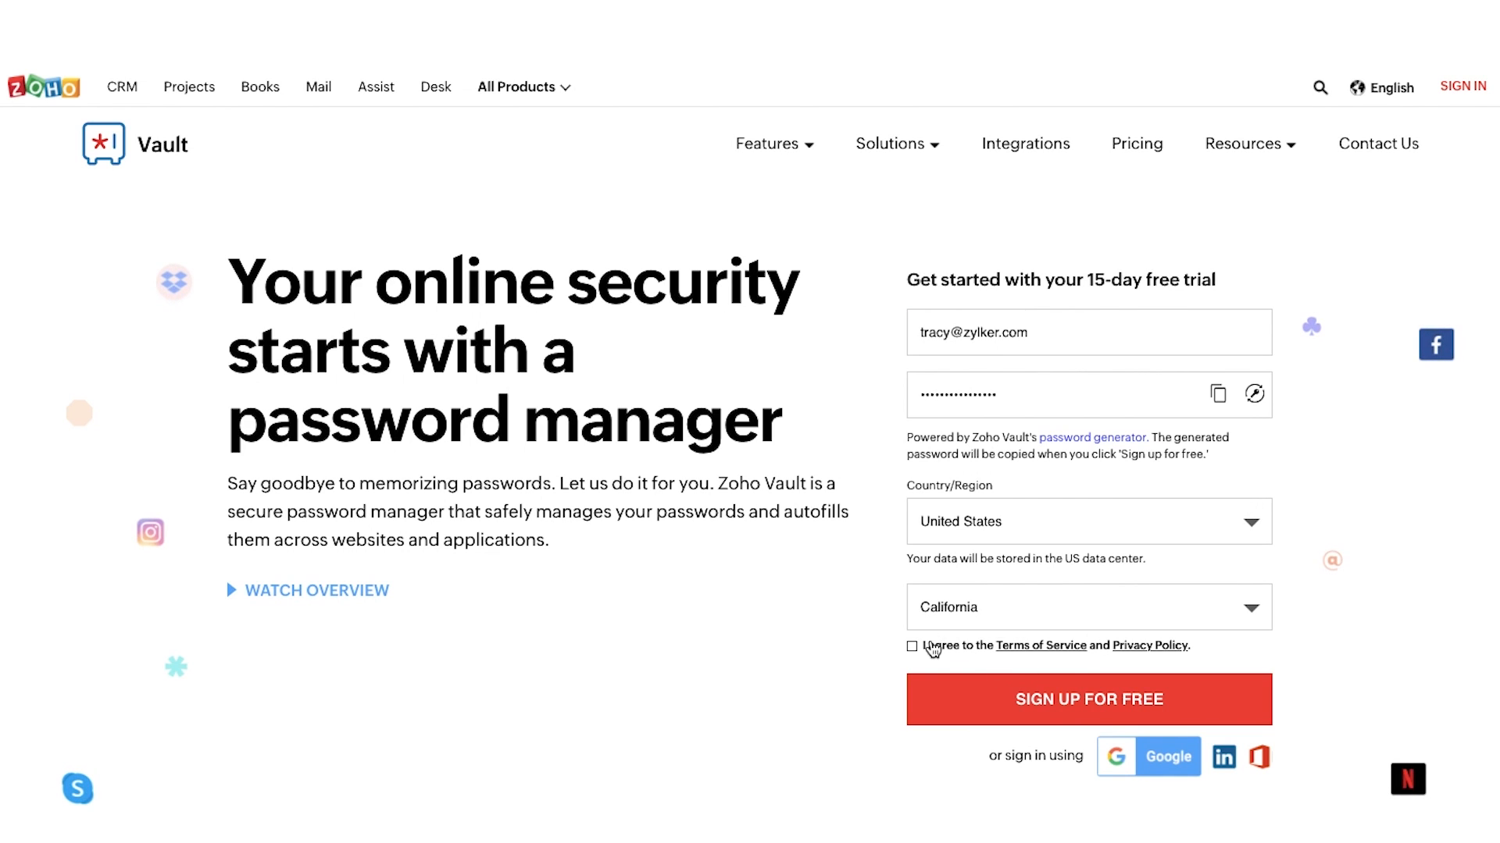
Accept the terms, choose Personal, confirm the master password, enter captcha 'S2Ak', acknowledge and get started.
click(1088, 699)
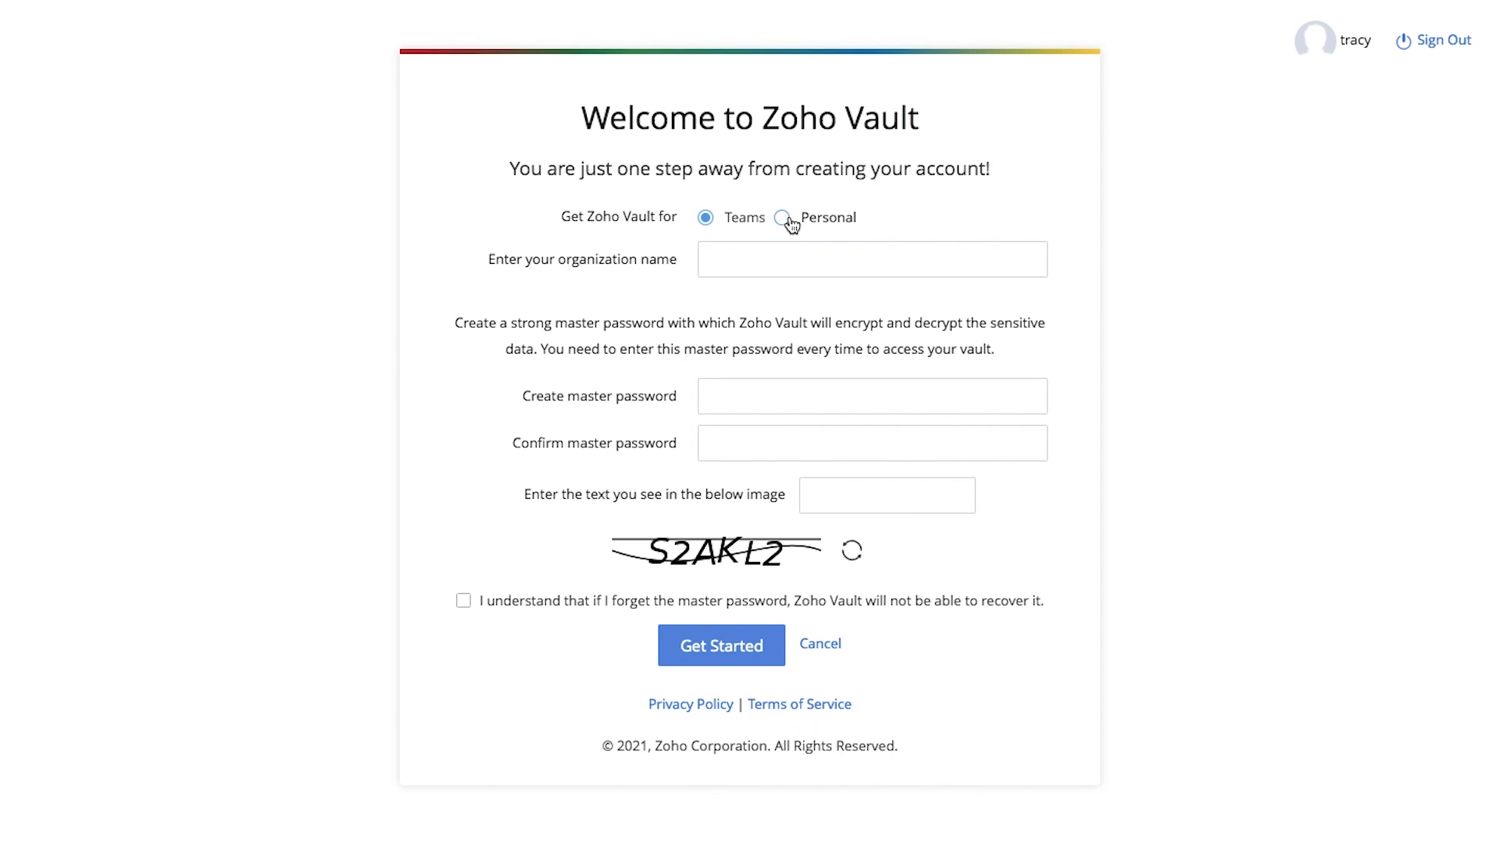
click(781, 217)
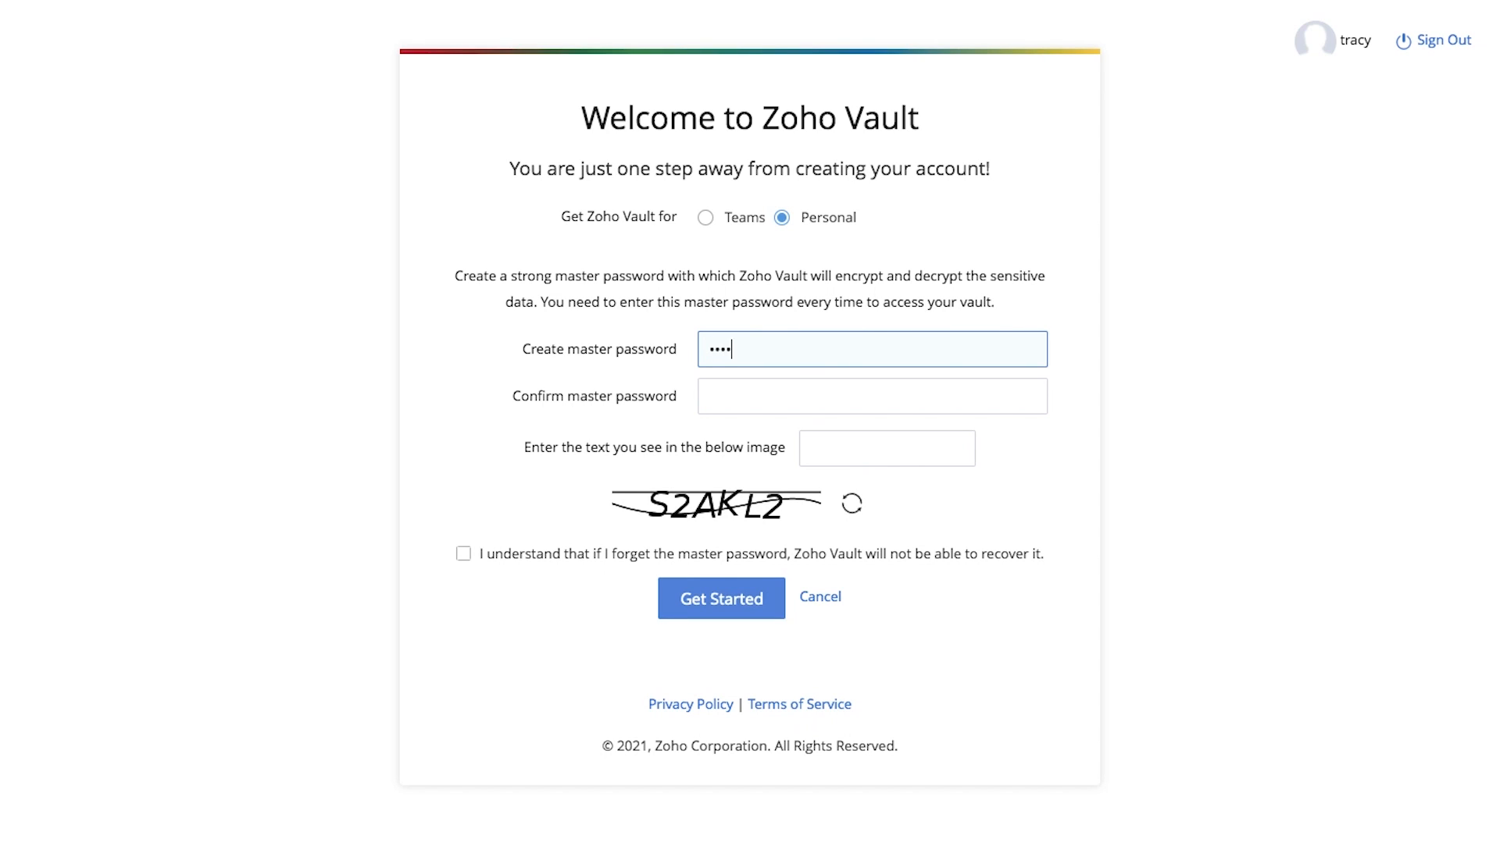
click(870, 396)
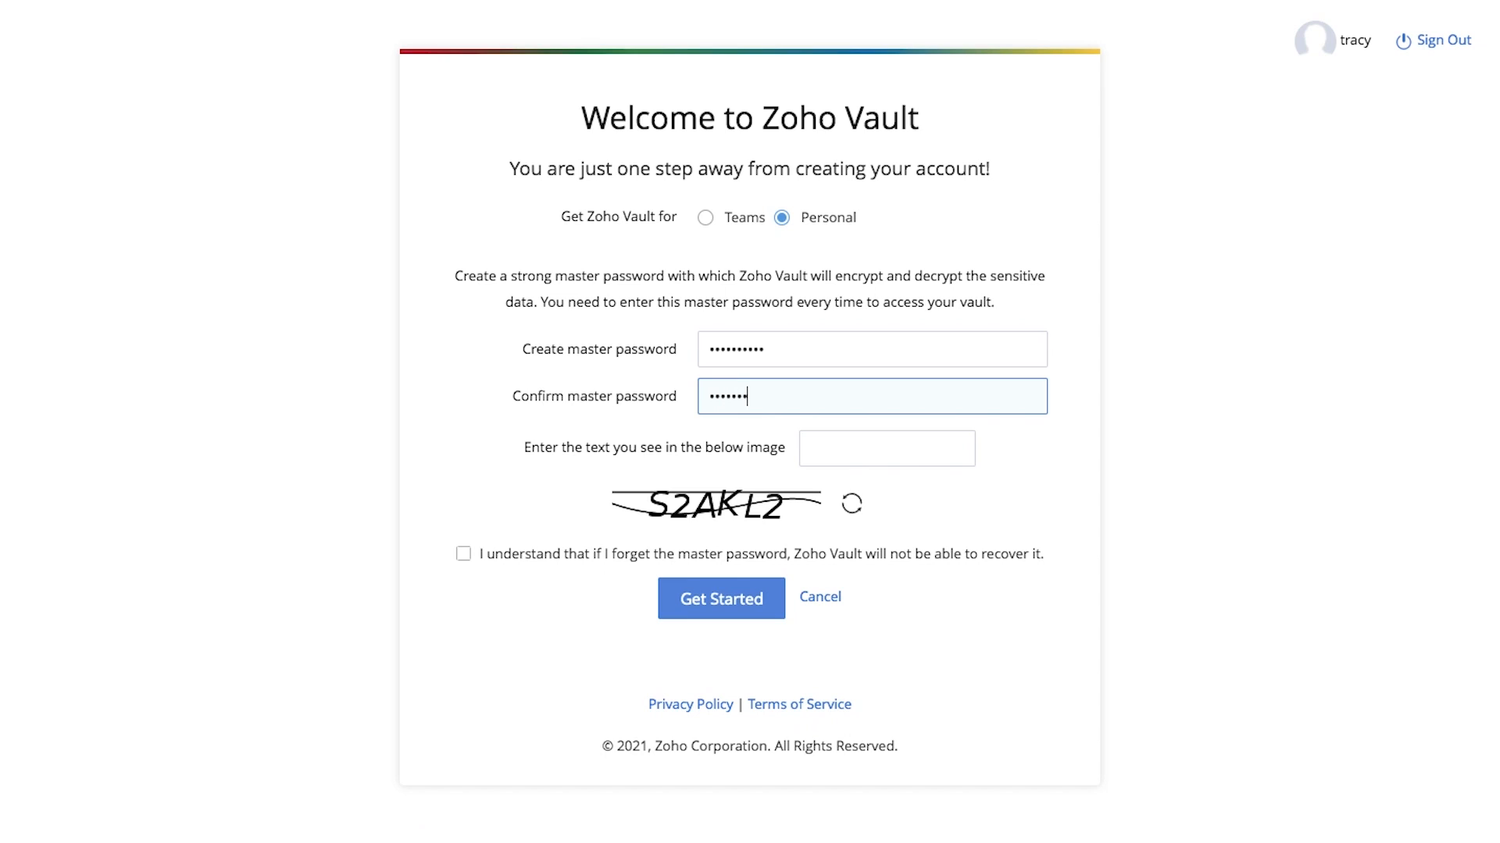
click(885, 448)
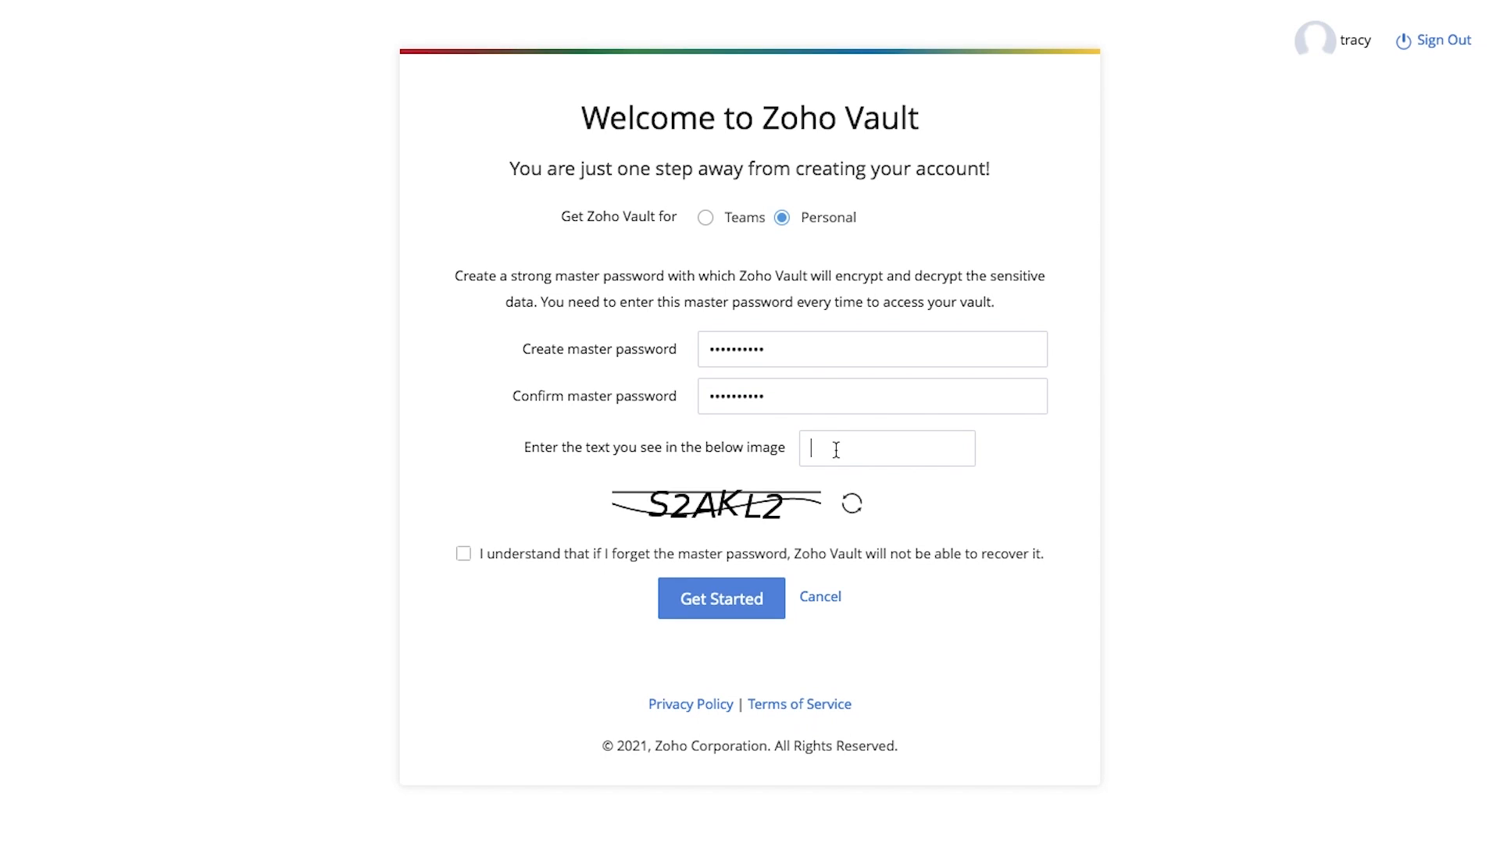
text(S2Ak)
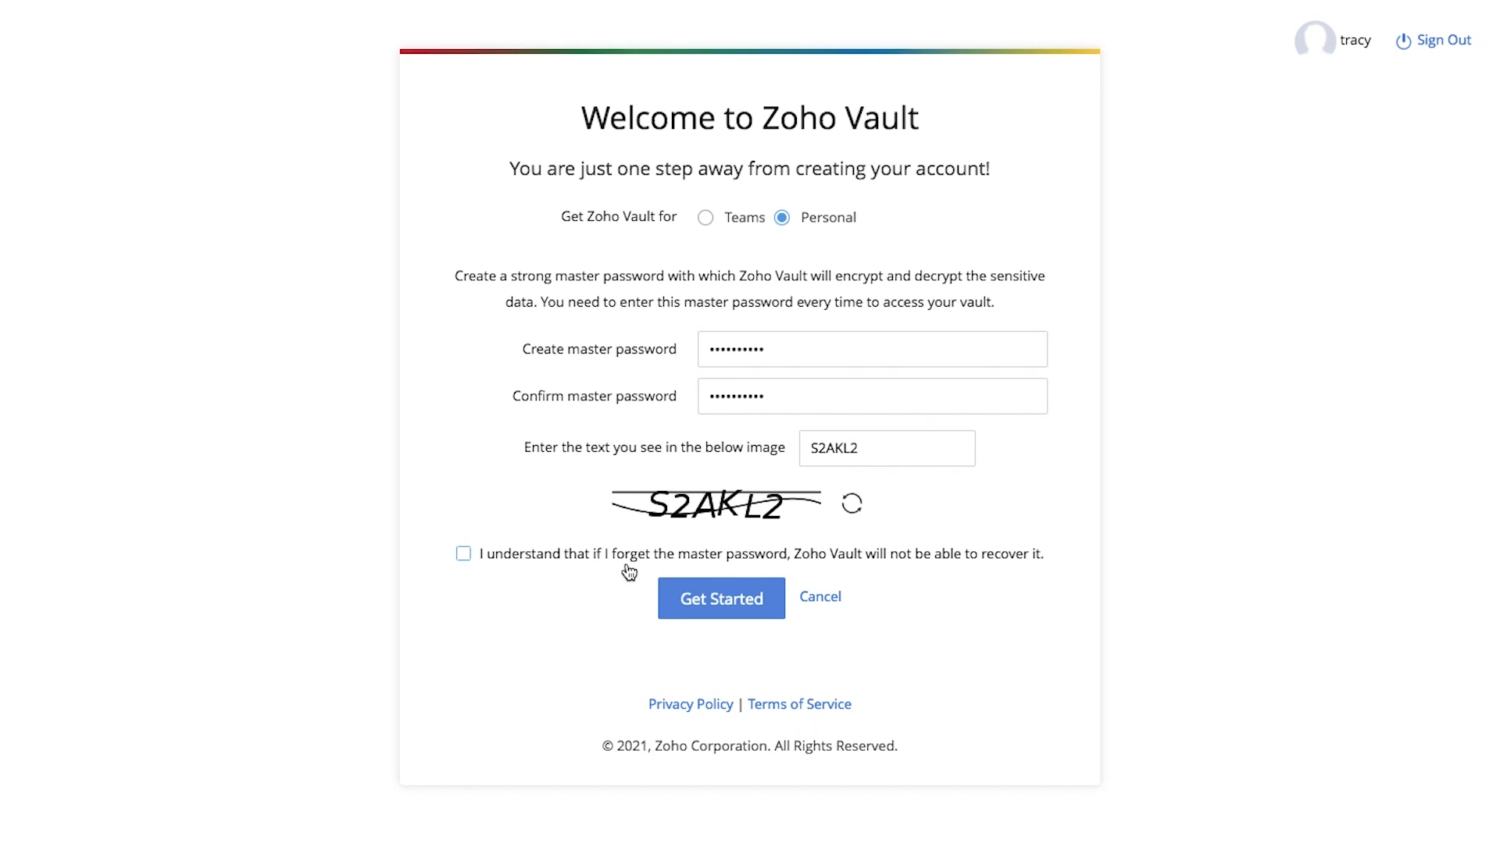
click(463, 559)
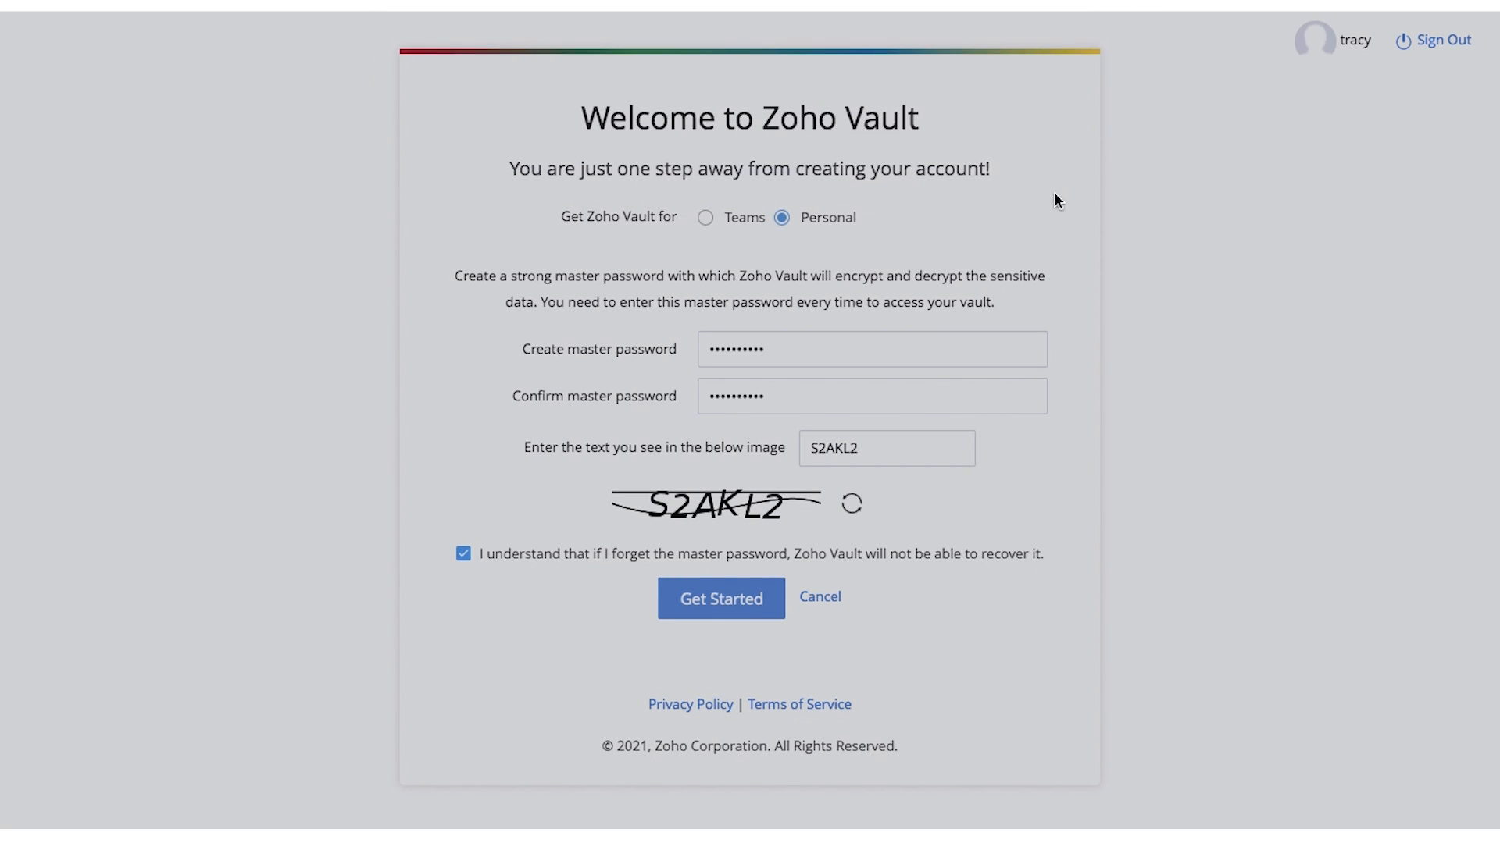
click(720, 597)
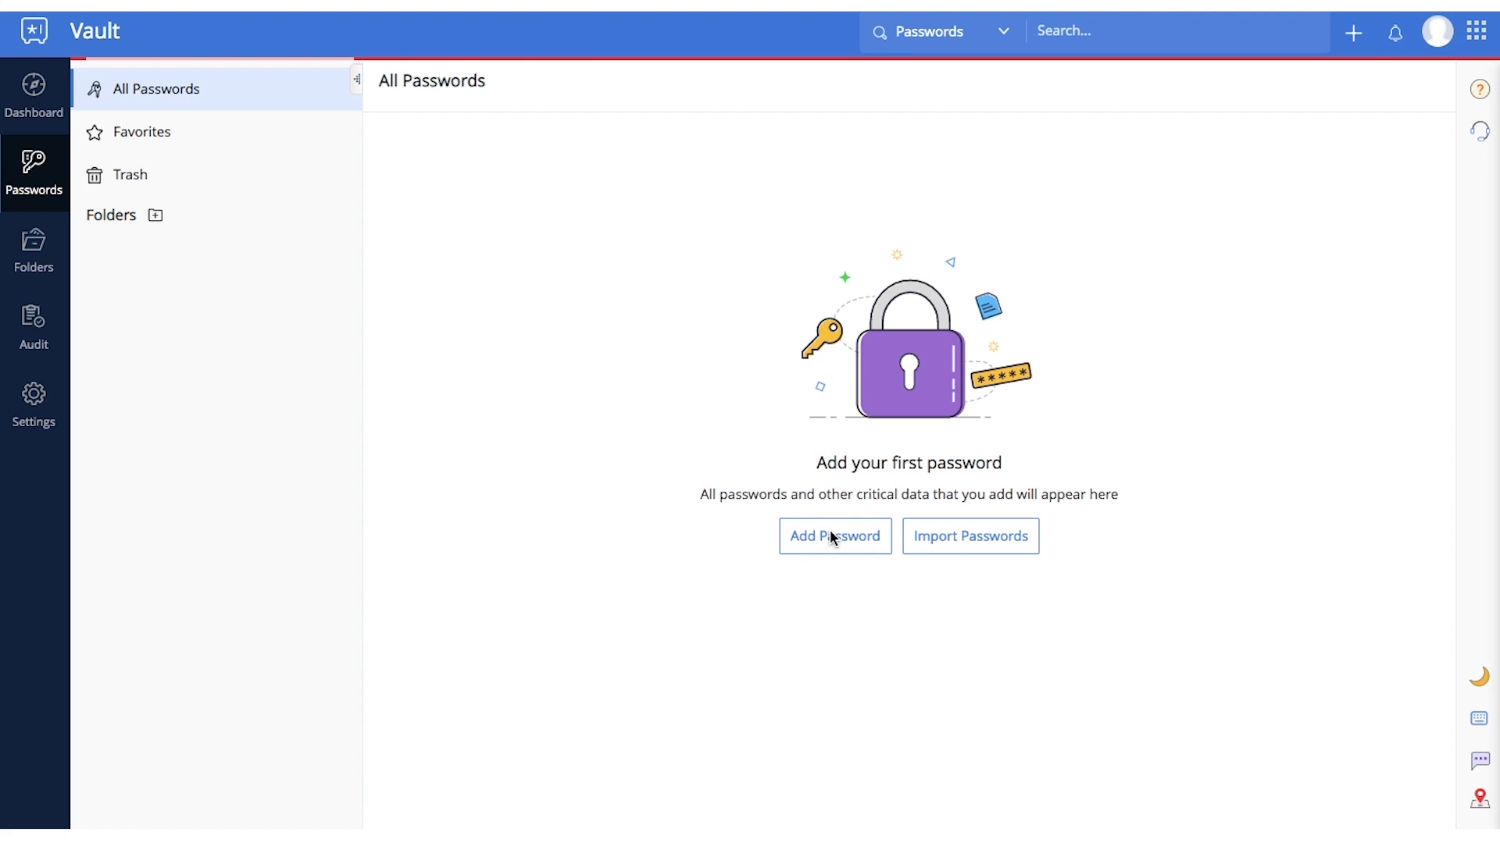
Look over the Import Passwords options in Settings, then return to All Passwords.
click(835, 536)
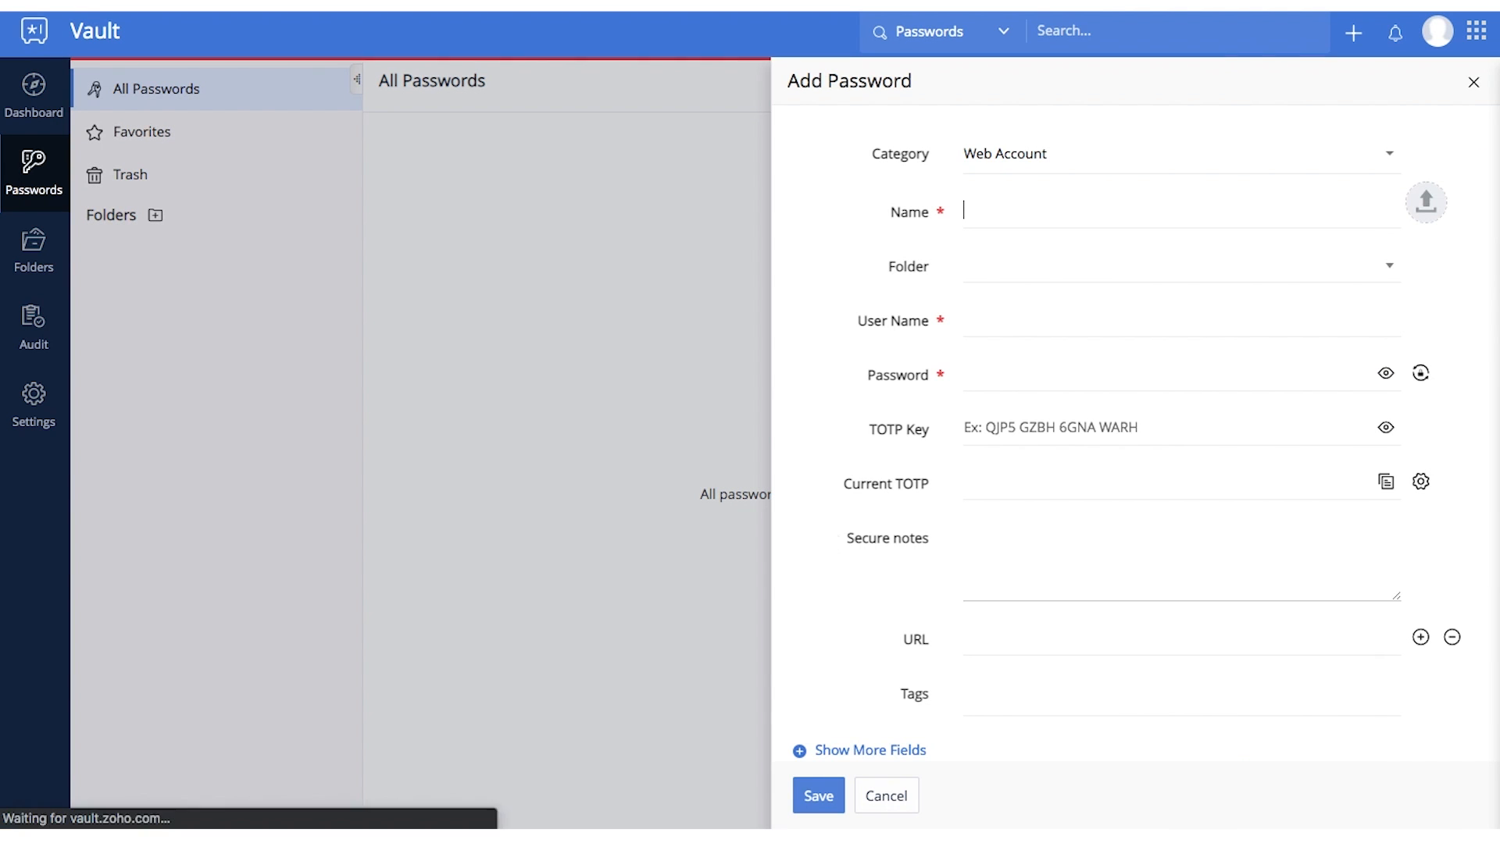
click(33, 401)
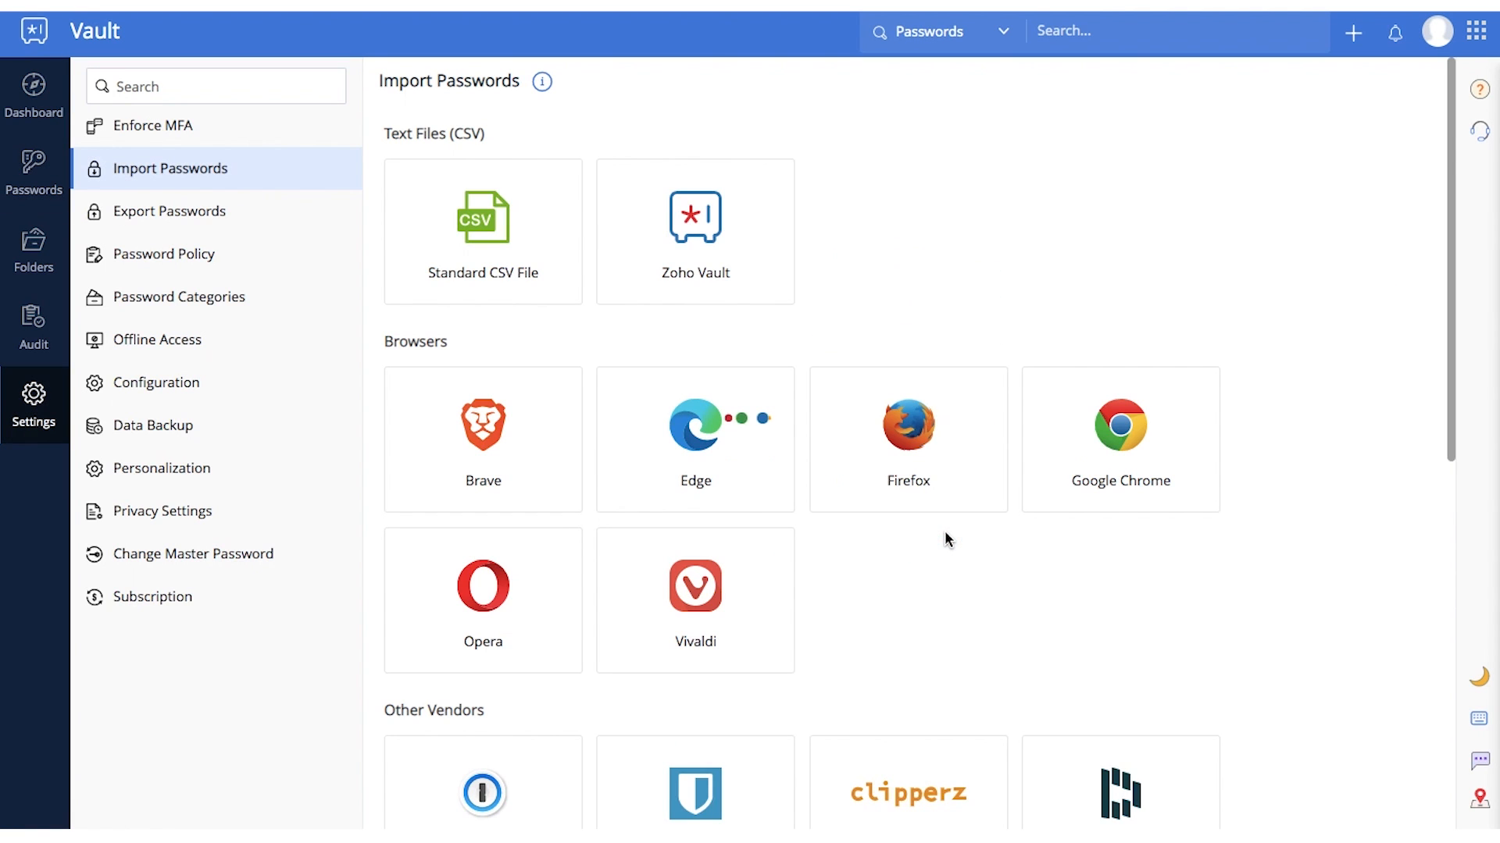
scroll(down, 3)
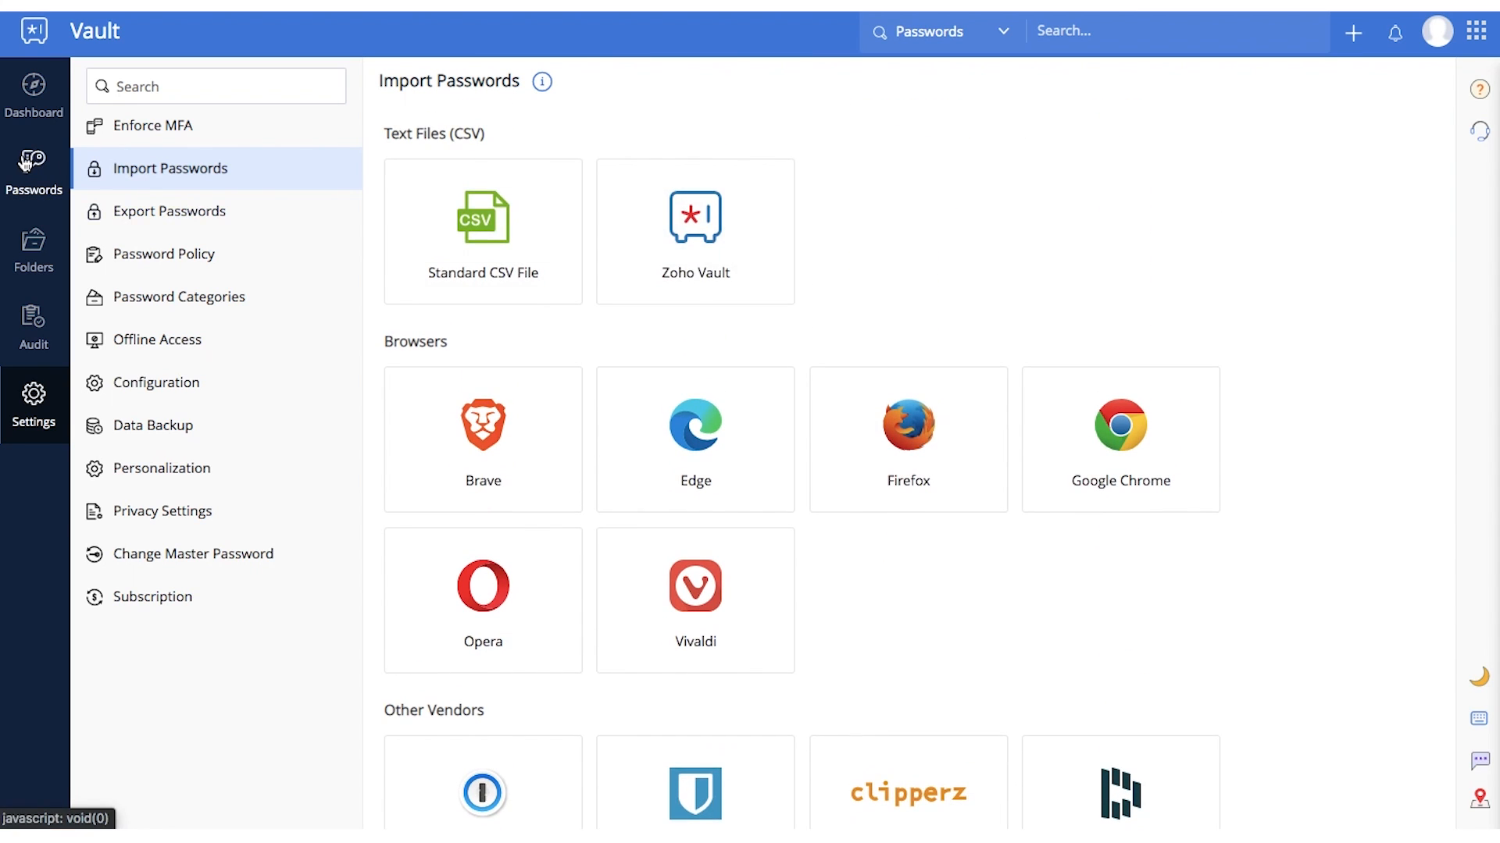
click(34, 172)
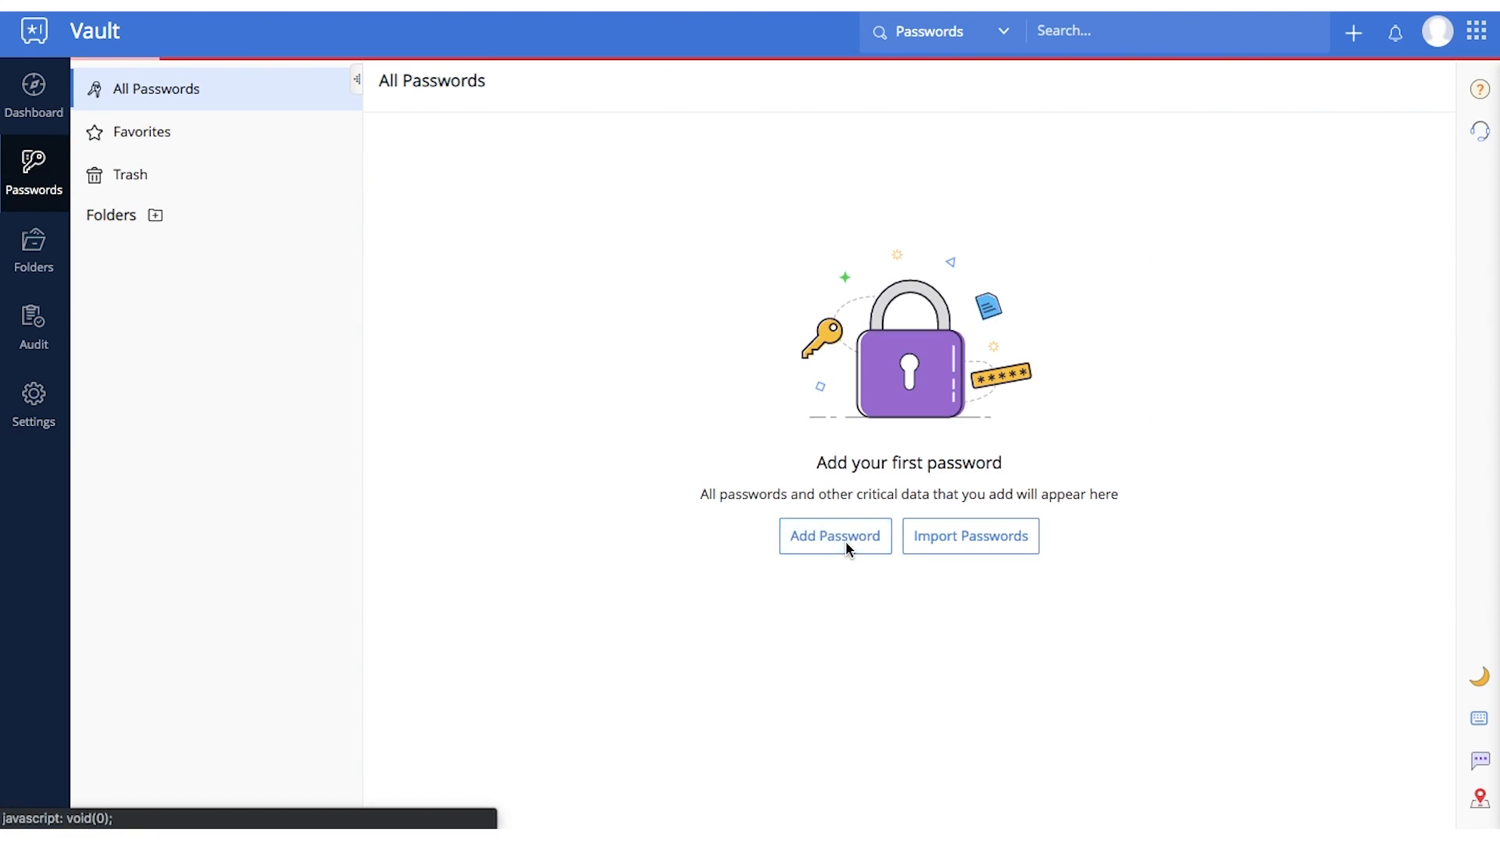
Start a new password entry and begin naming it 'Twi'.
click(834, 536)
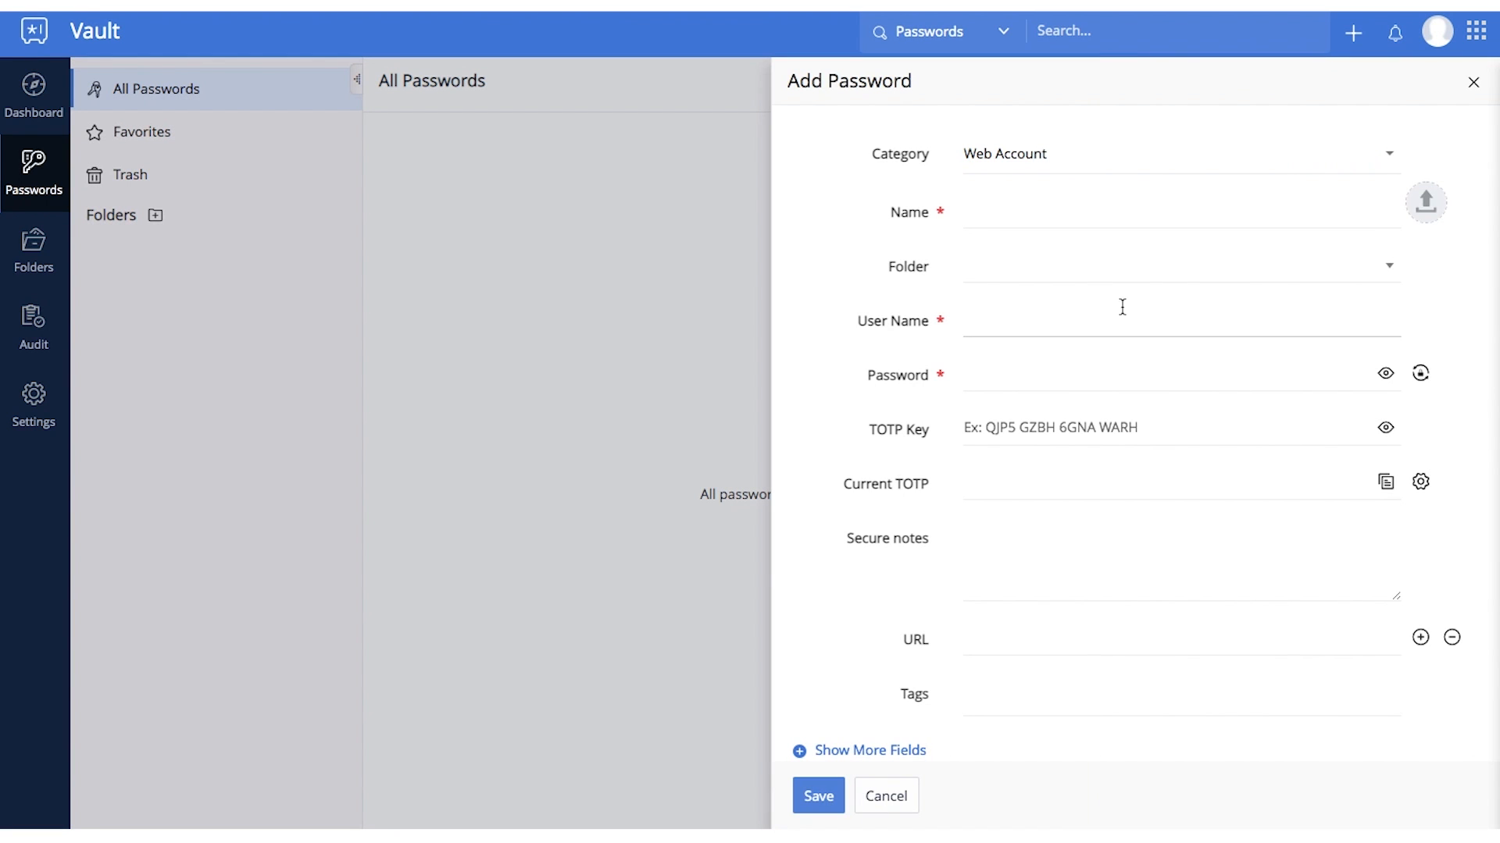
text(Twi)
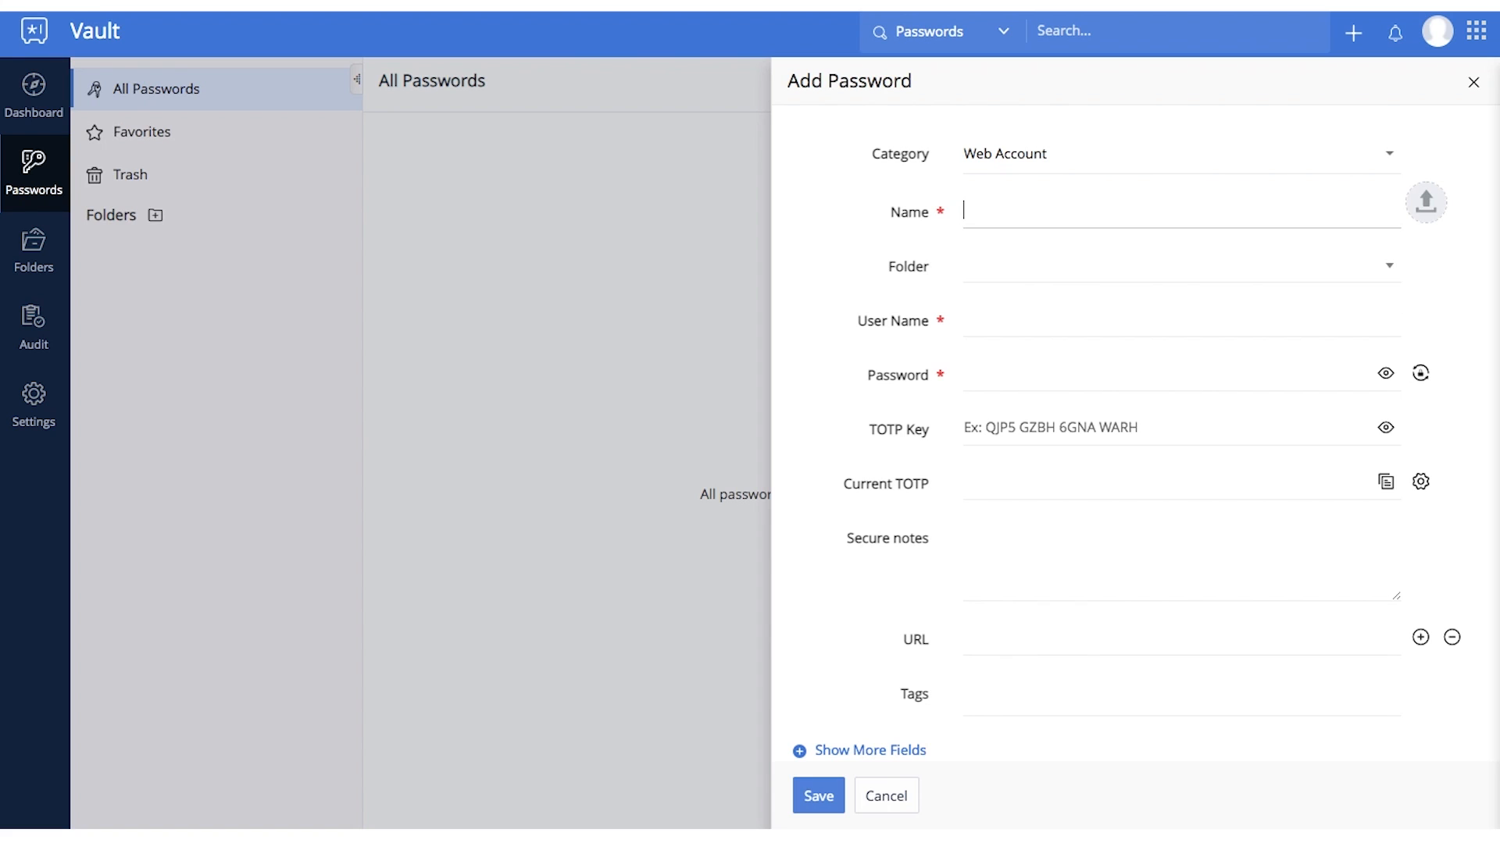
click(1176, 153)
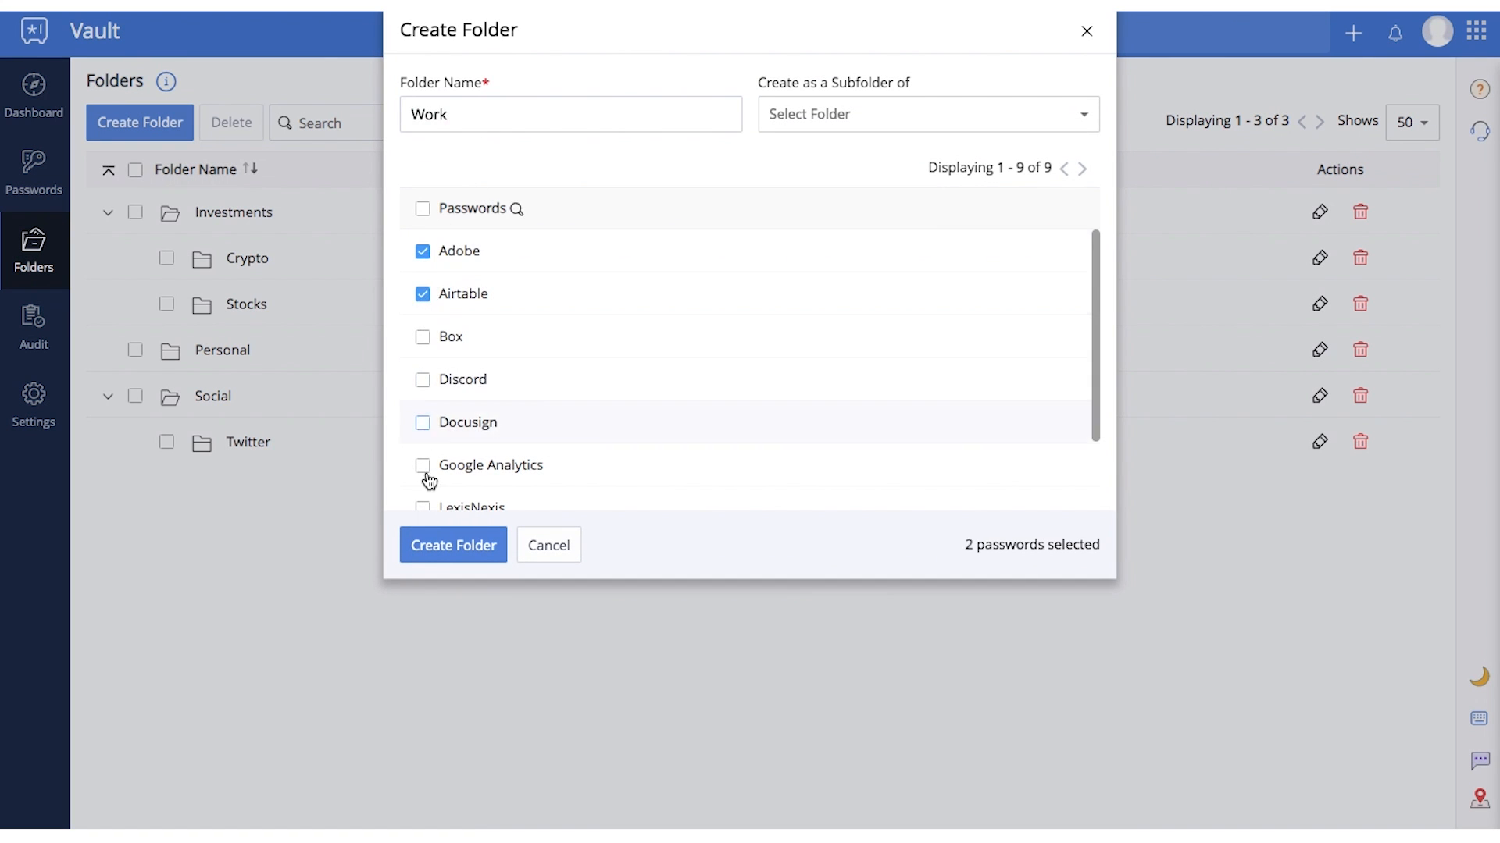
Create the Work folder with the Adobe and Airtable passwords and return to the folder list.
click(452, 546)
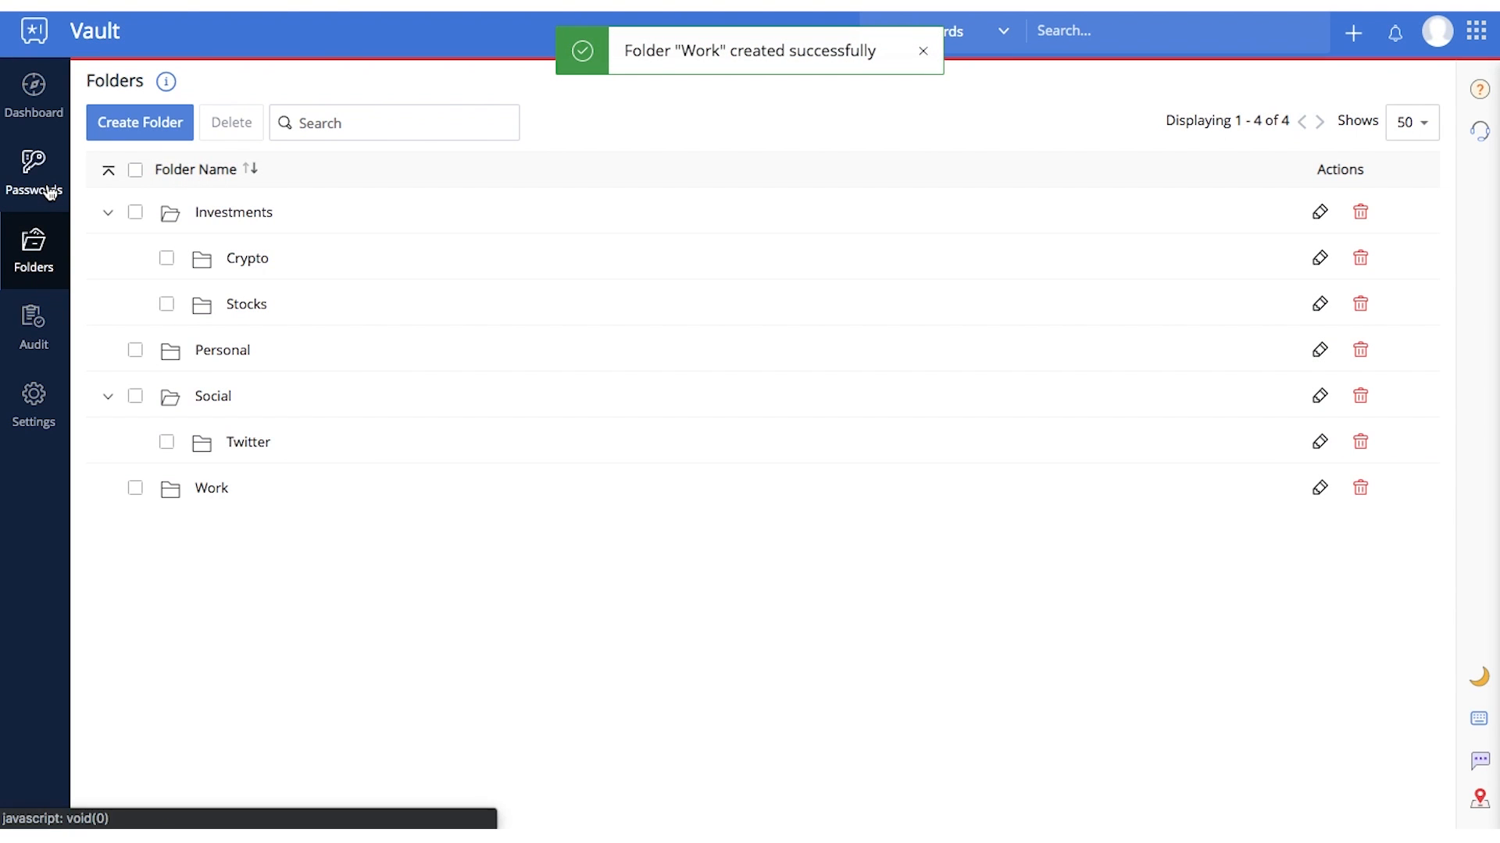
click(33, 174)
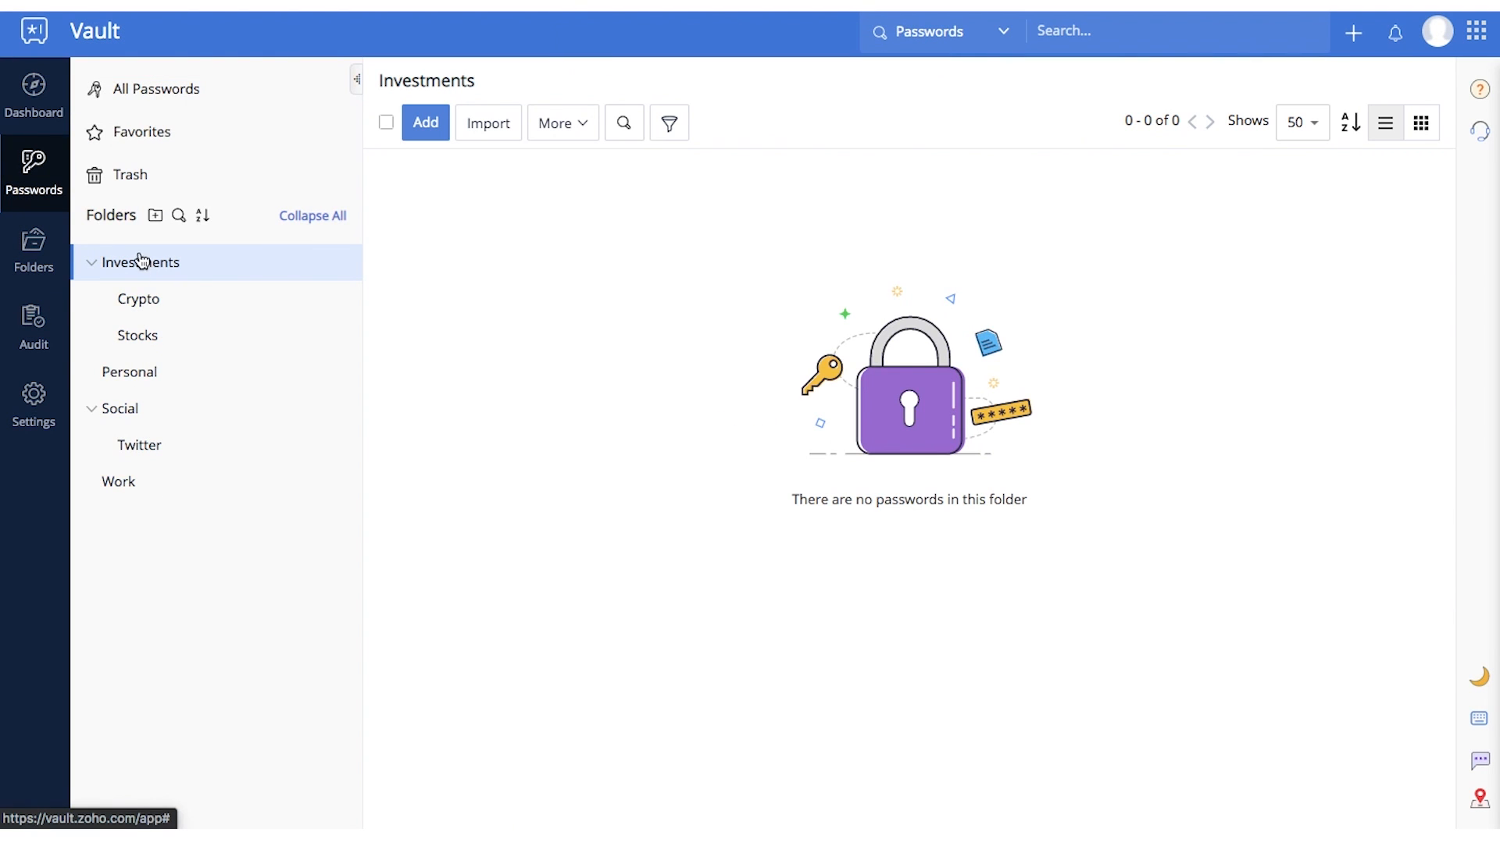
click(34, 250)
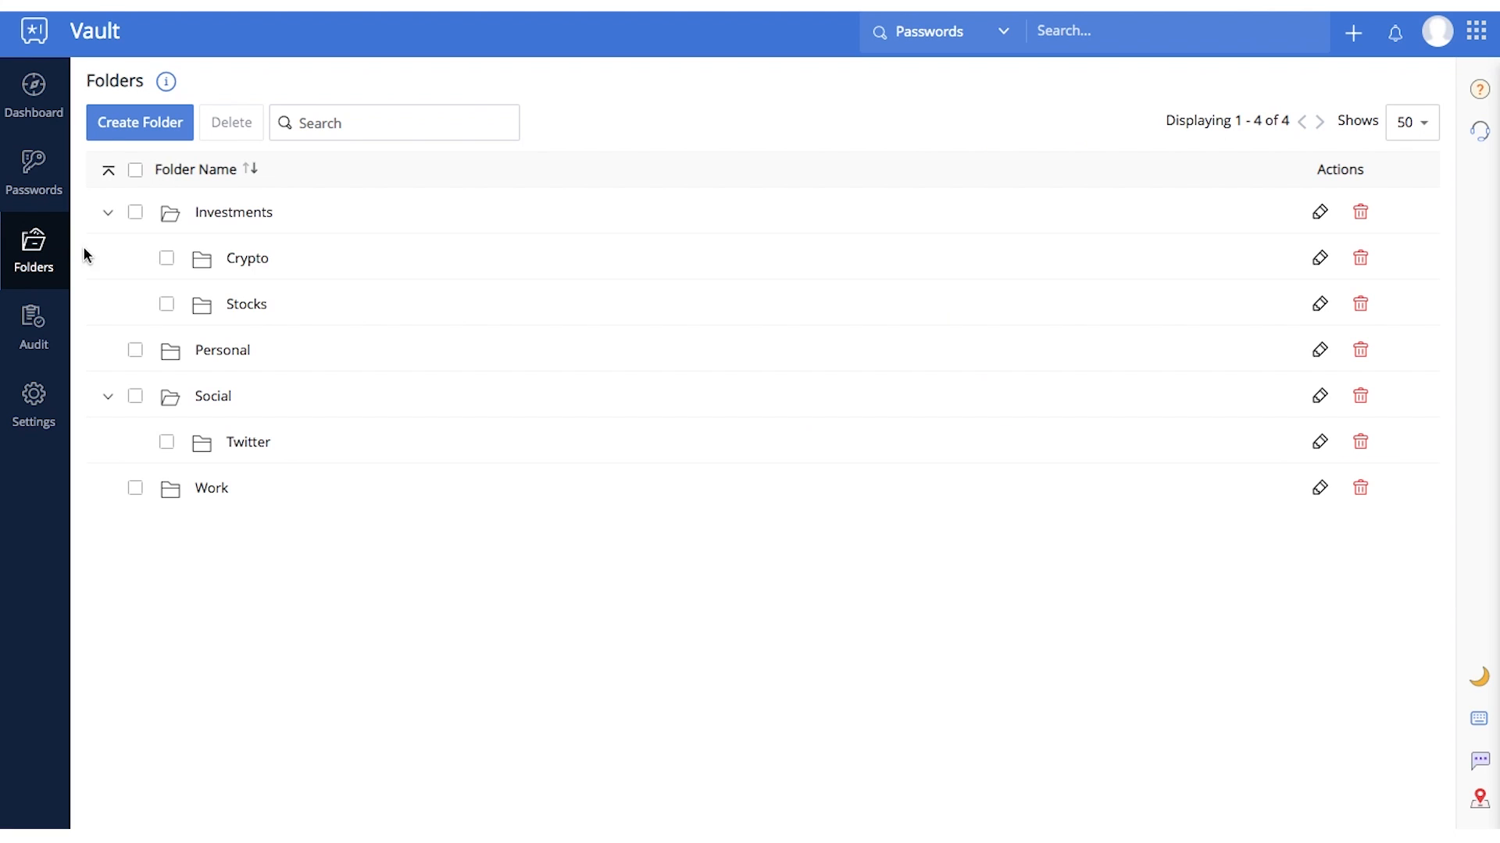
Select every folder and request deleting them all.
click(135, 169)
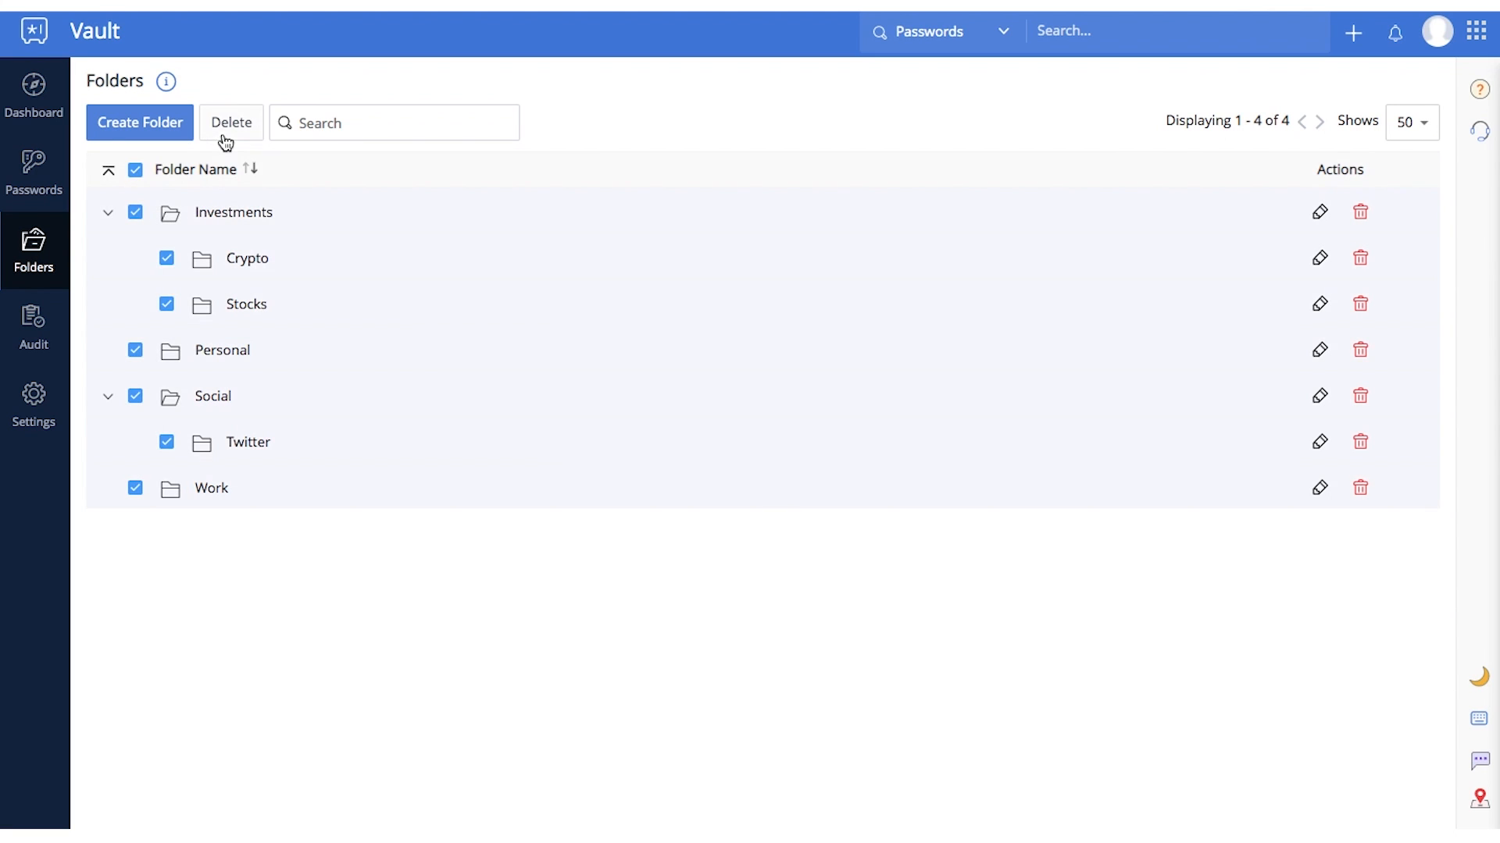
click(230, 122)
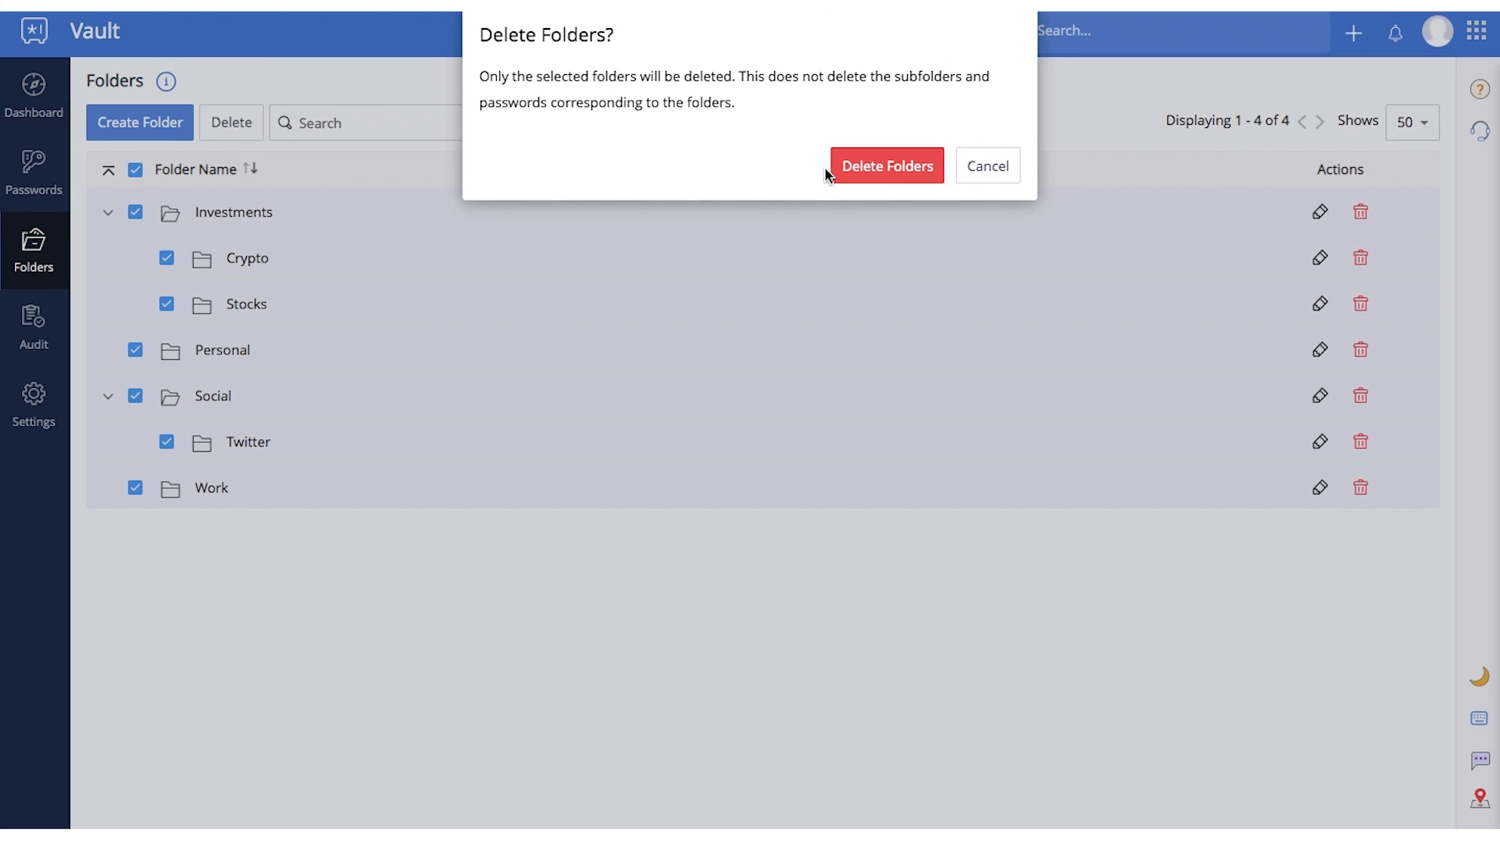
click(885, 166)
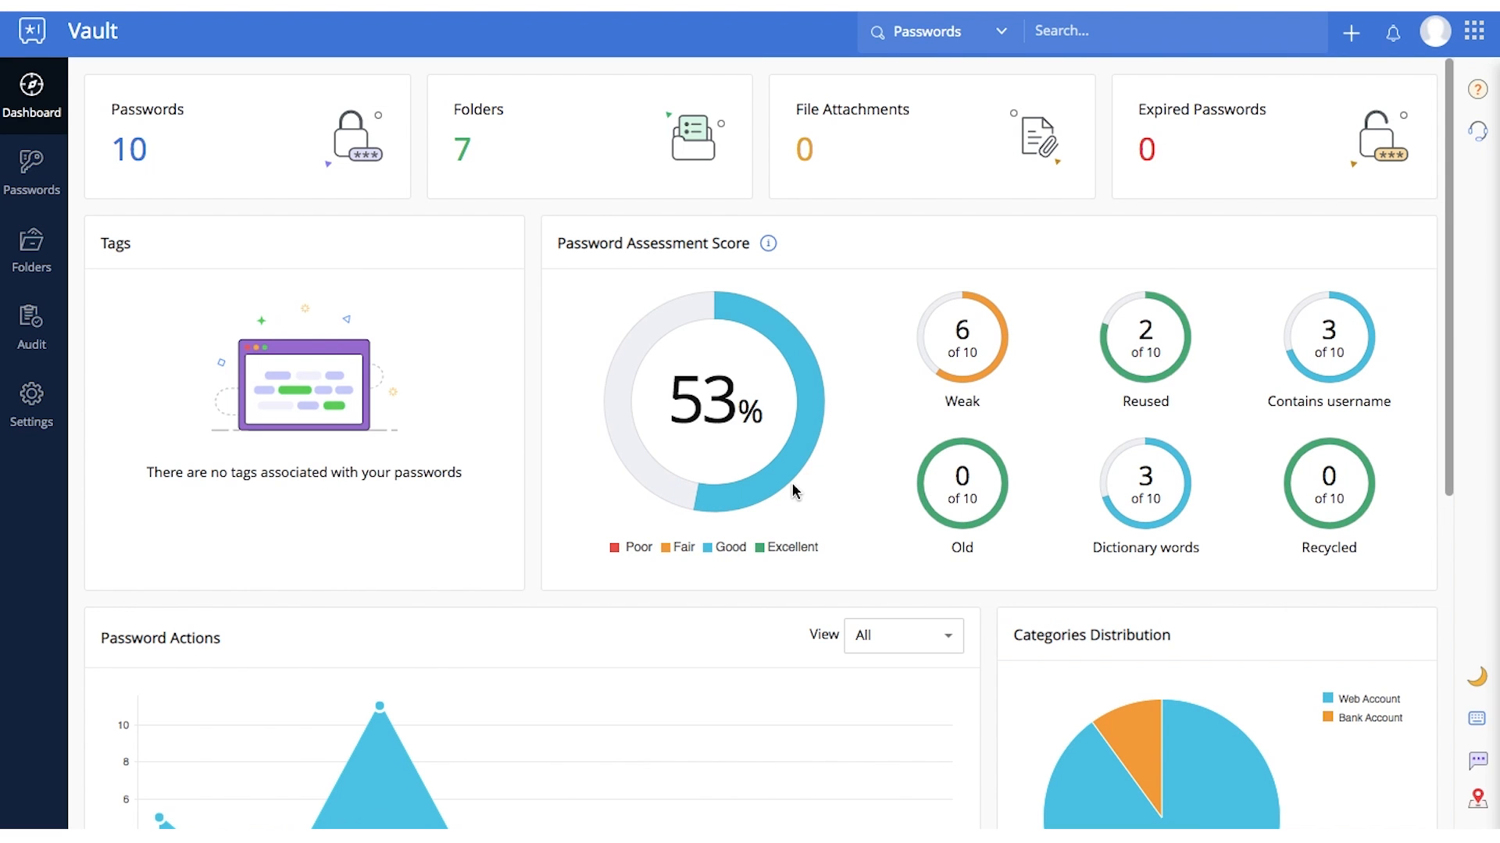
From the dashboard assessment, list the six weak passwords and close the list again.
scroll(down, 3)
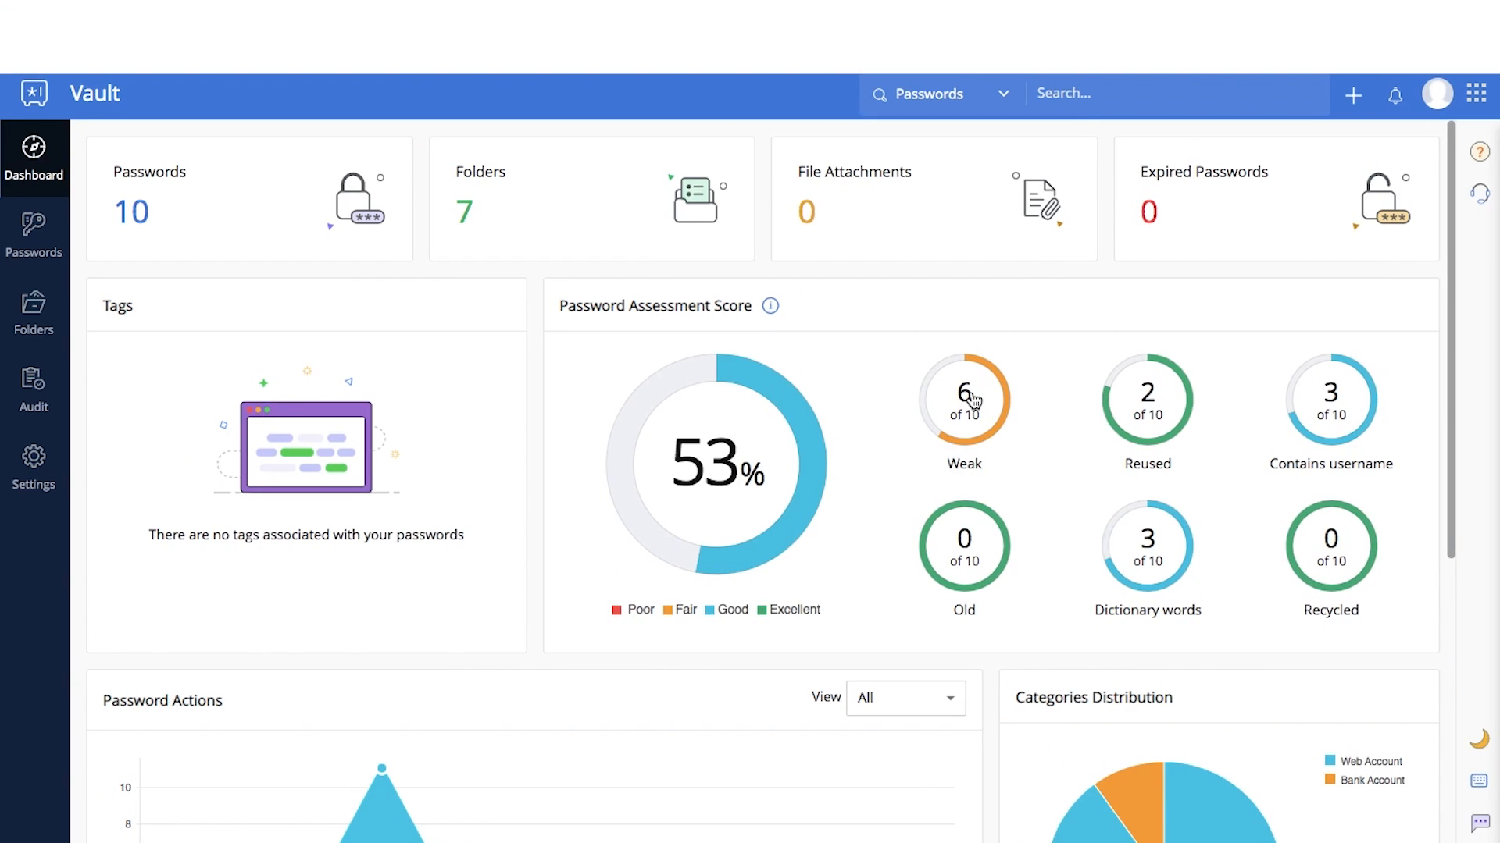
click(963, 399)
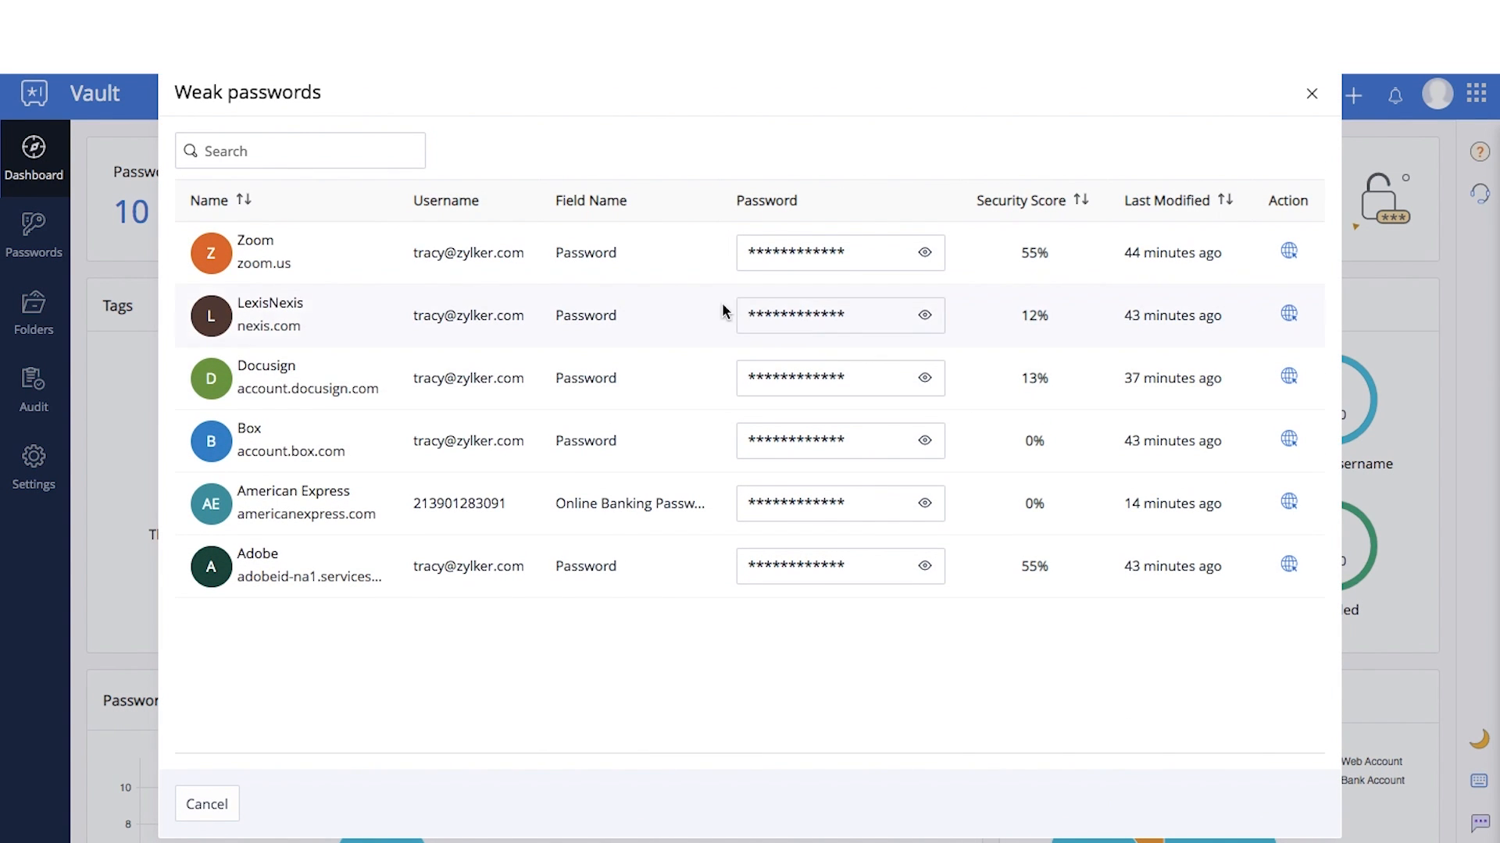
mouse_move(1312, 98)
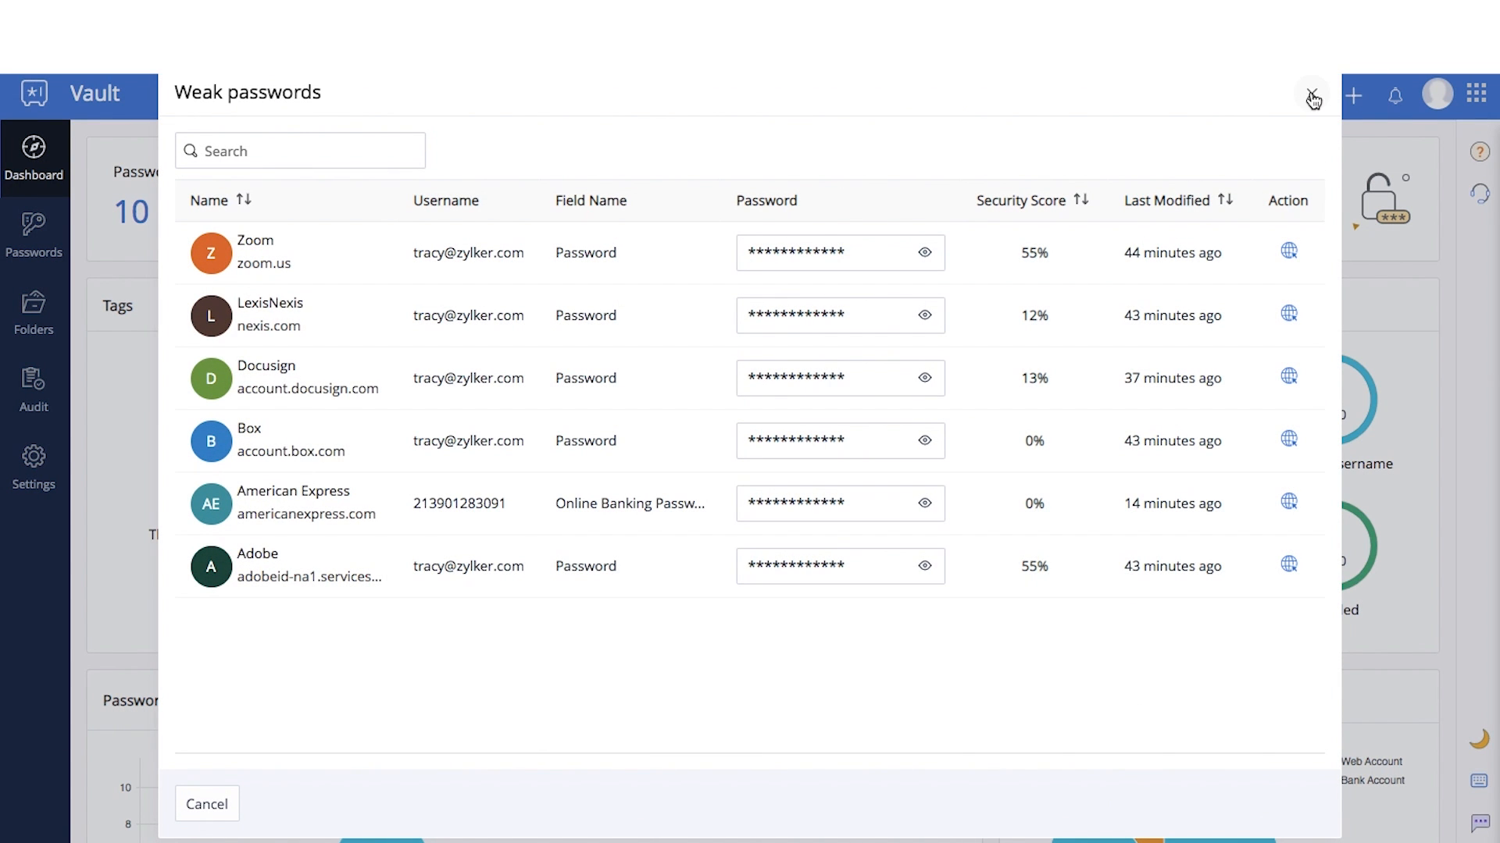
click(1313, 100)
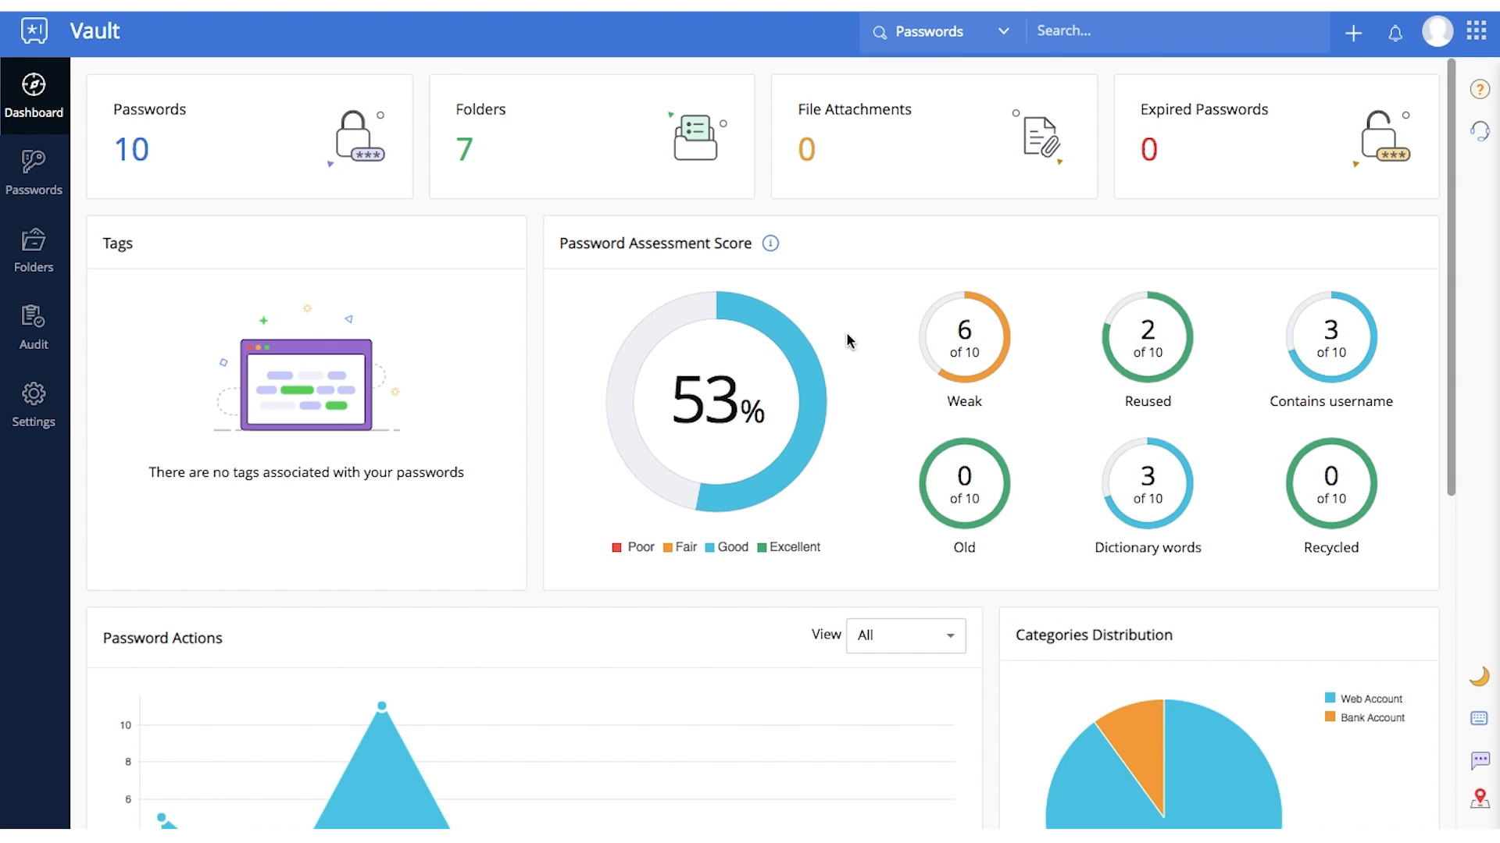
scroll(down, 3)
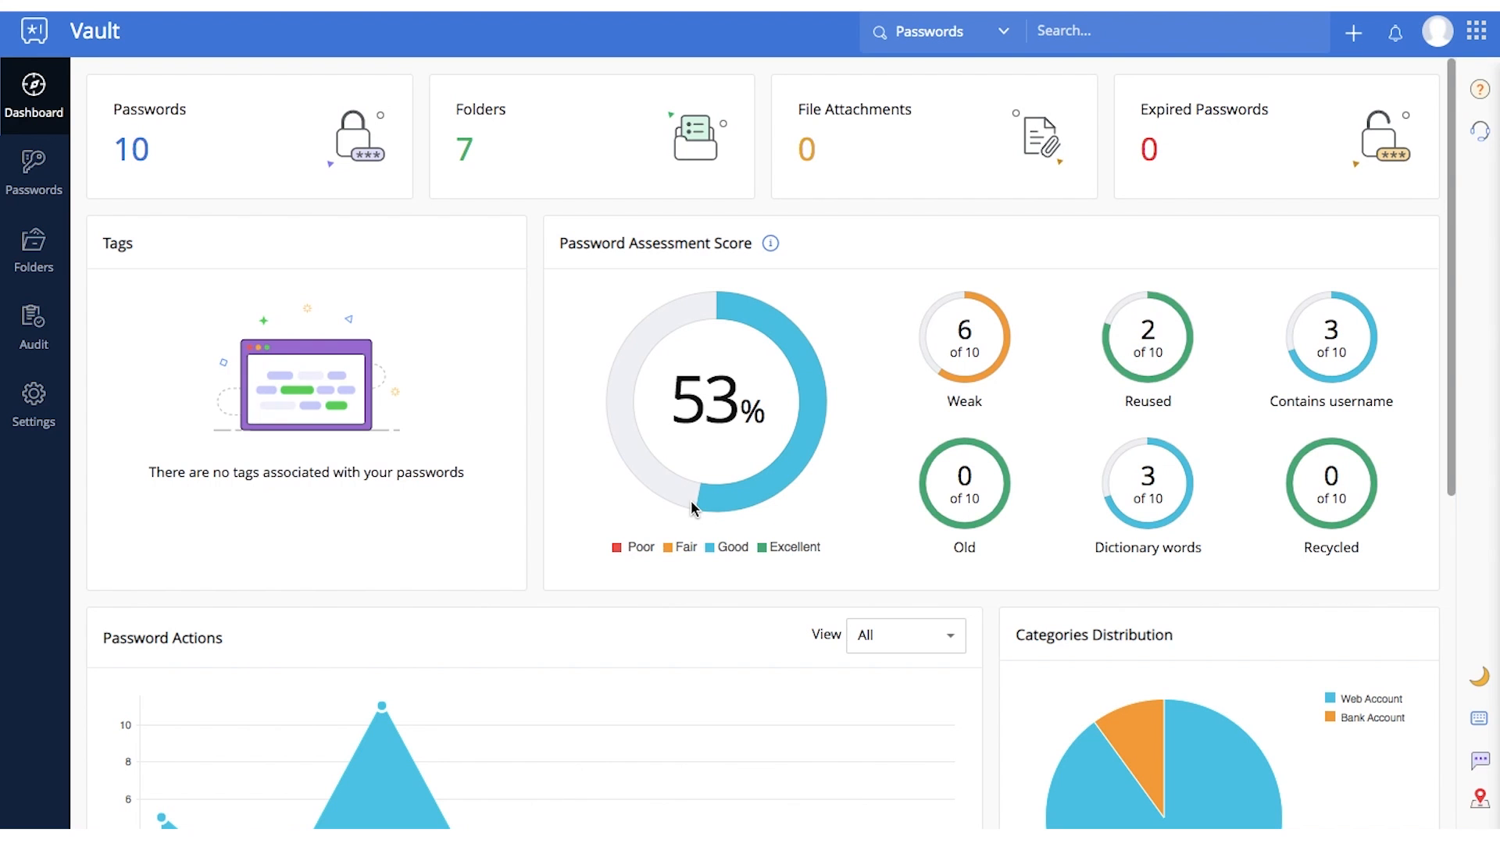
click(34, 325)
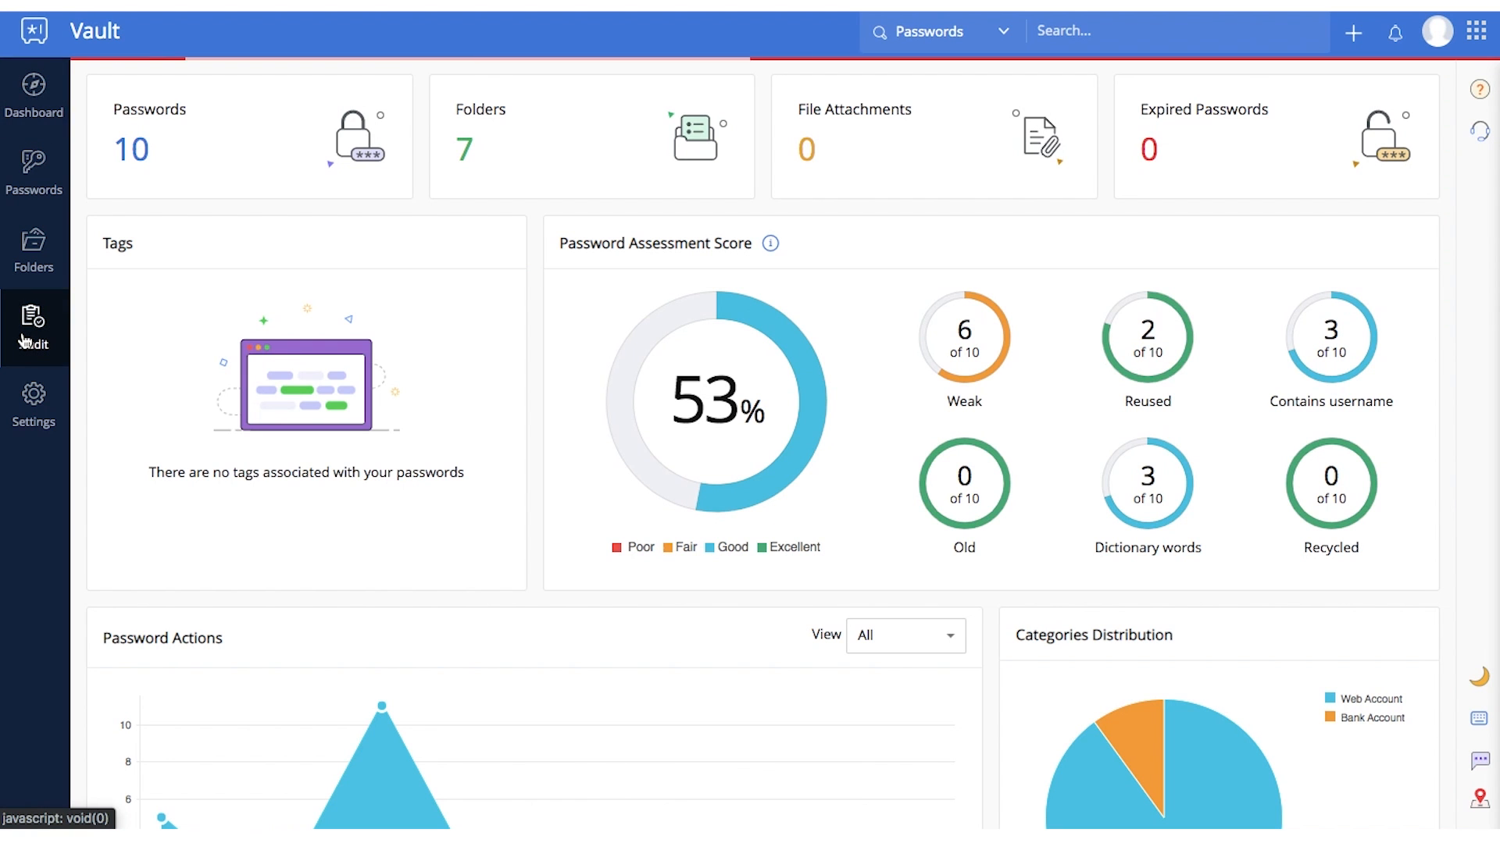
Review the audit logs for password activity, then folder changes and user activity.
click(33, 325)
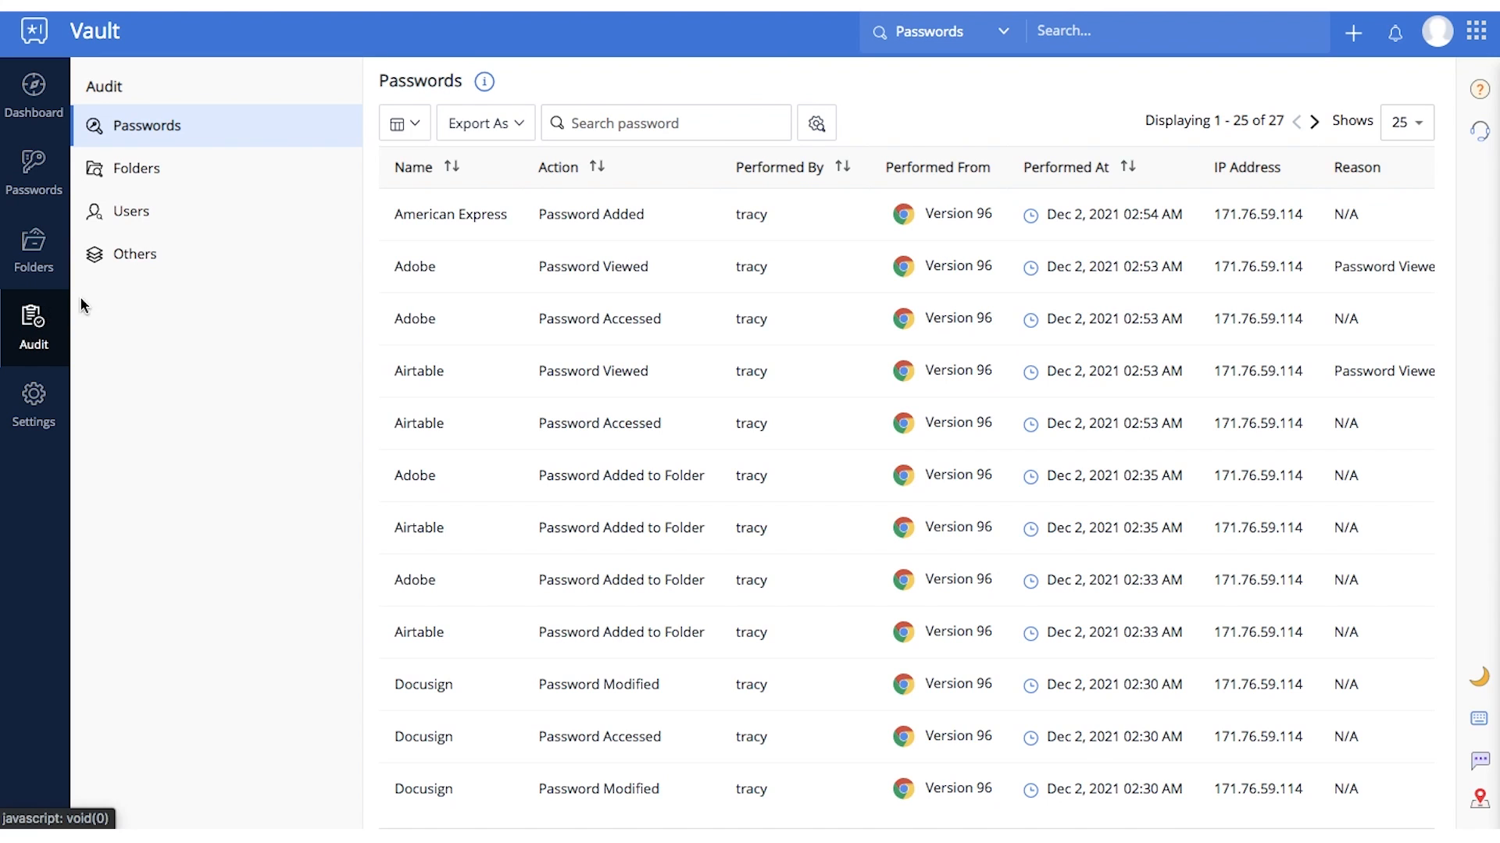
scroll(down, 3)
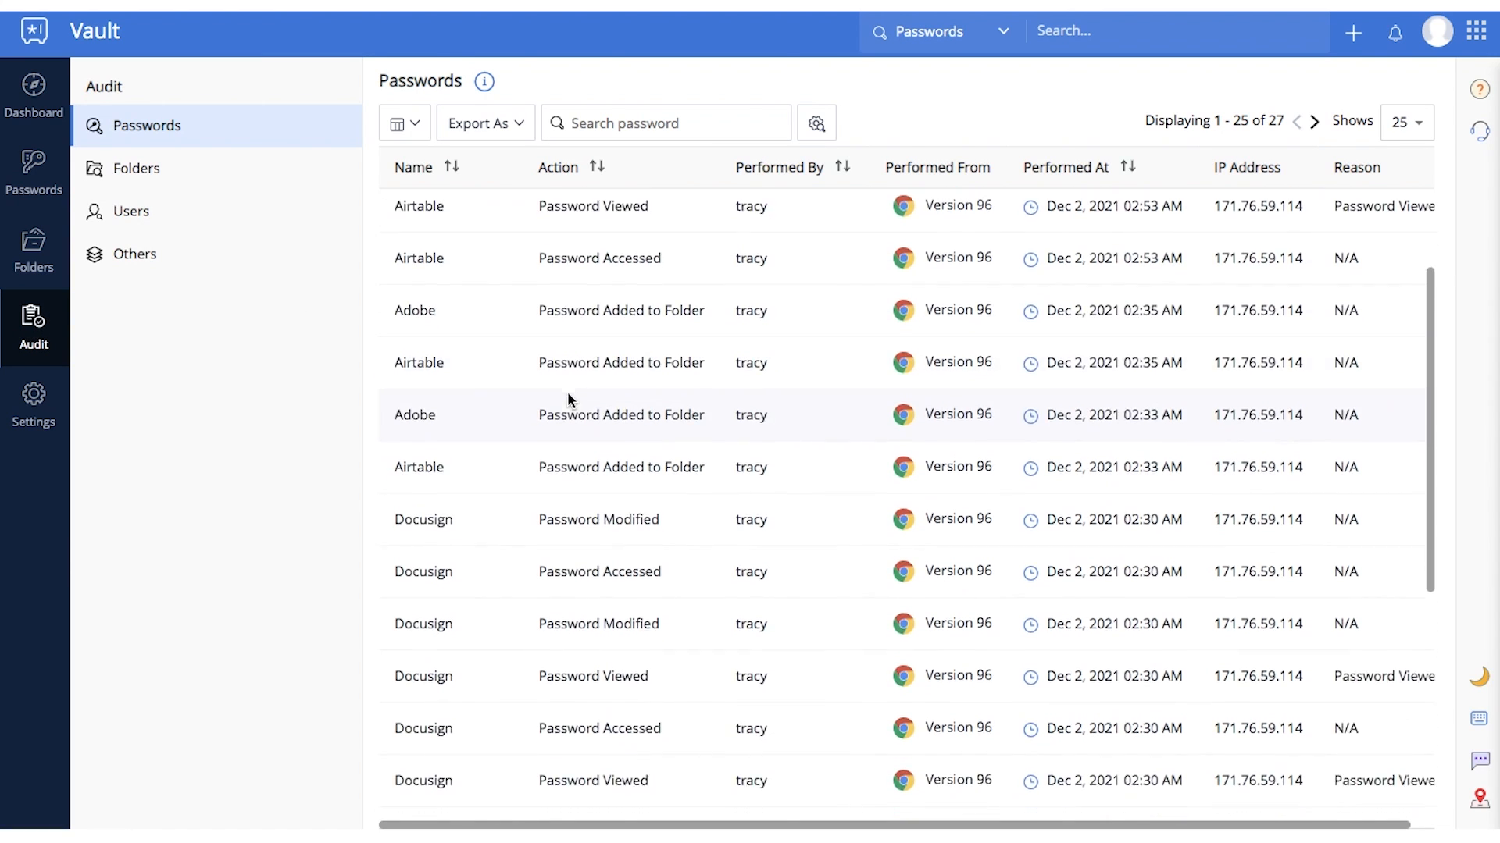
scroll(down, 3)
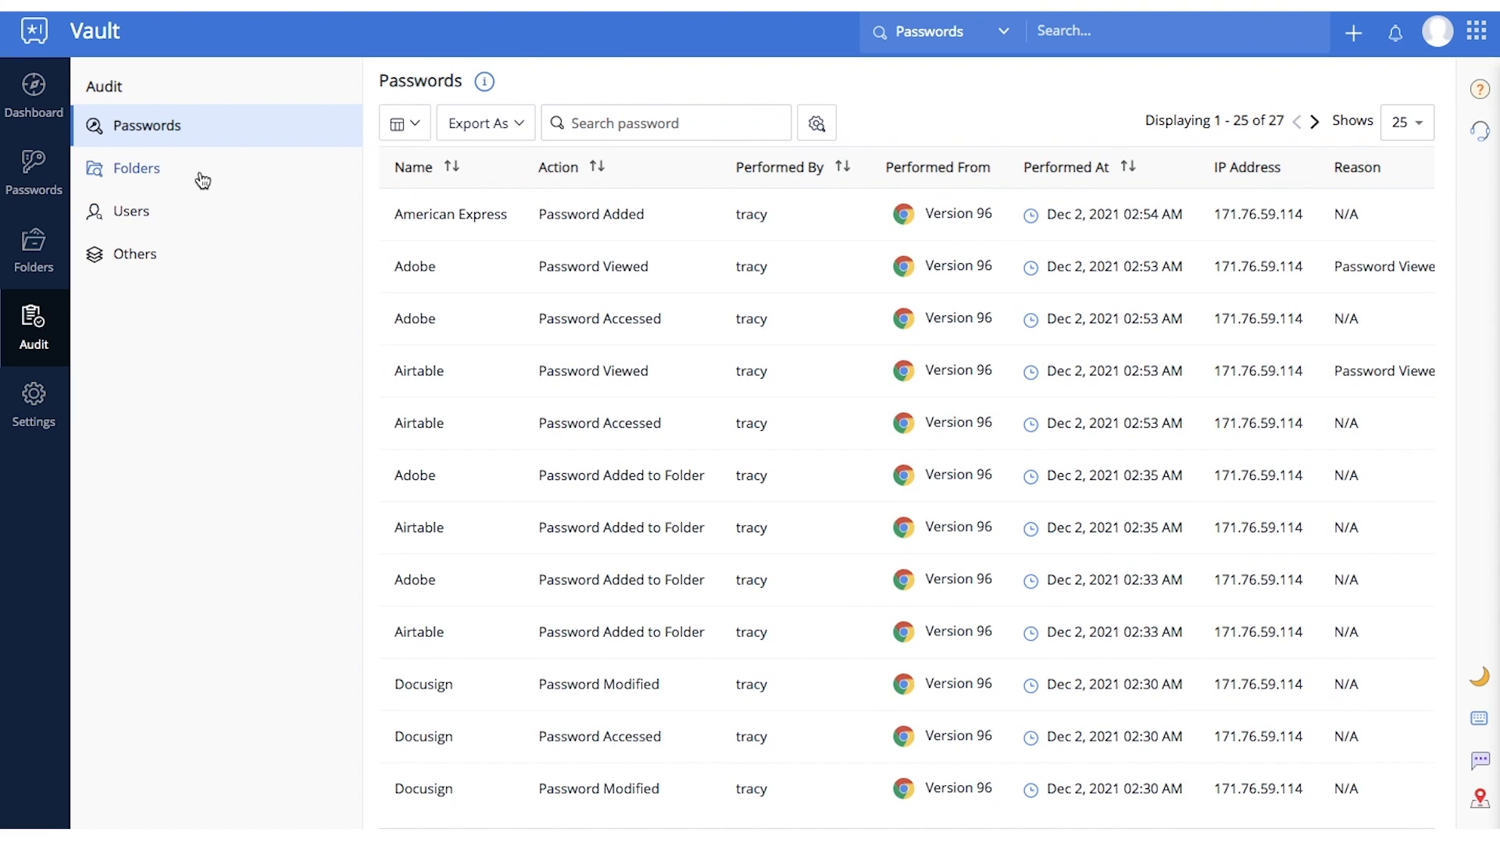
click(137, 169)
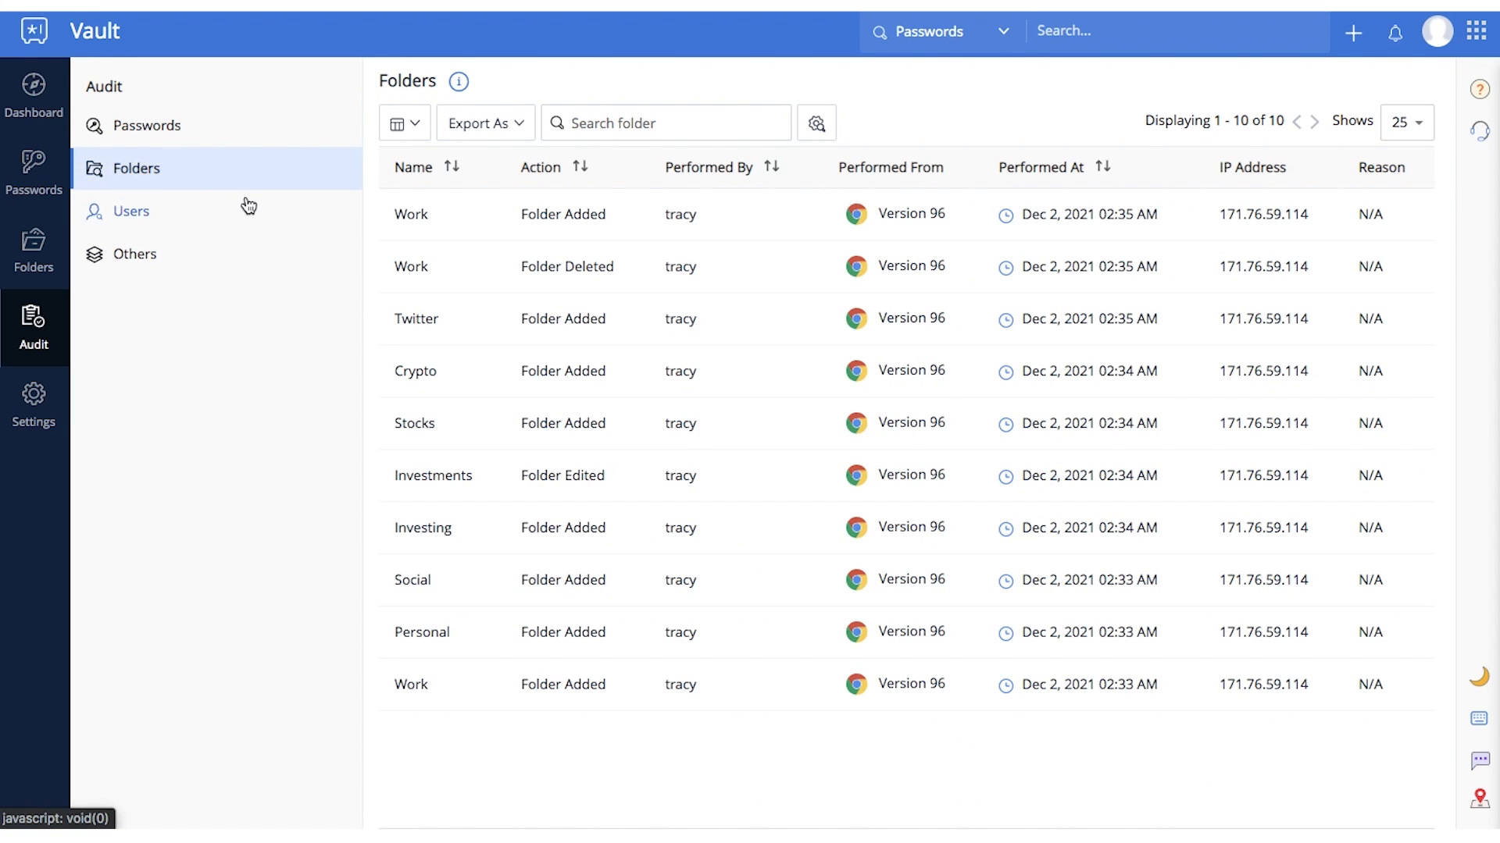
click(131, 212)
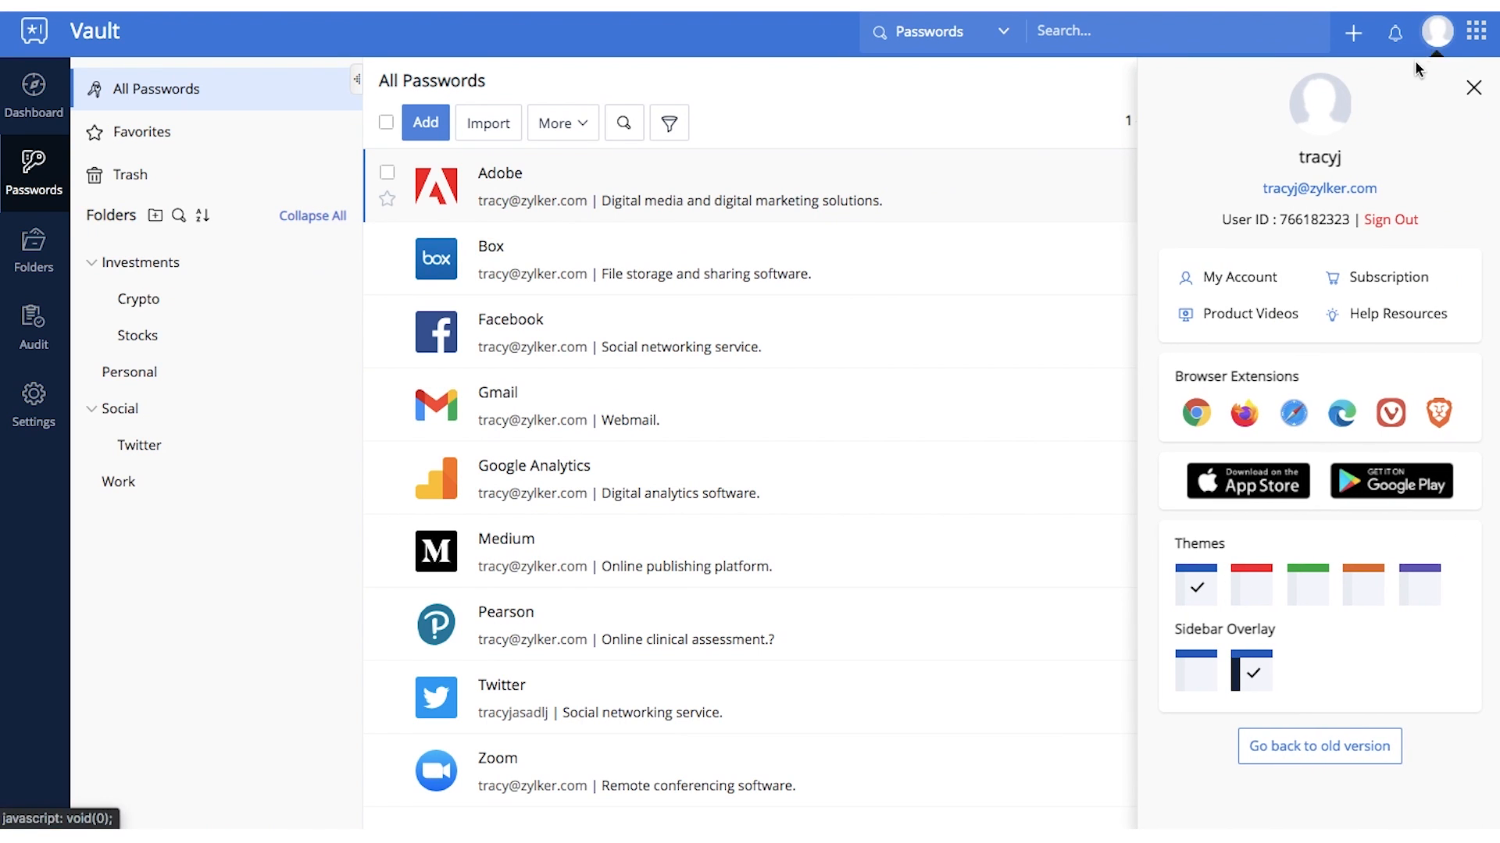
Go to My Account and view the multi-factor authentication modes (OneAuth, SMS OTP, Authenticator, YubiKey).
click(1240, 277)
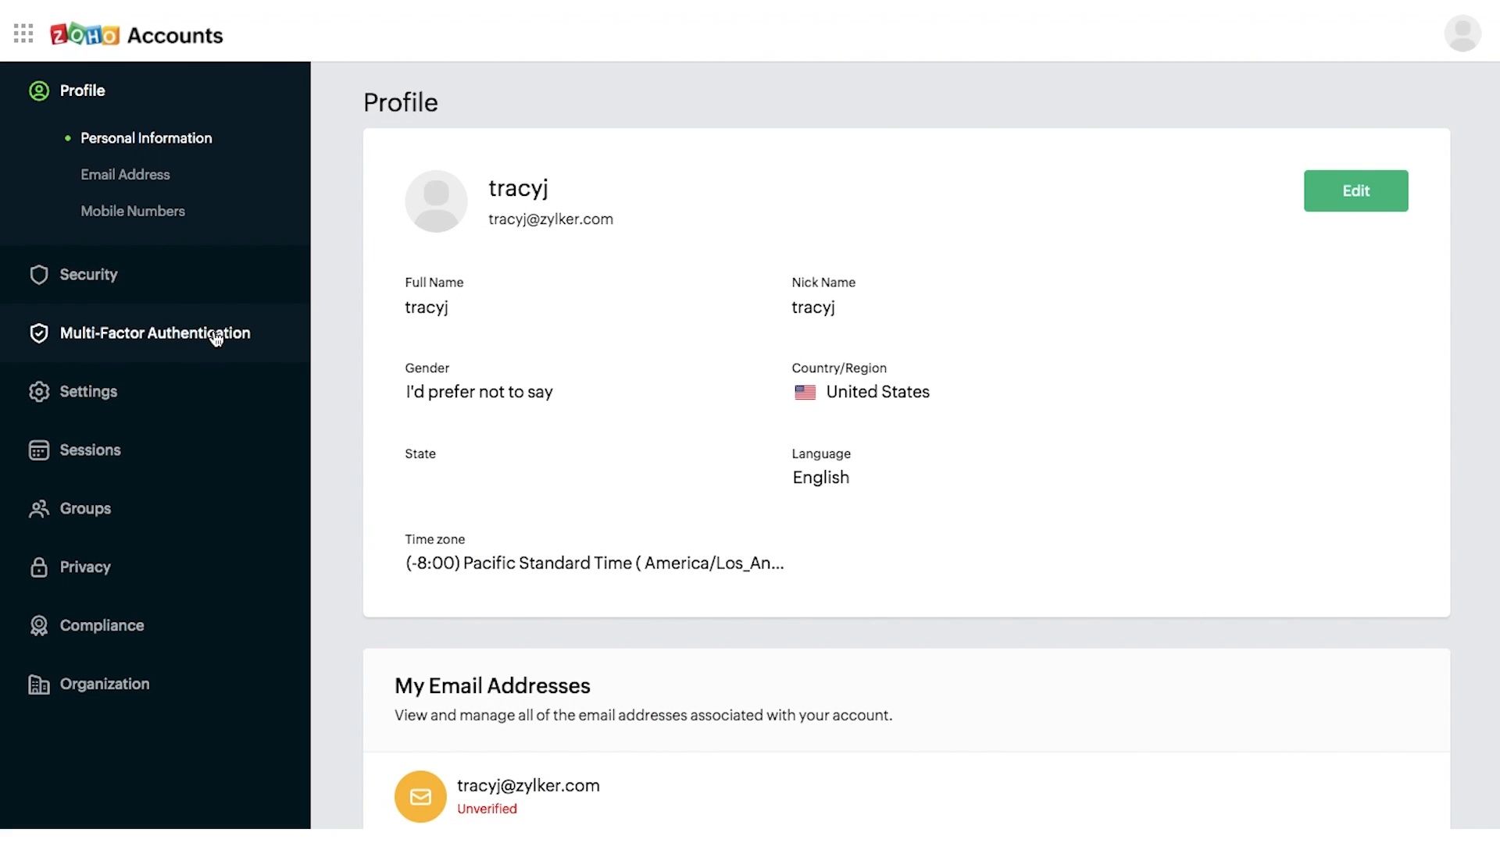
click(167, 333)
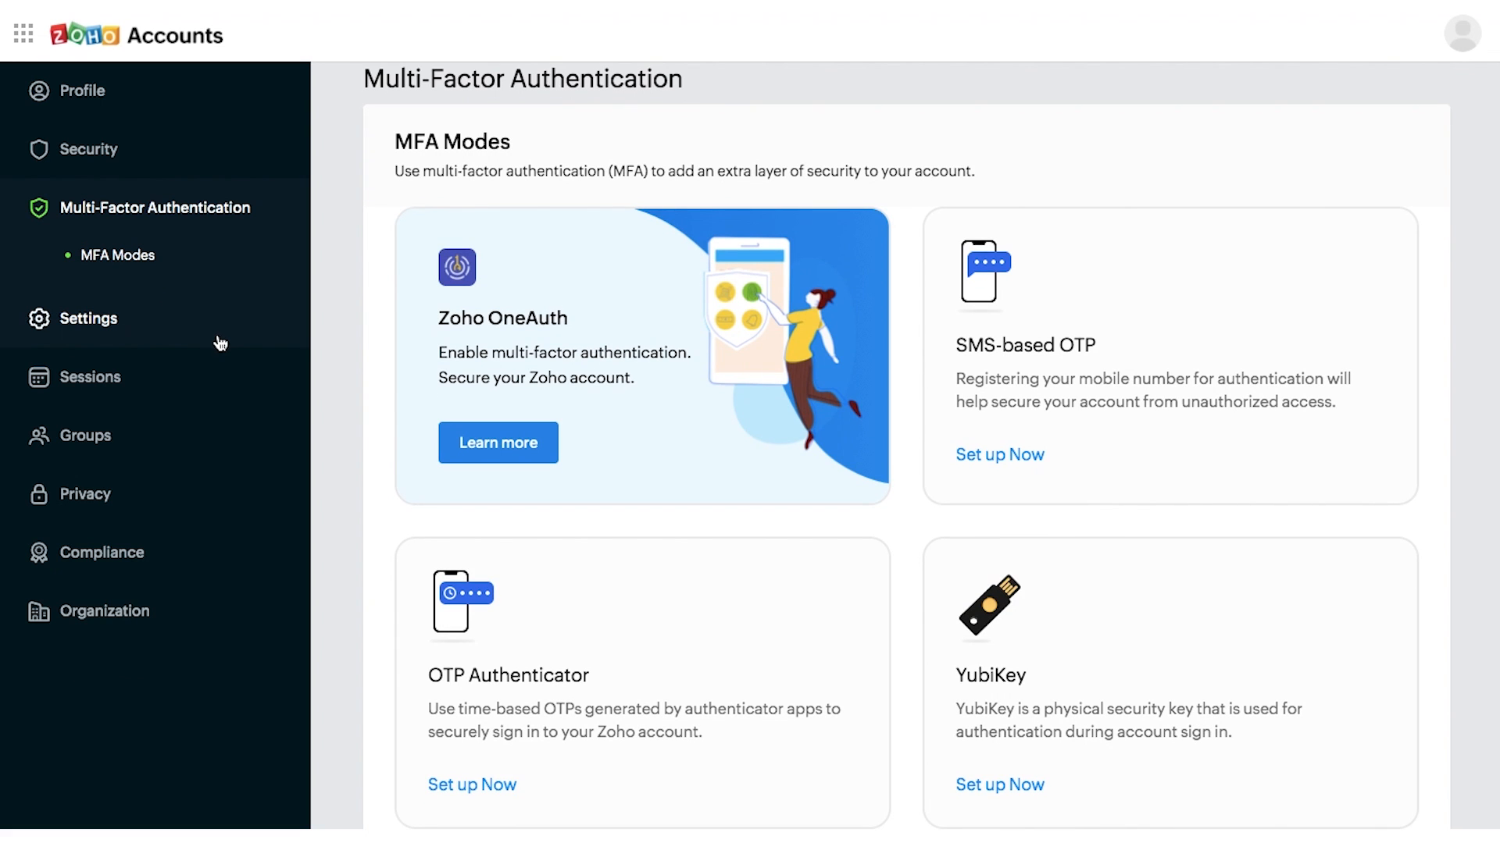
scroll(down, 3)
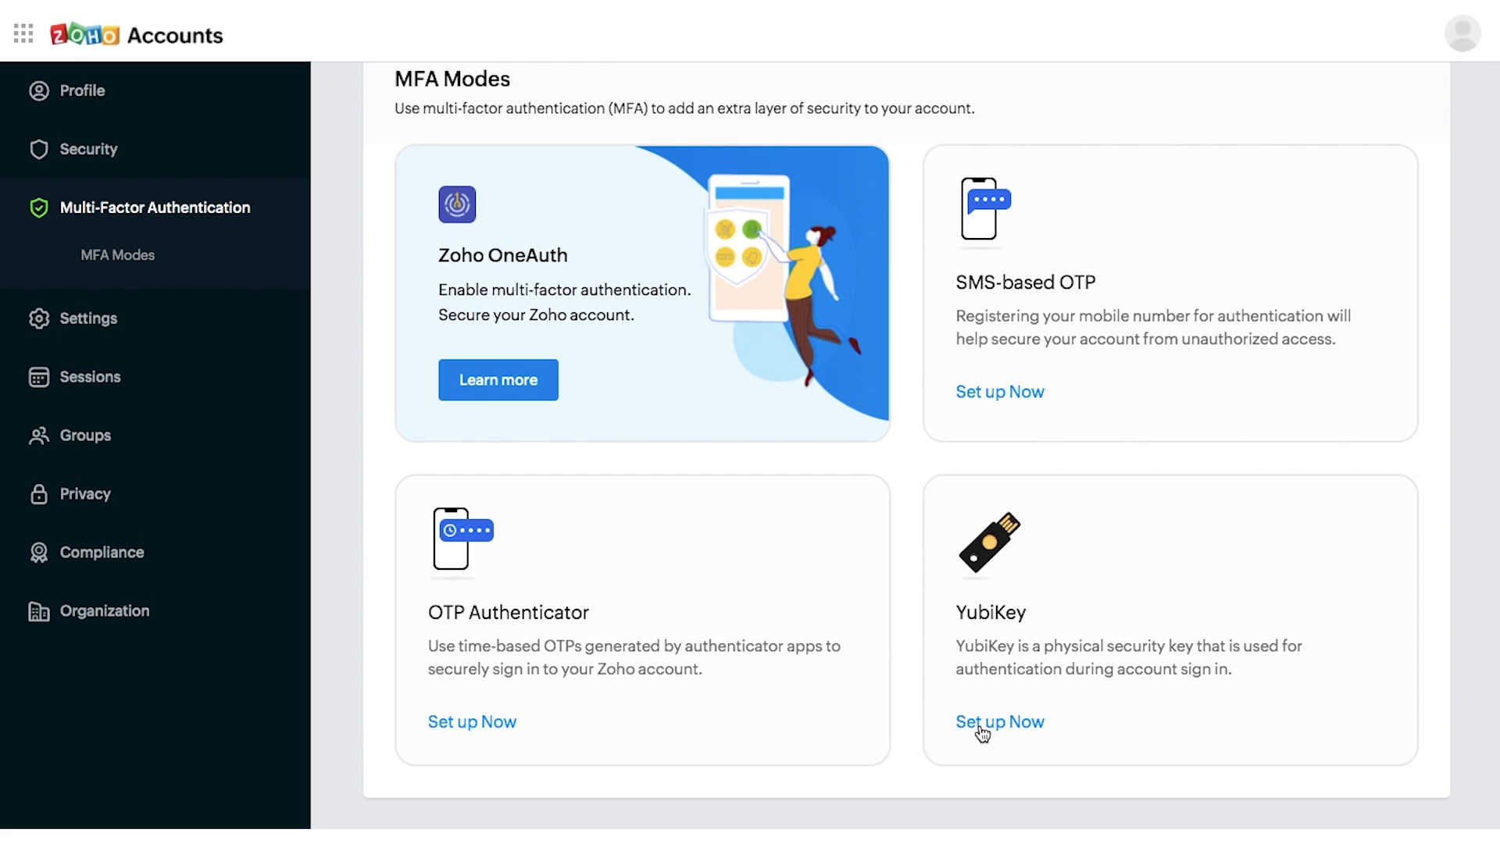
mouse_move(1052, 440)
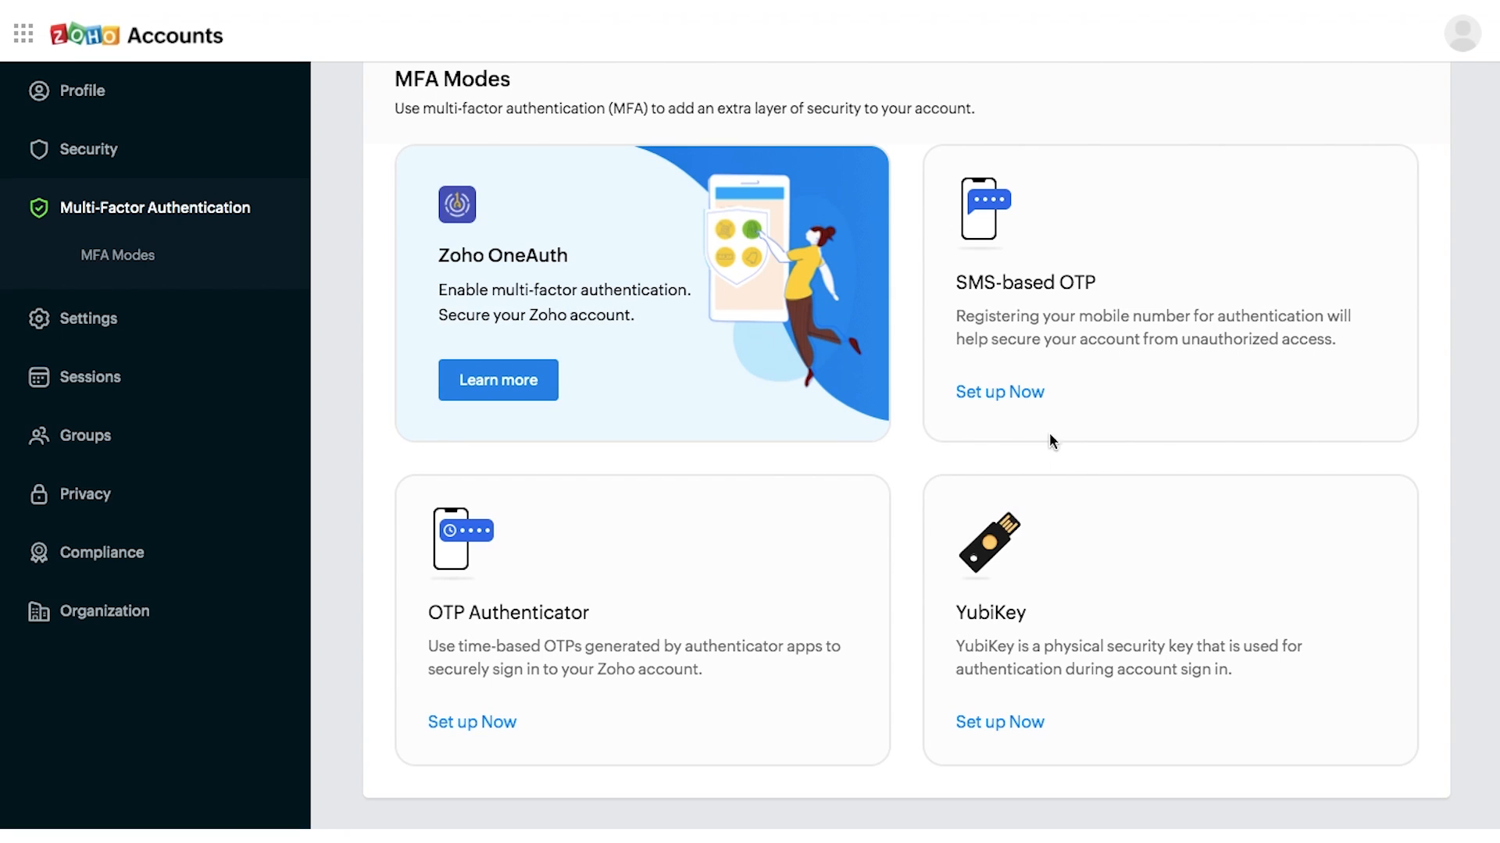
mouse_move(708, 578)
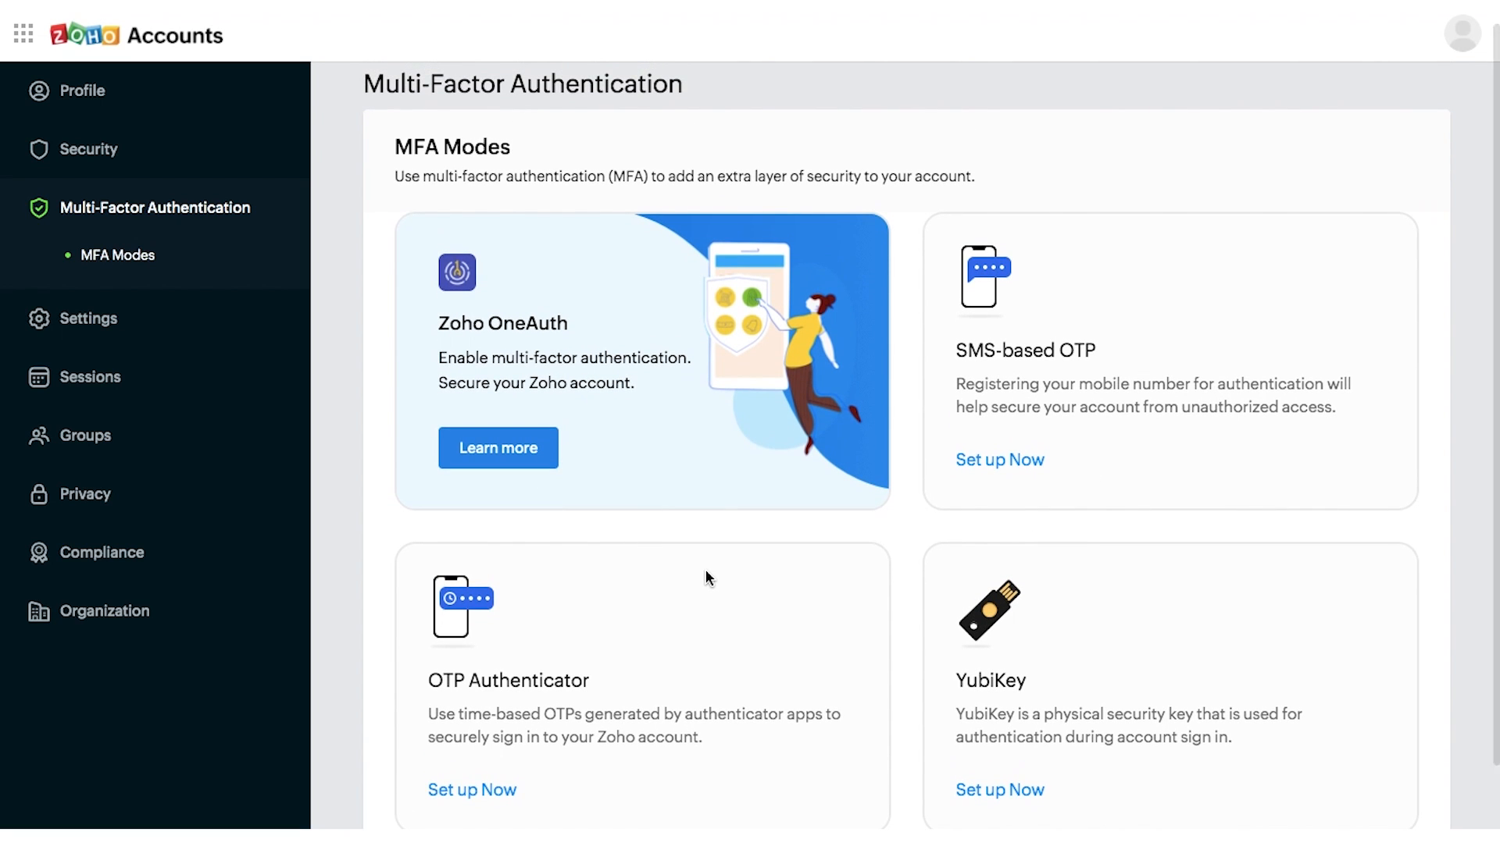
mouse_move(497, 455)
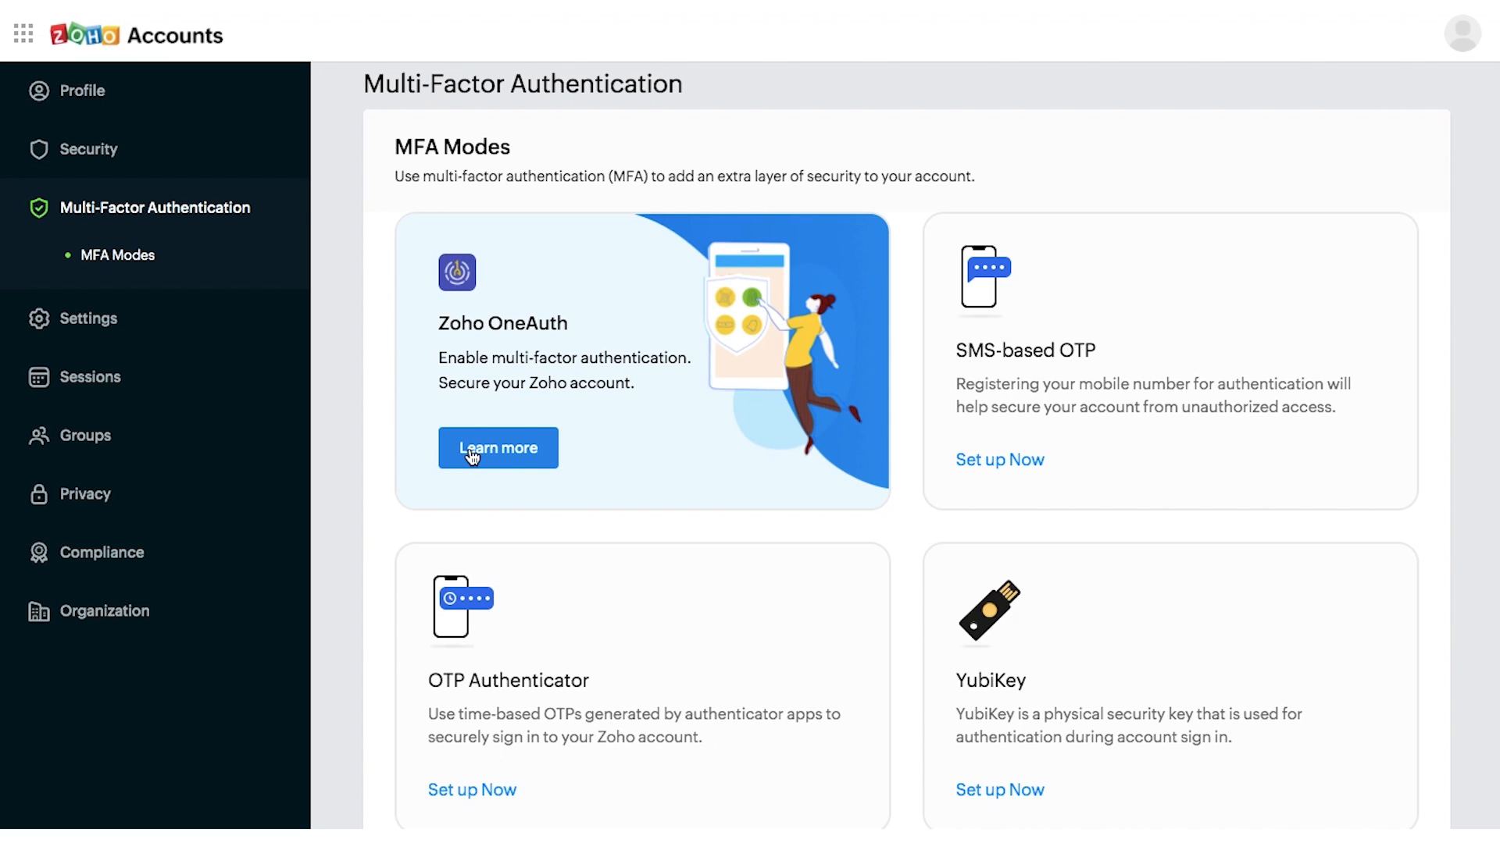
Follow Learn more on the Zoho OneAuth card and browse down its product page.
click(497, 447)
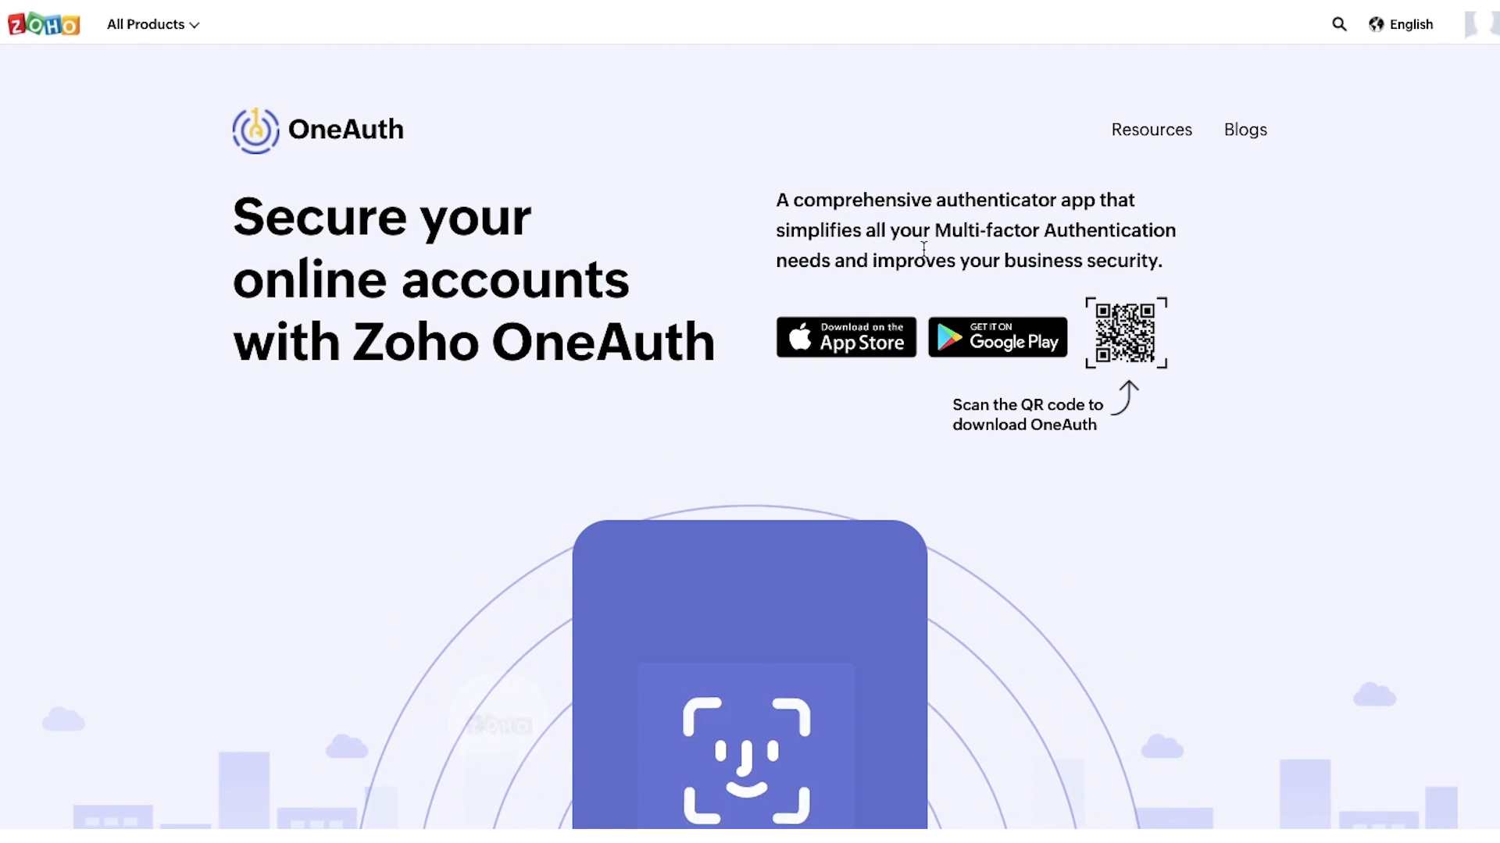
scroll(down, 3)
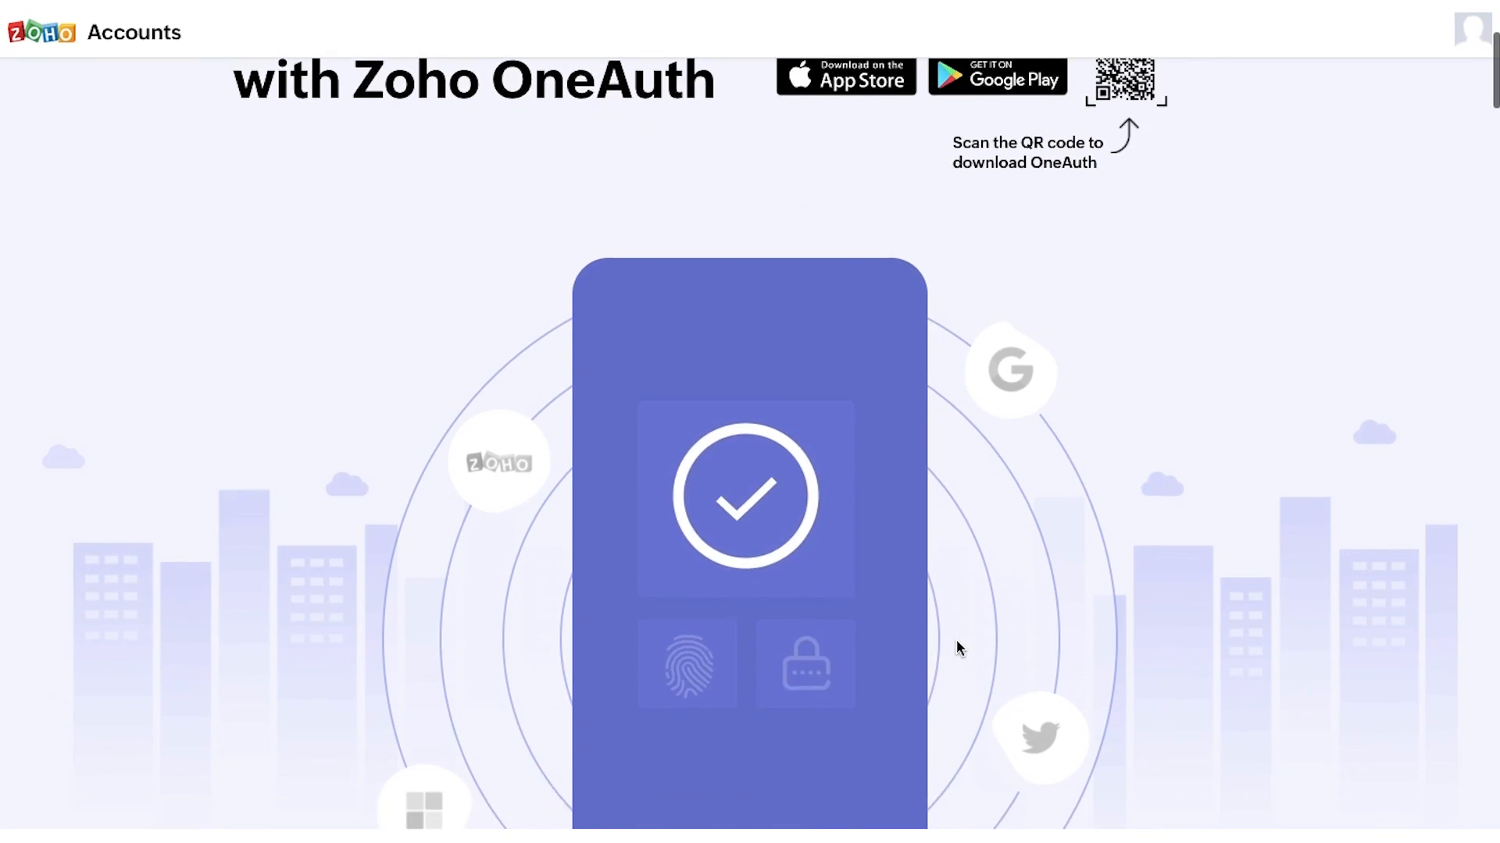
scroll(down, 3)
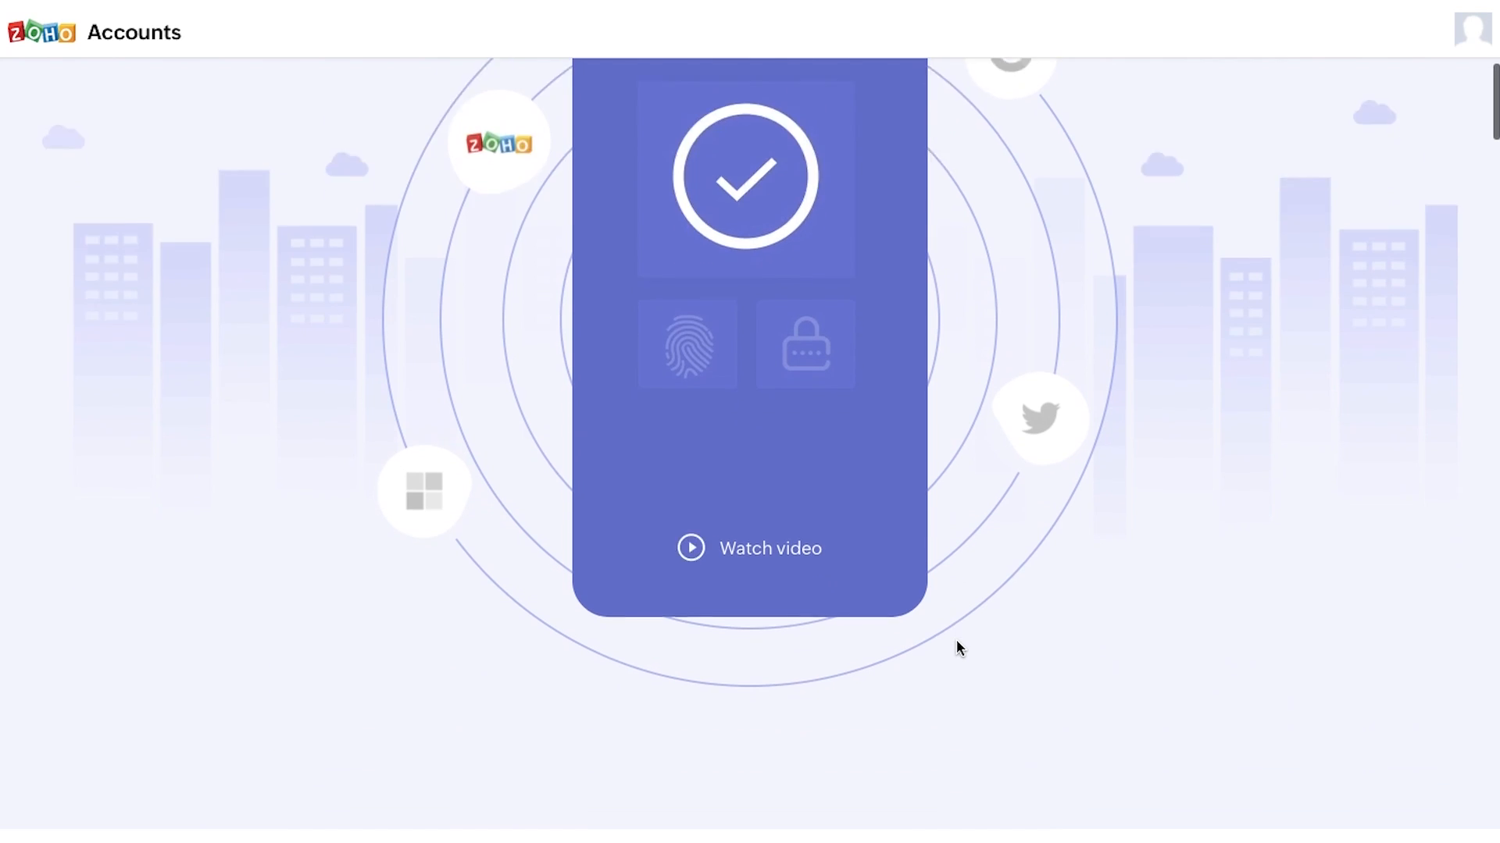
scroll(down, 3)
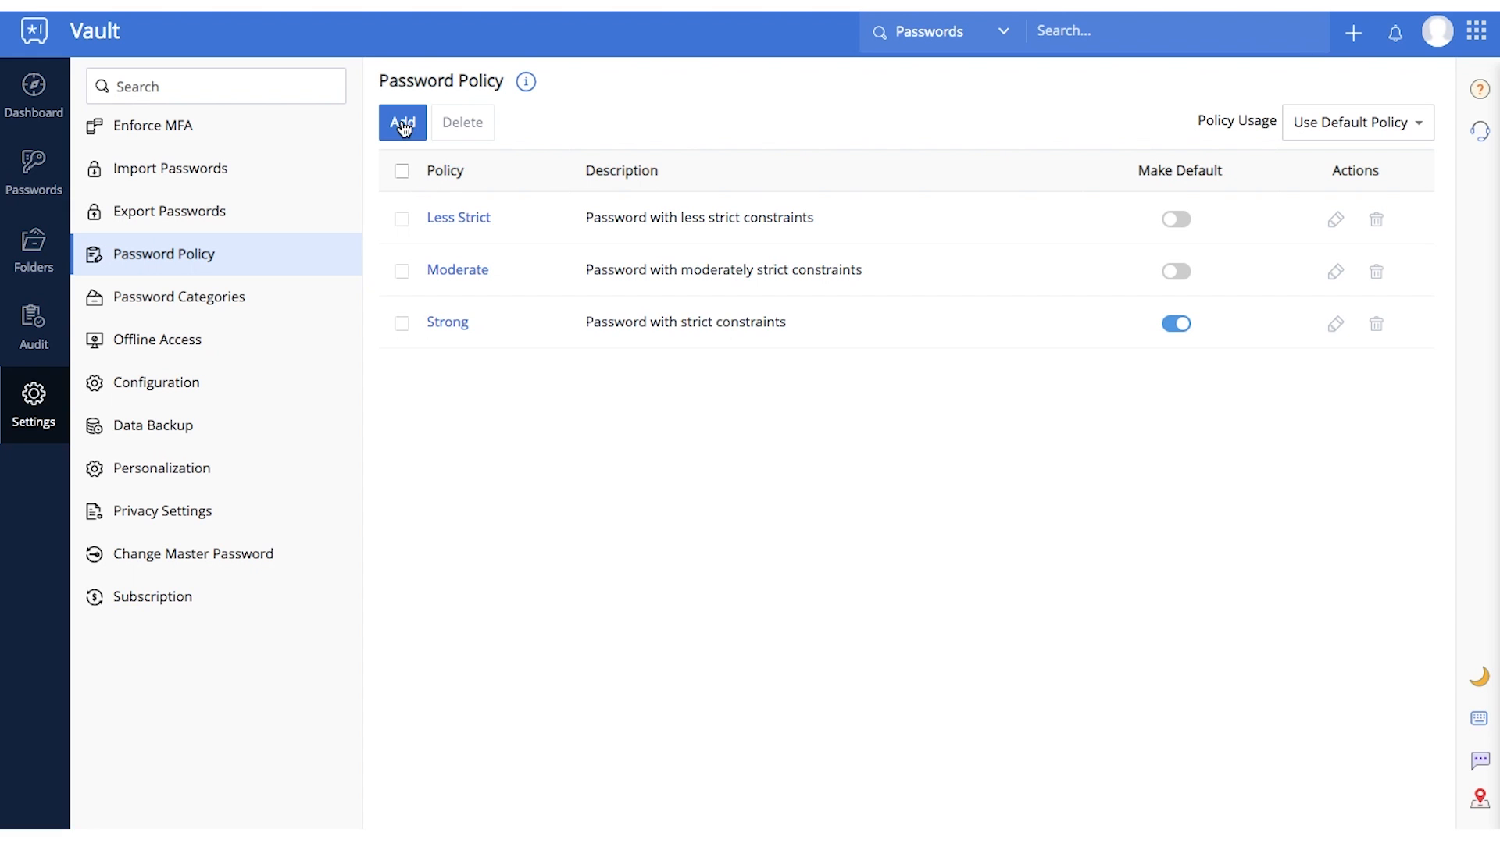
Create 'My Password Policy' with max length 99 and 5 special characters, and make it default.
click(403, 122)
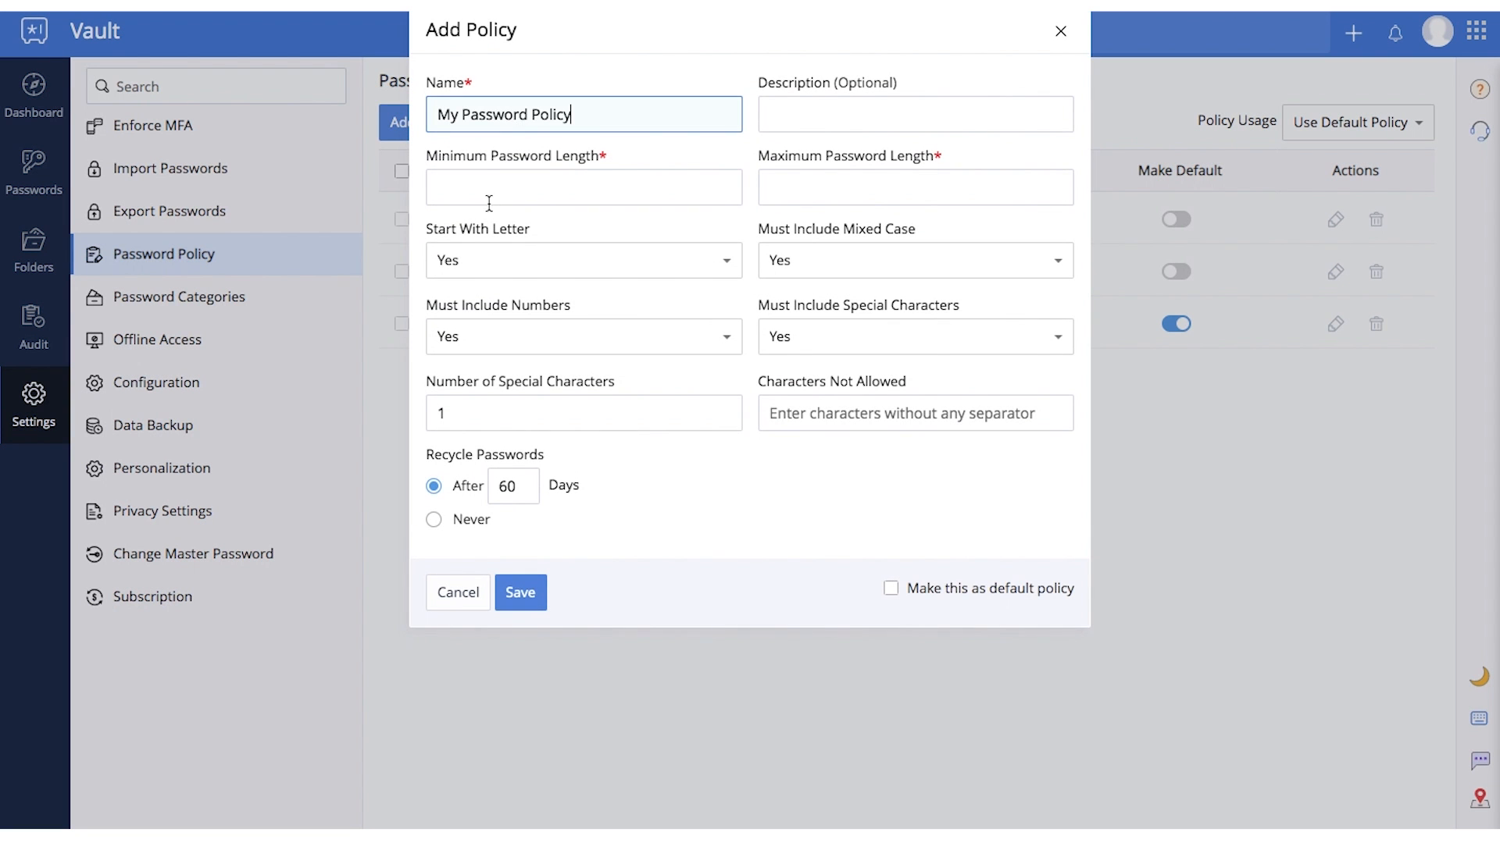
text(99)
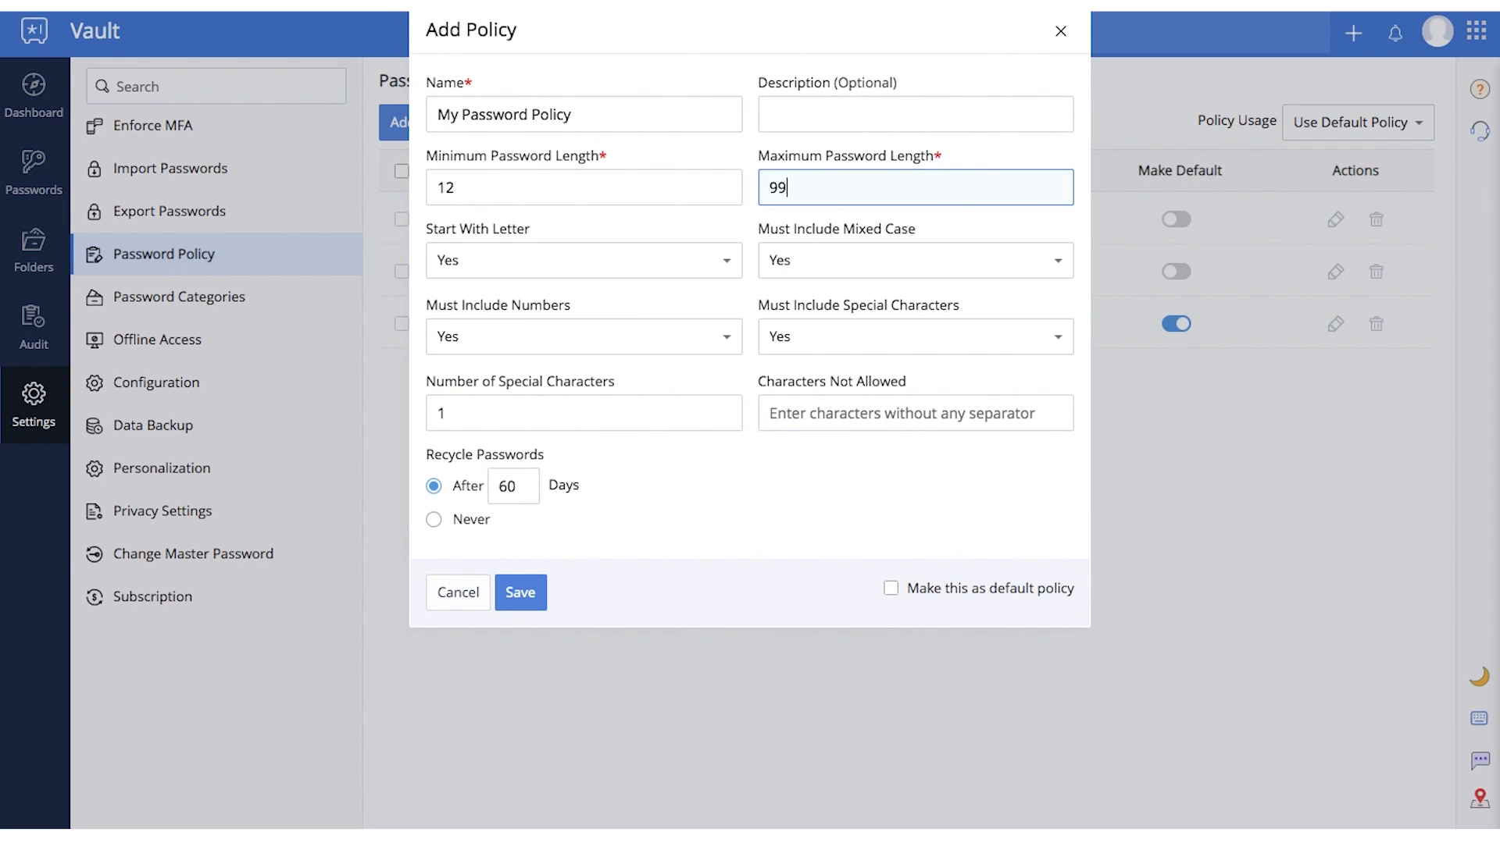
text(5)
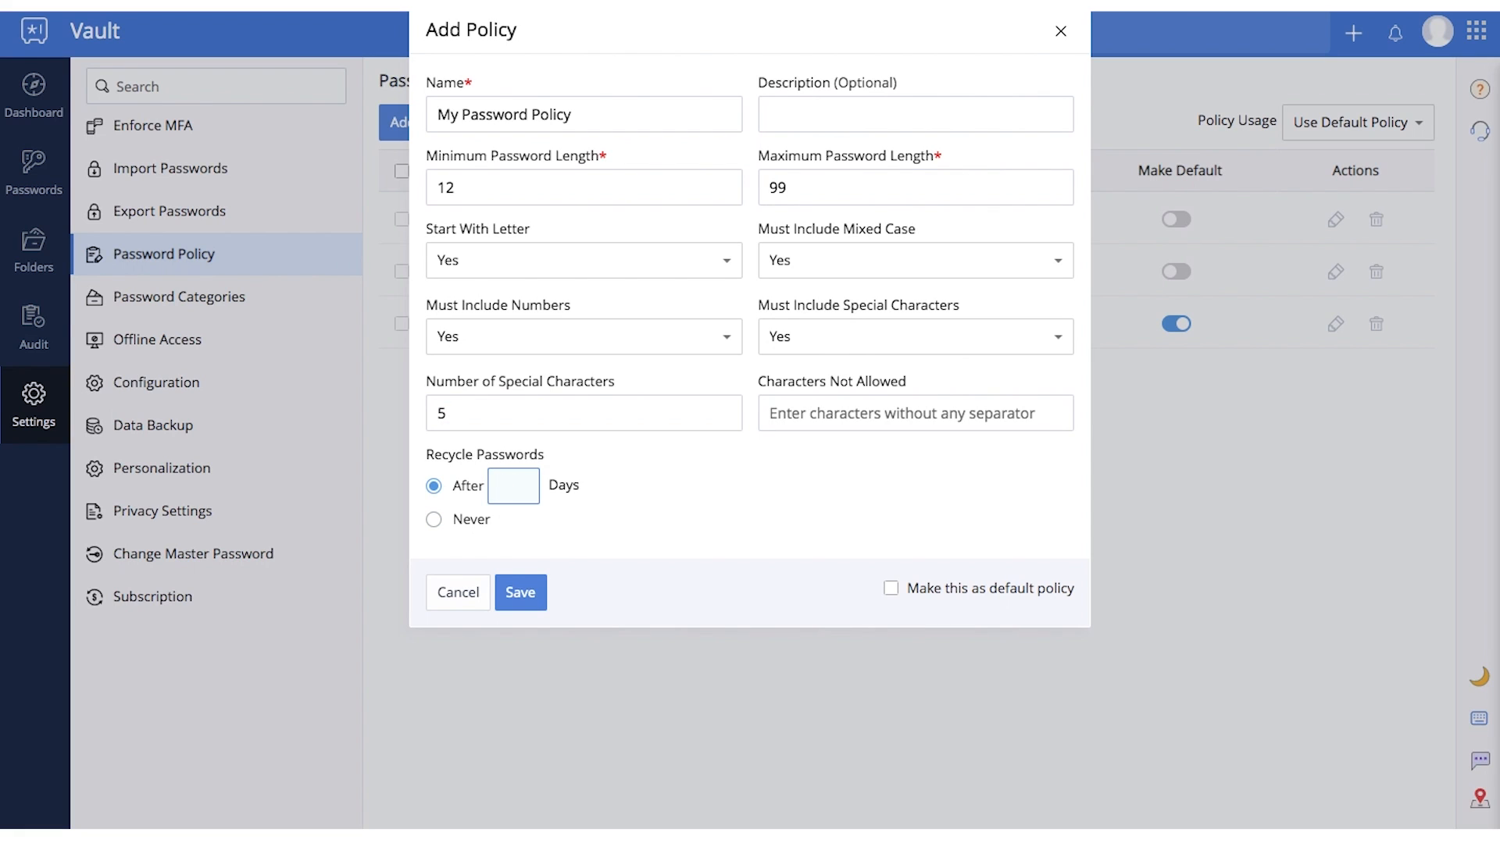
click(519, 592)
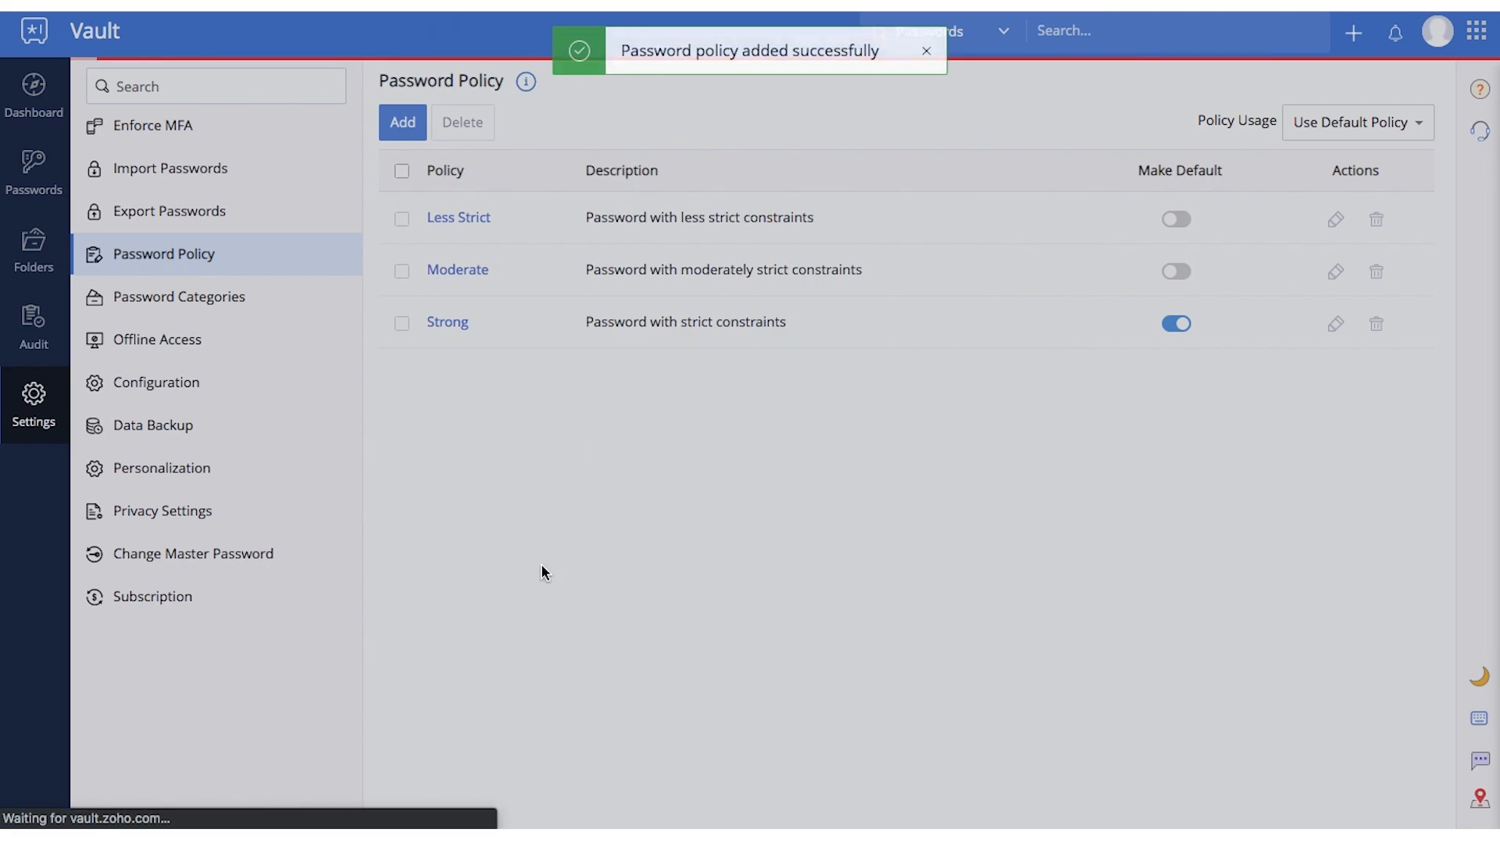
click(1184, 376)
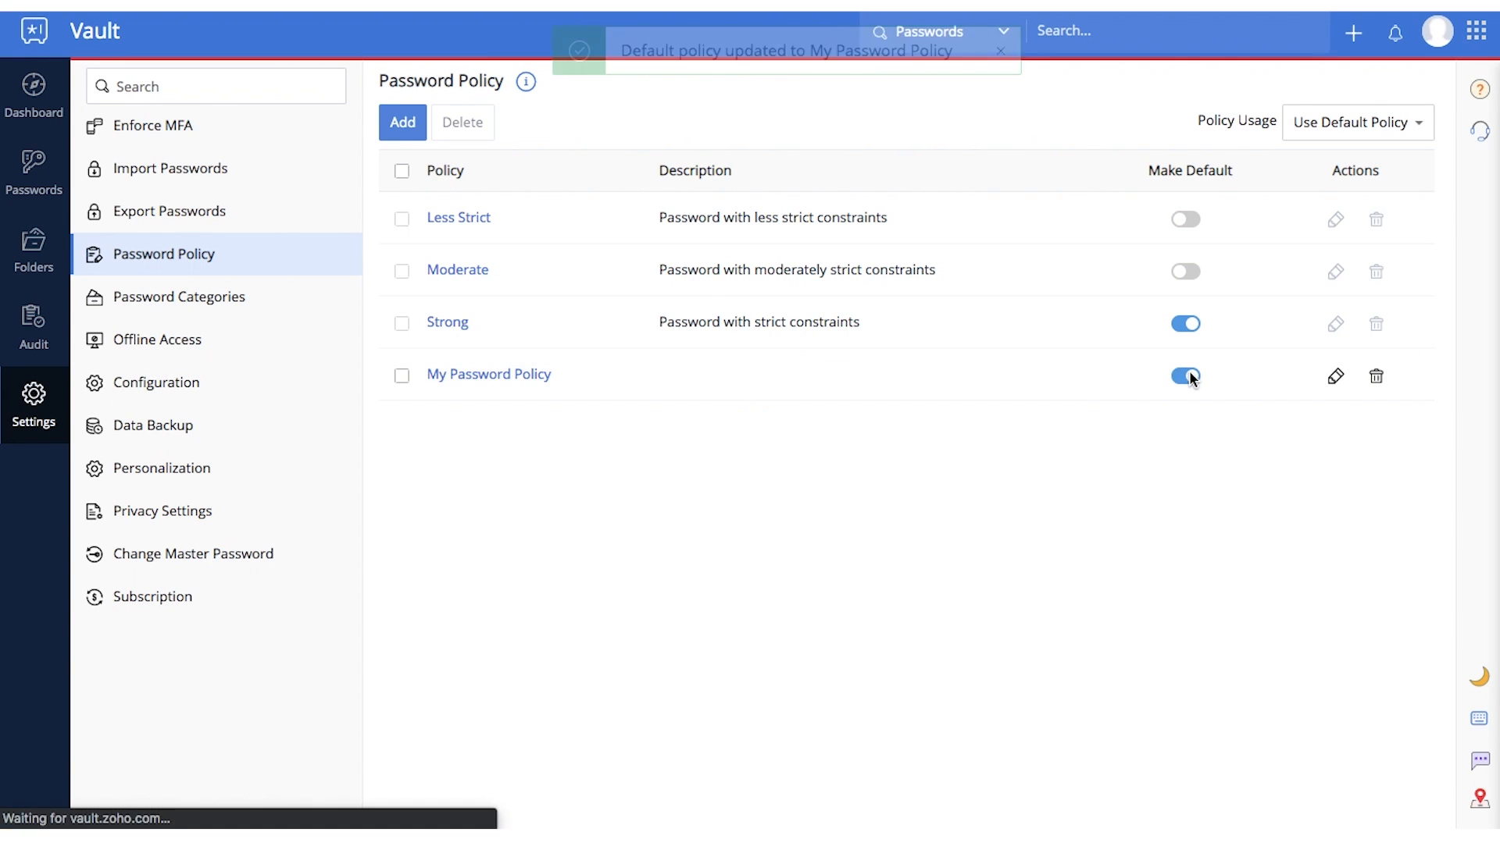
click(157, 340)
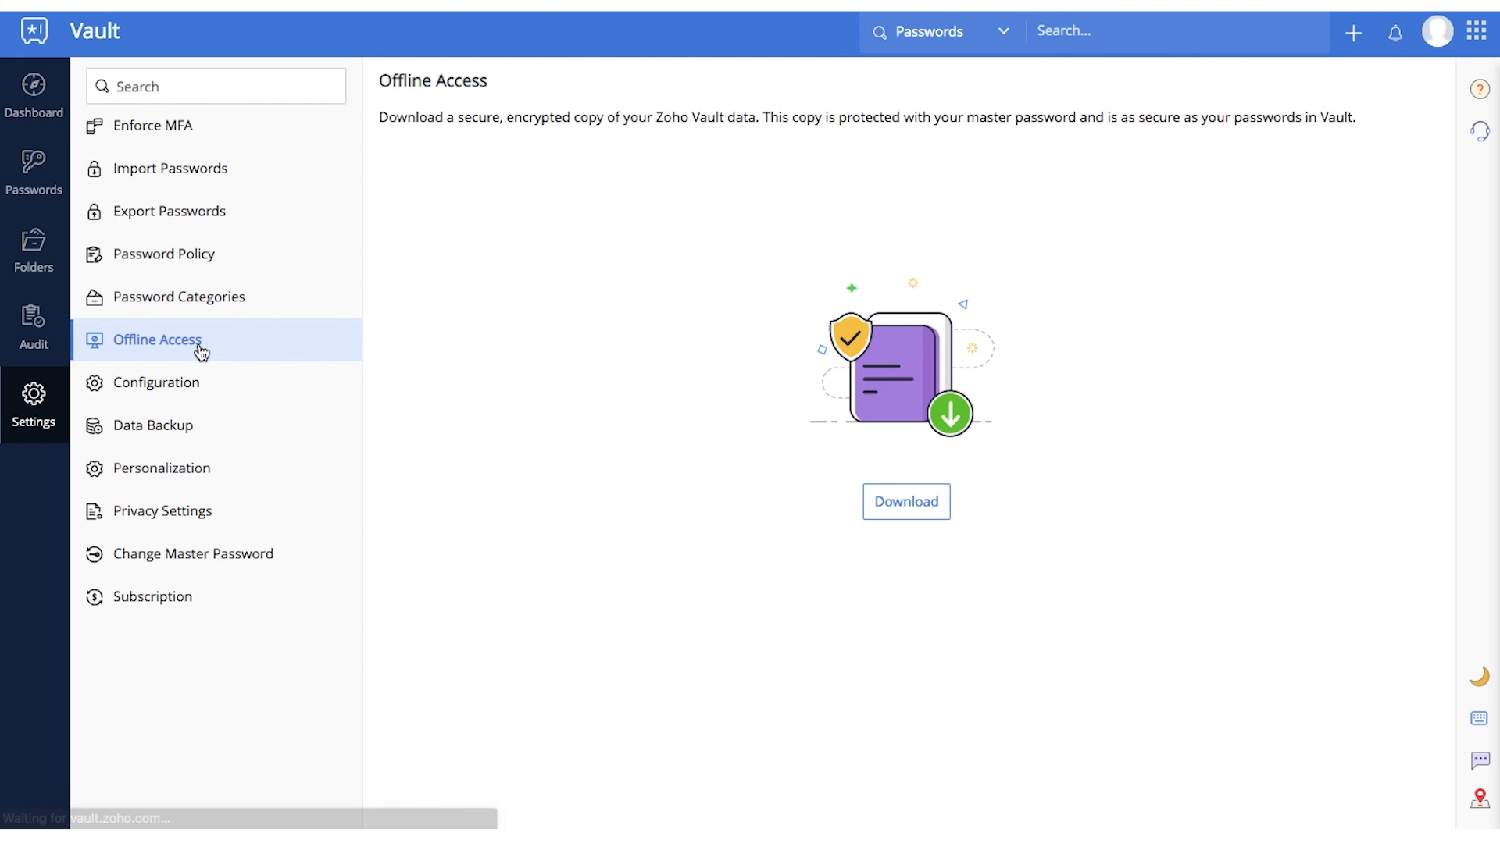
Download the encrypted offline copy of the vault and open the HTML file.
click(905, 501)
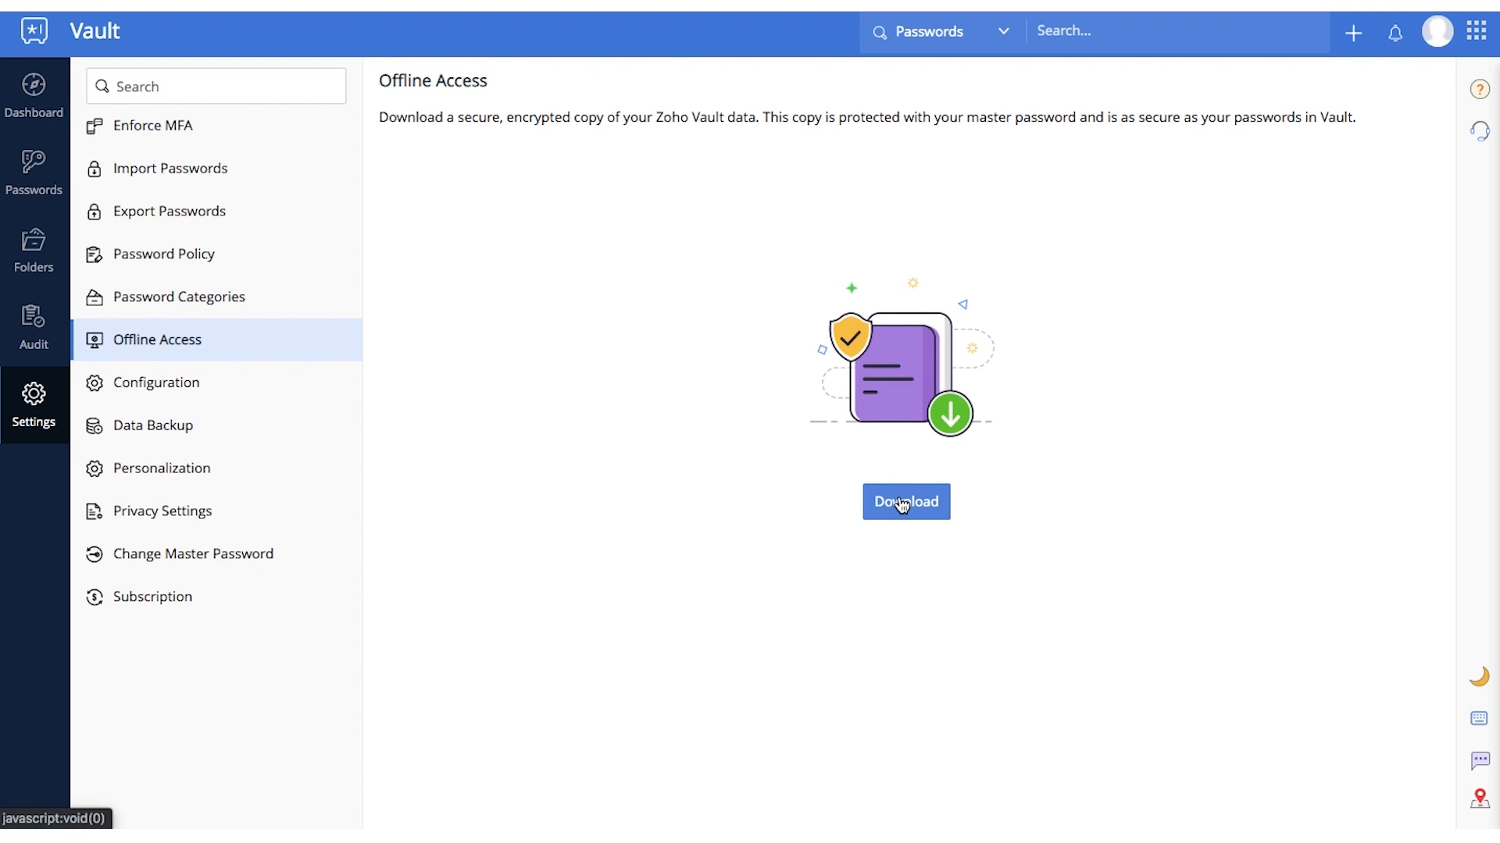
click(904, 502)
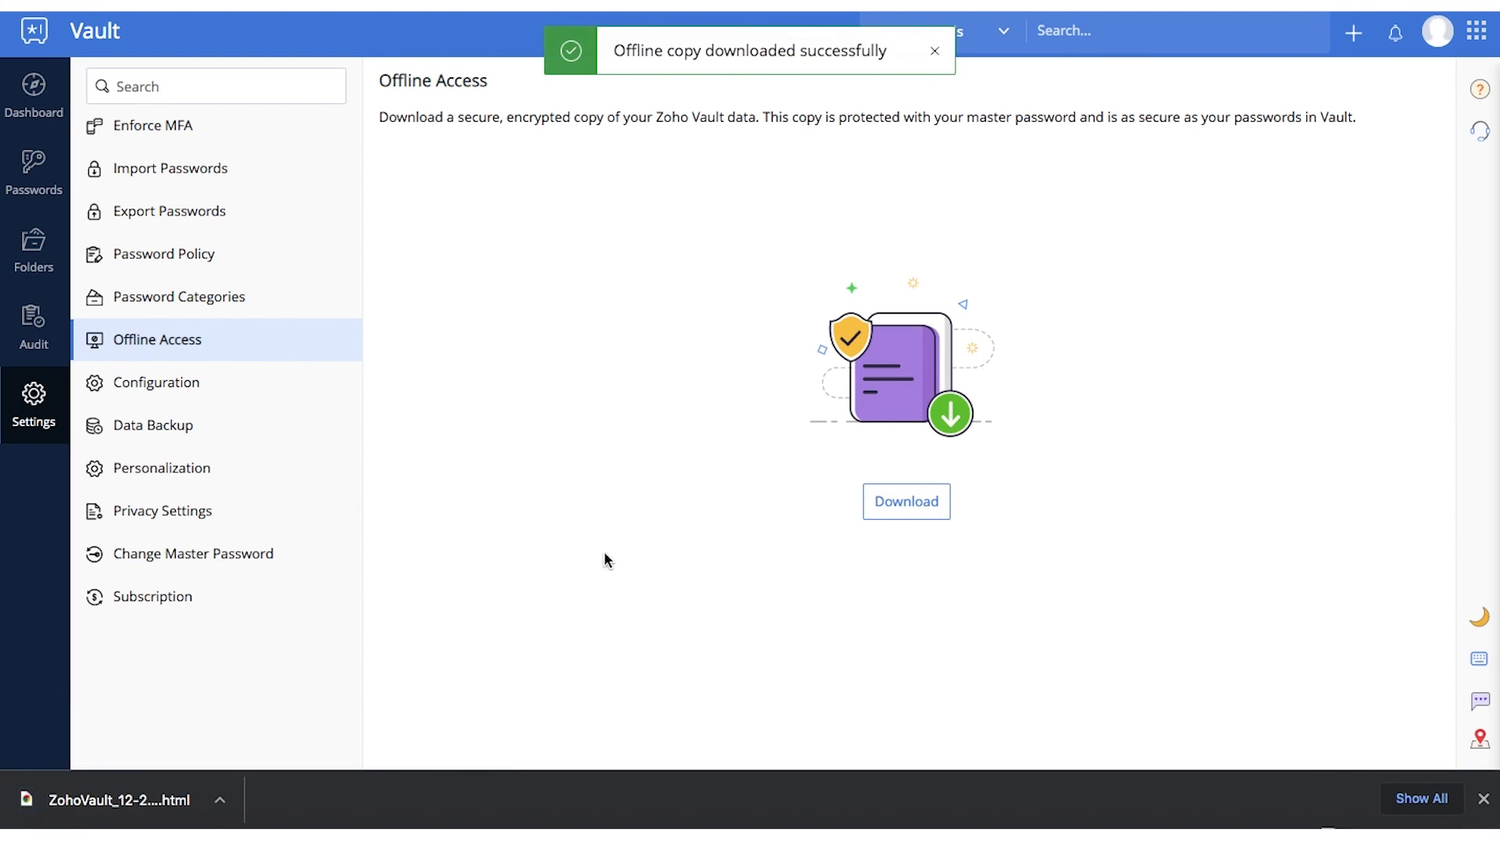
click(114, 801)
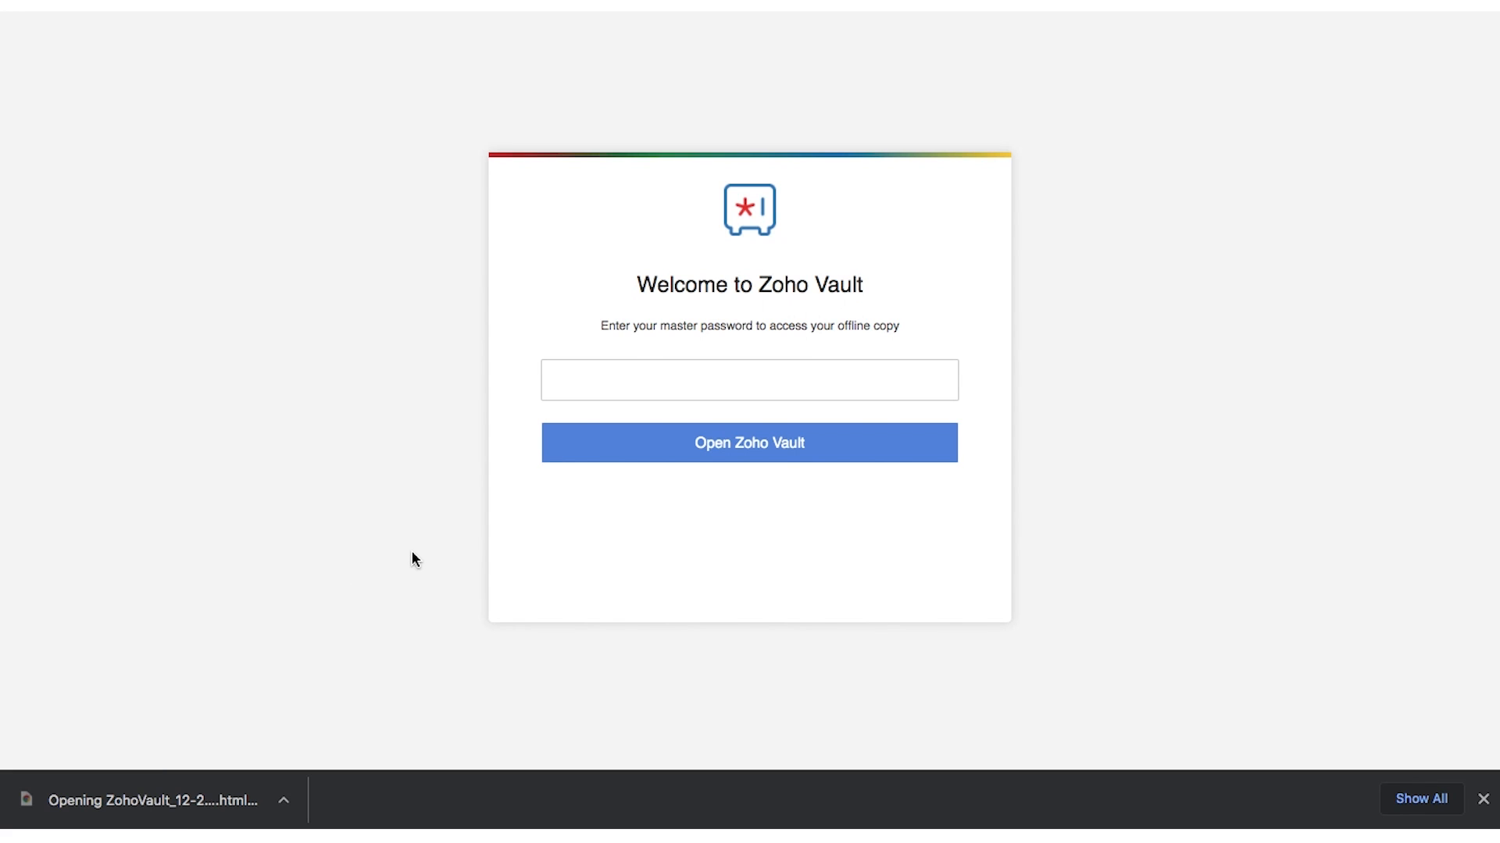
Unlock the offline copy with the master password and view the Google Analytics entry.
text(••)
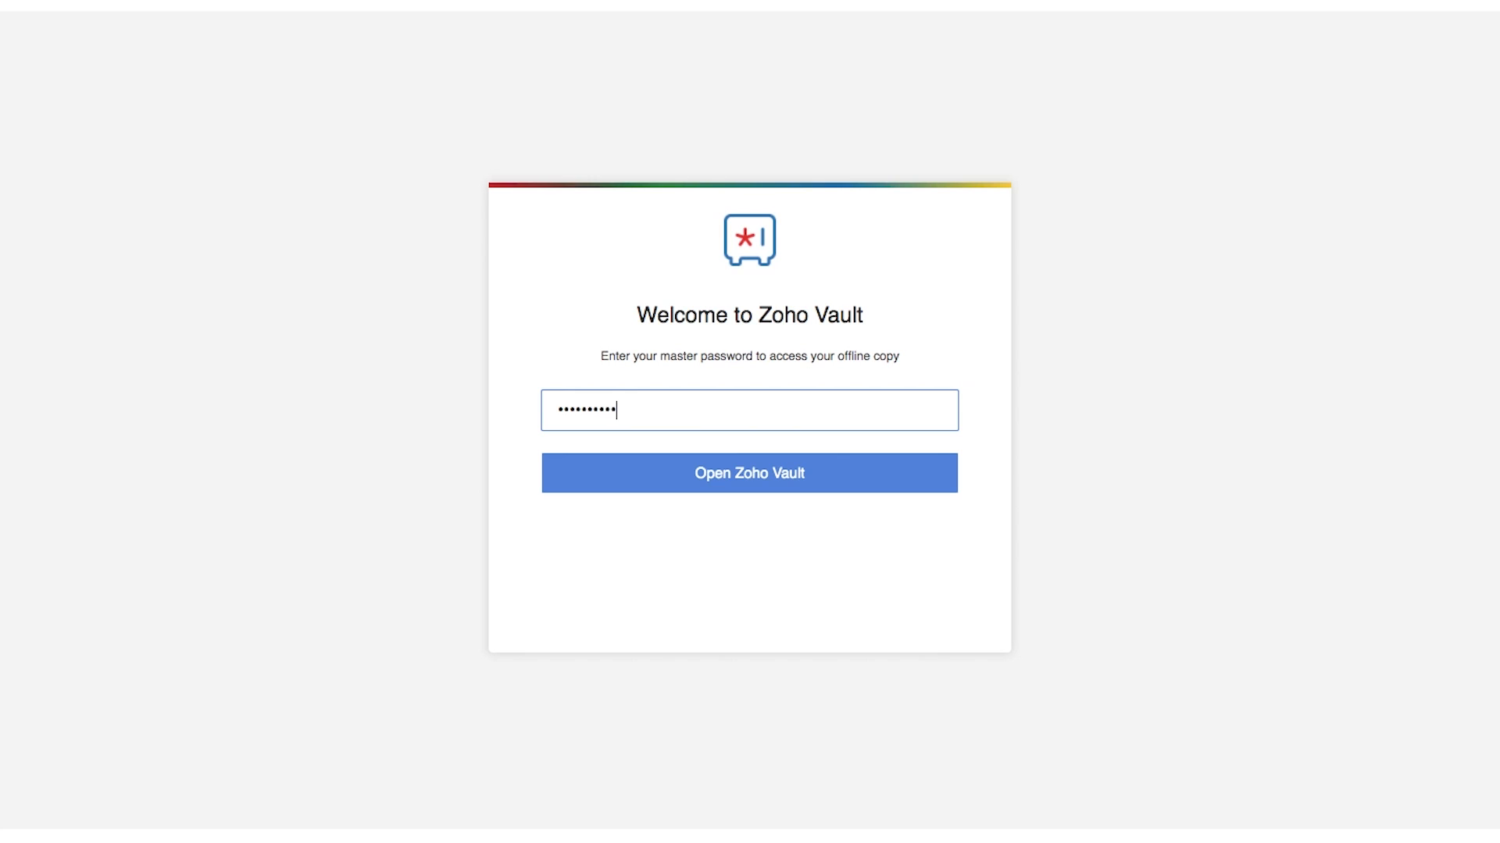
click(749, 472)
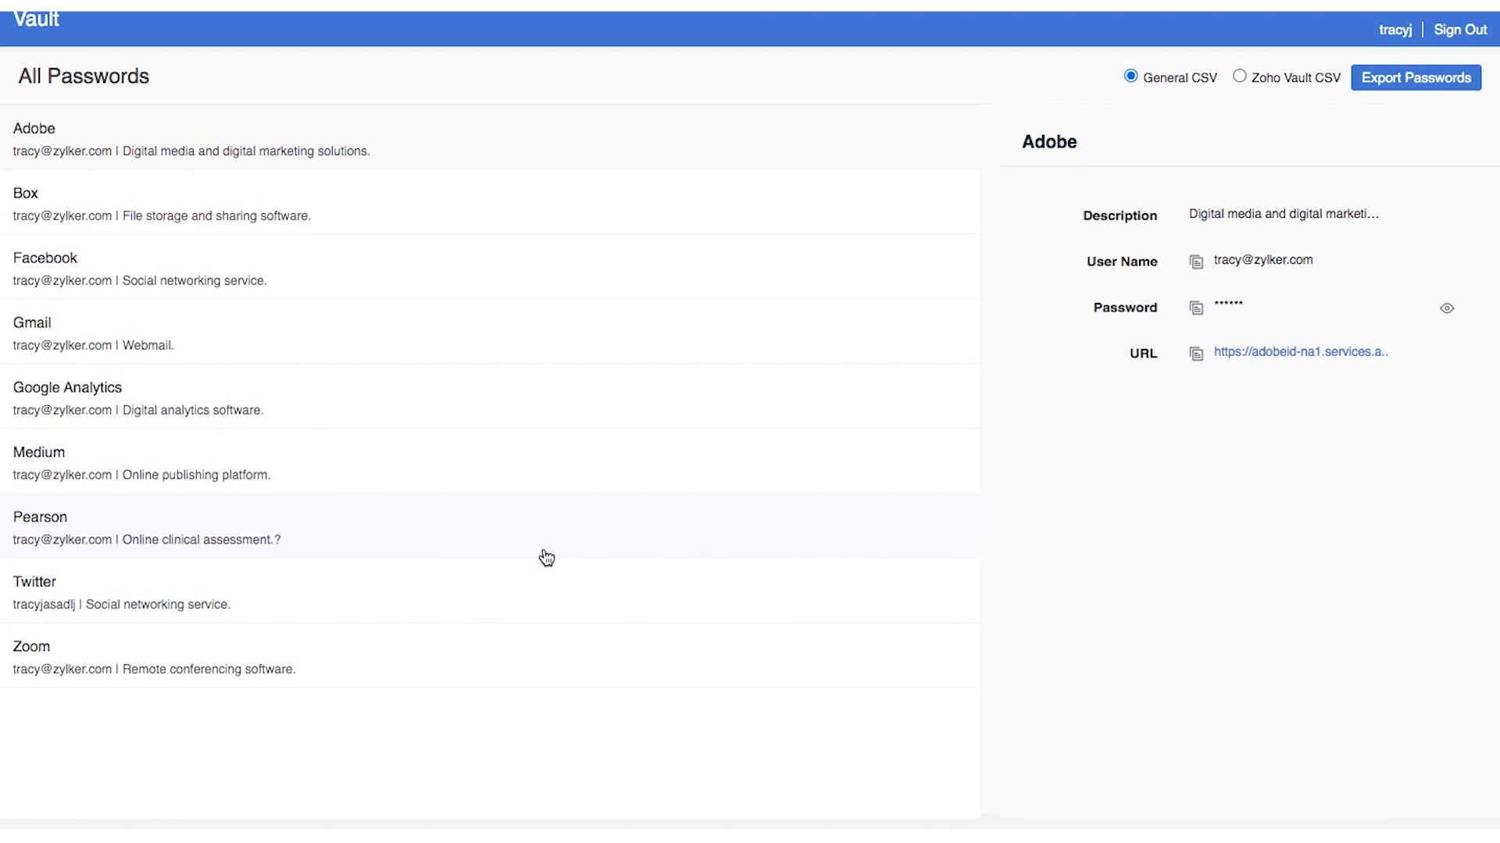
click(67, 398)
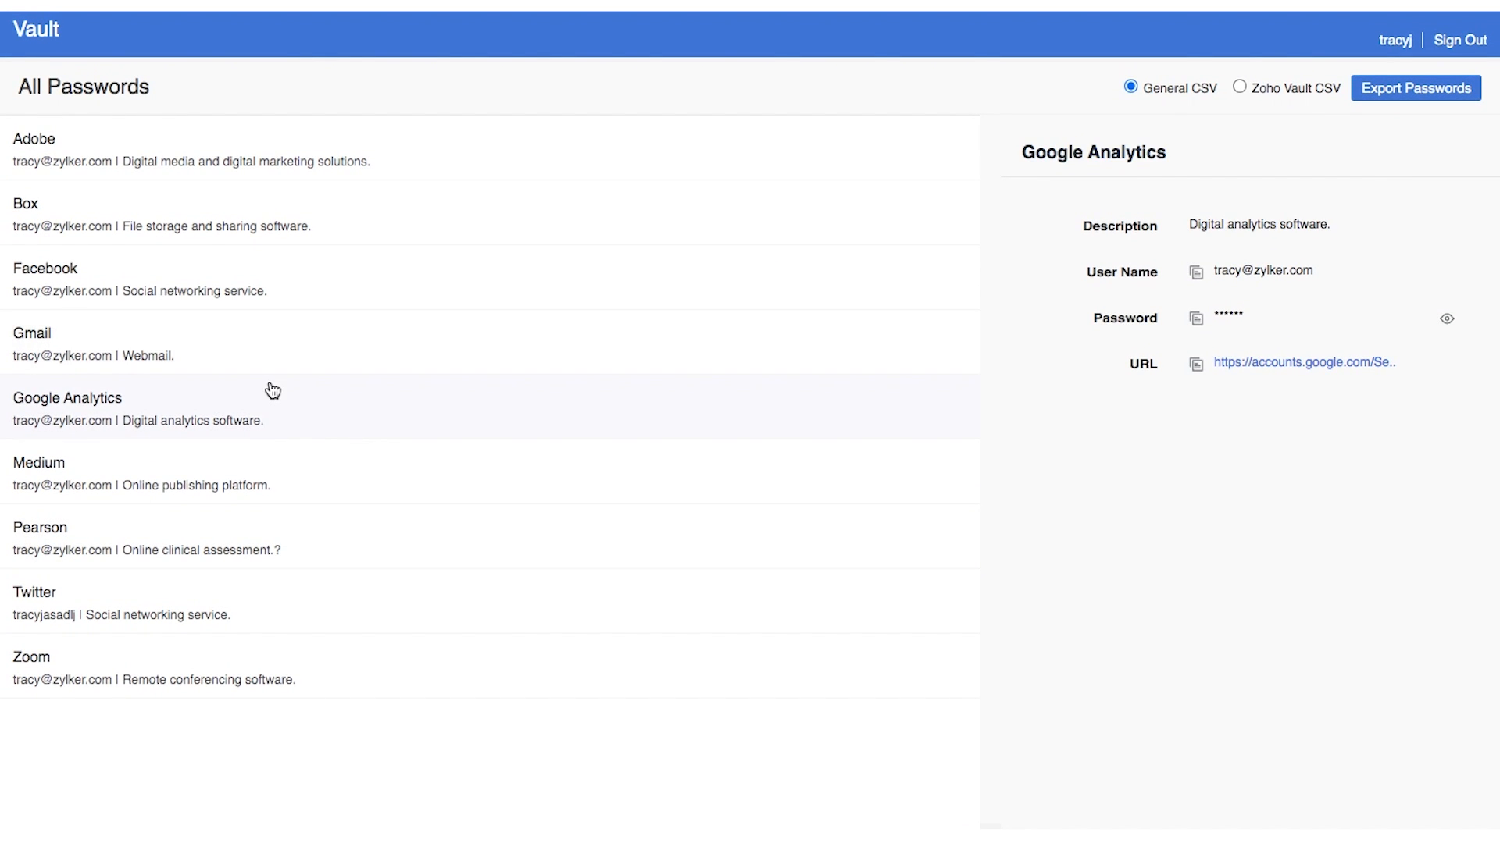
mouse_move(258, 593)
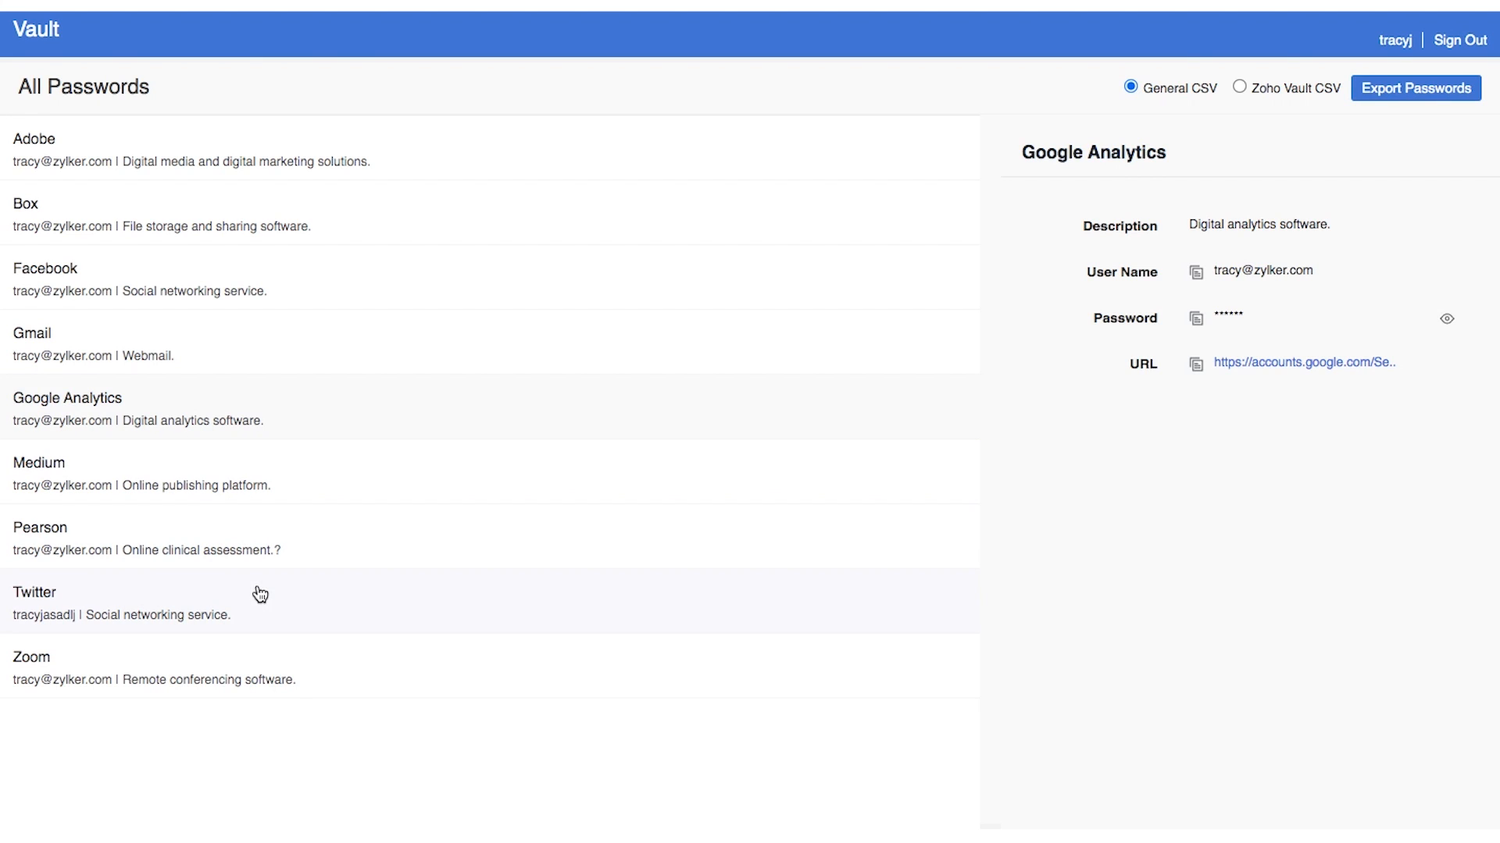
click(695, 119)
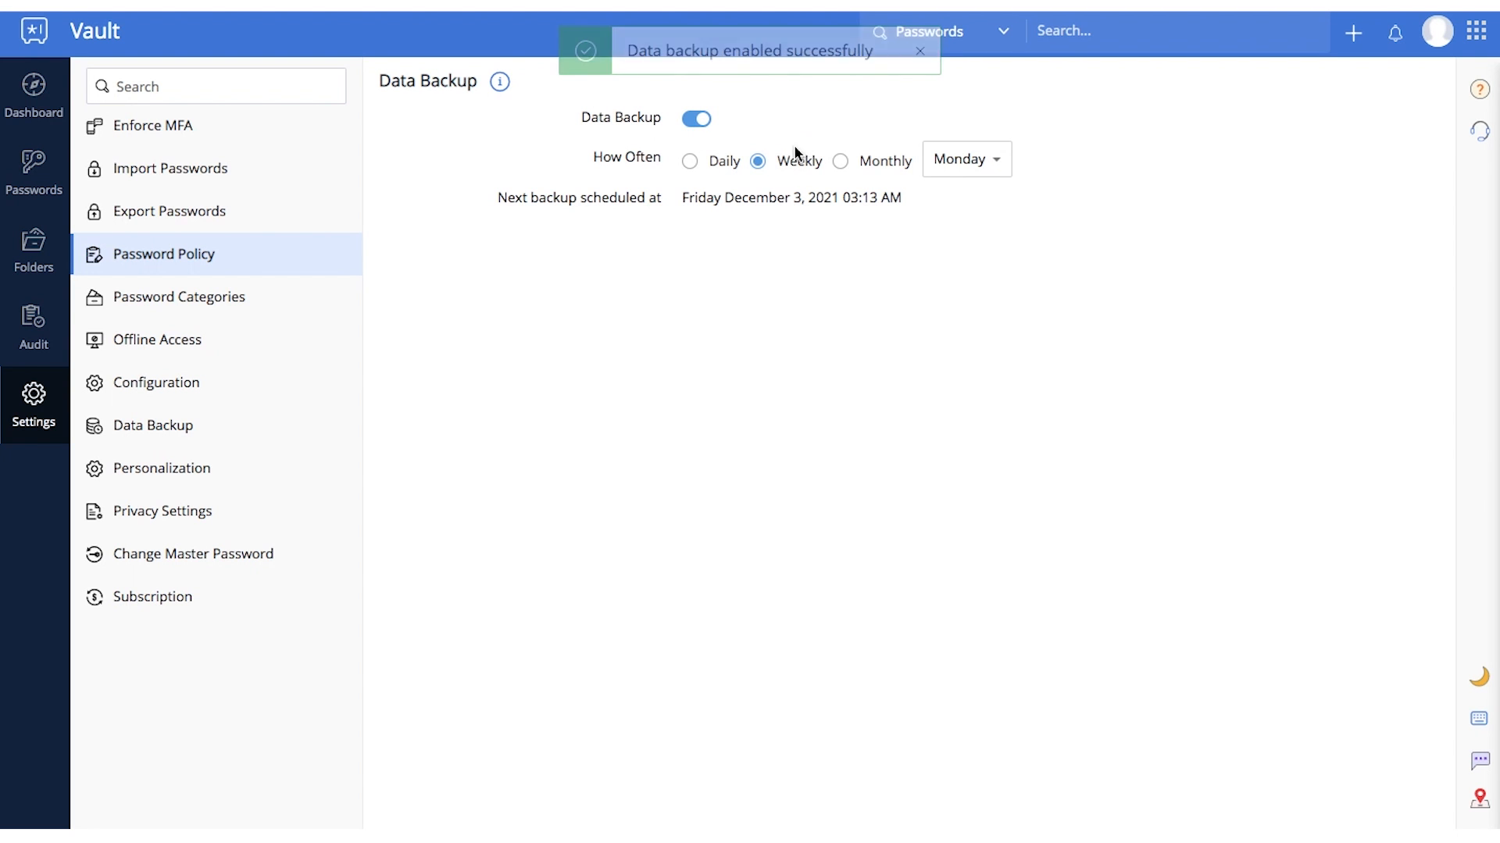
Schedule the data backup monthly on day 1 after trying daily and weekly.
click(689, 161)
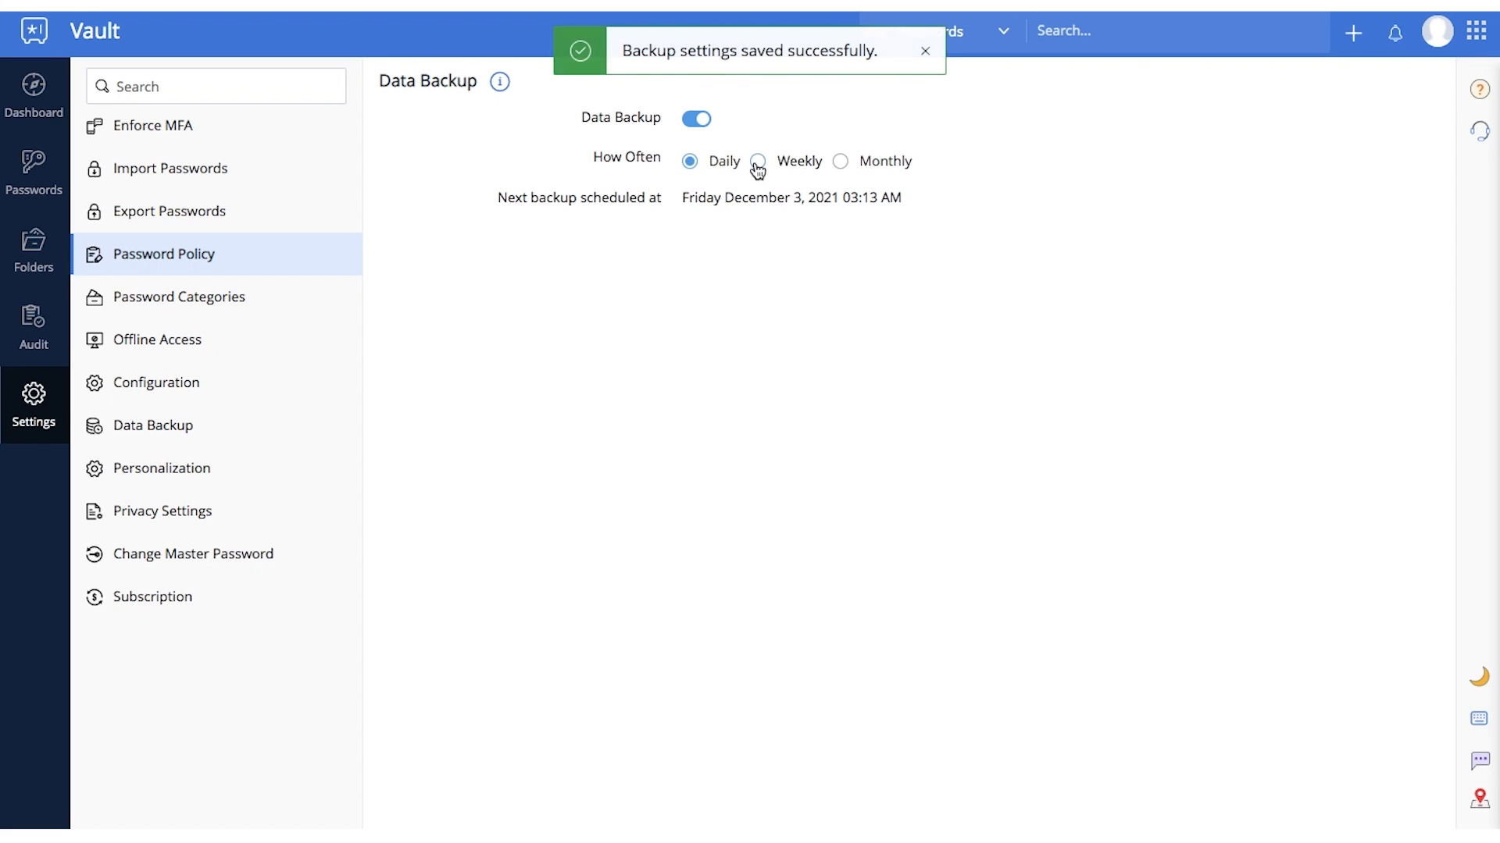
click(757, 161)
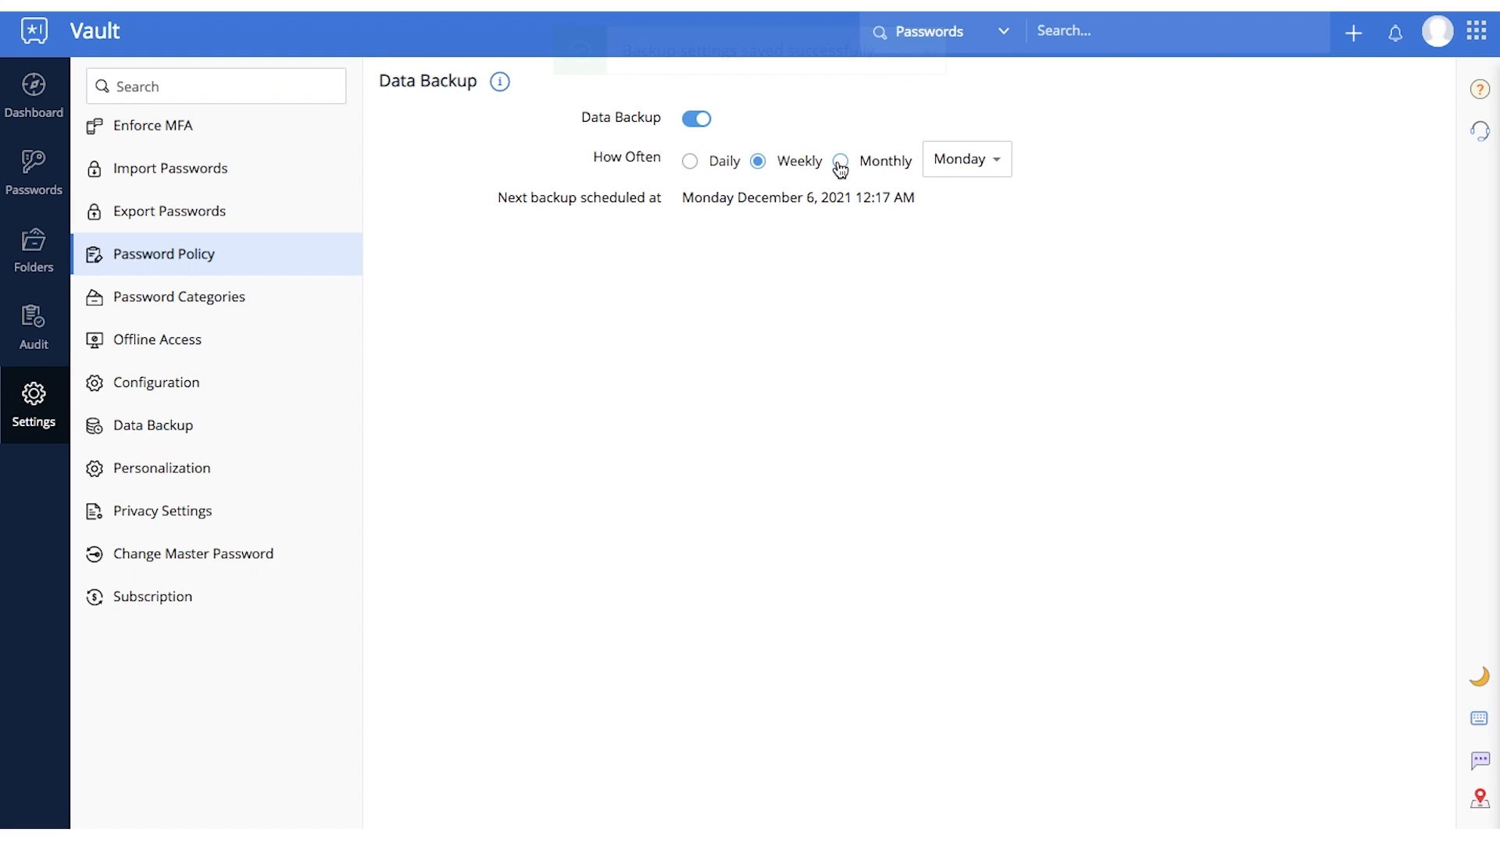
click(840, 159)
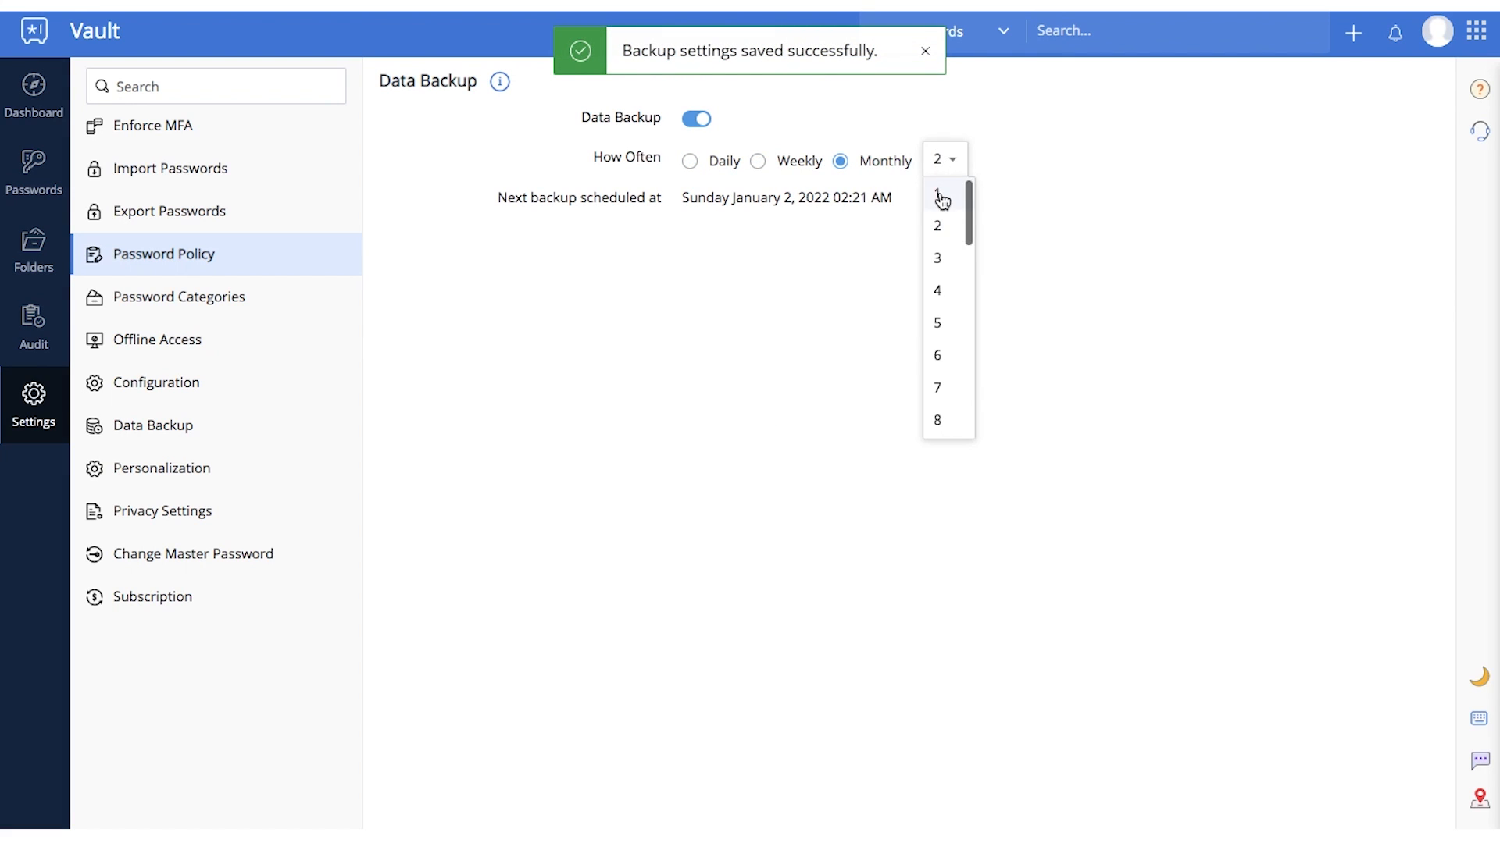
click(937, 195)
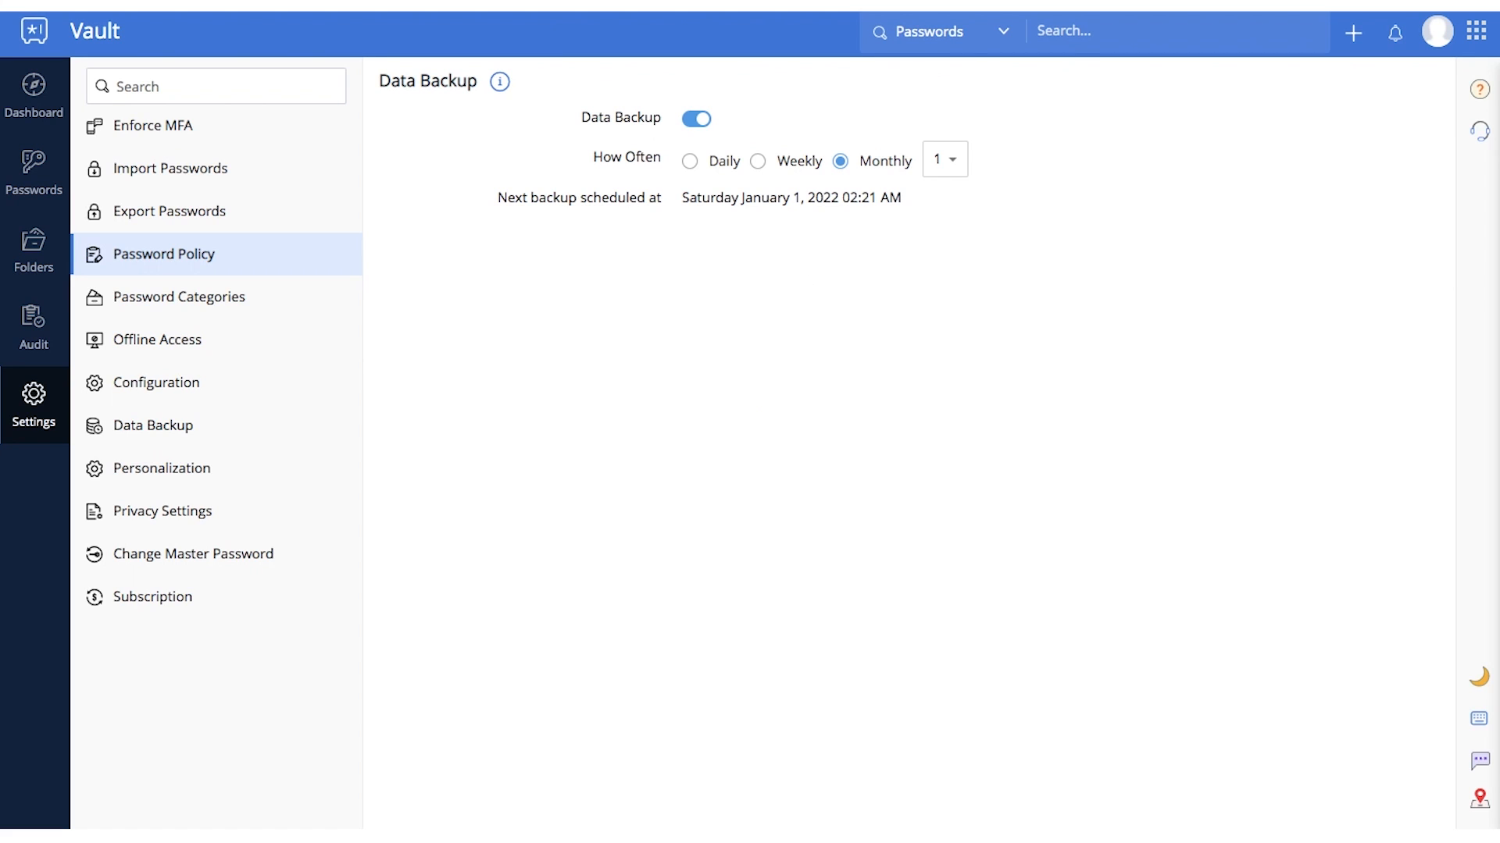
click(164, 468)
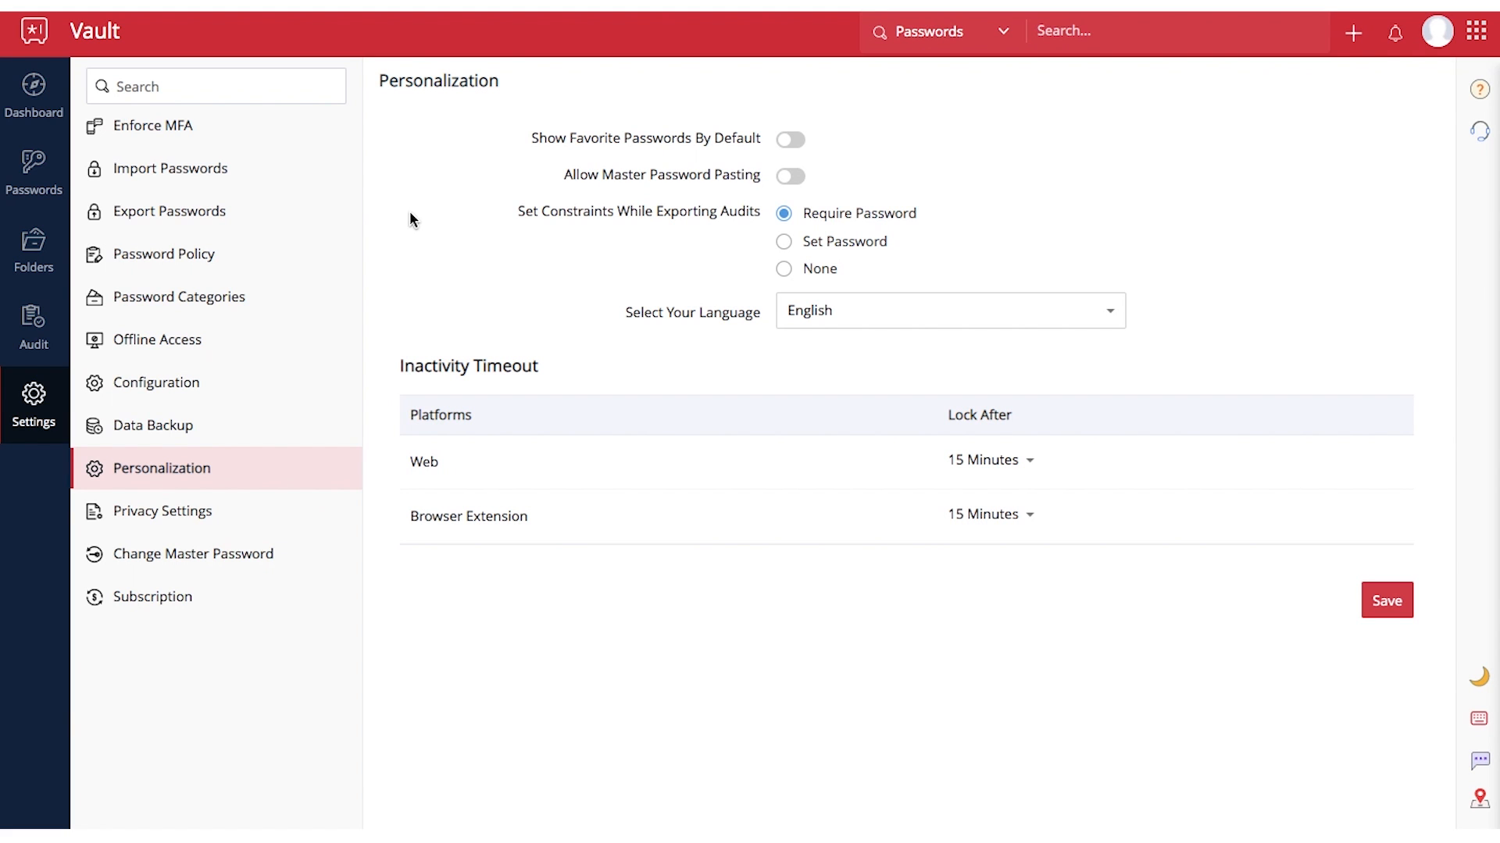
Enable favourites by default, set web lock to 1 Day and extension lock to 12 Hours, then reveal the profile panel.
click(789, 139)
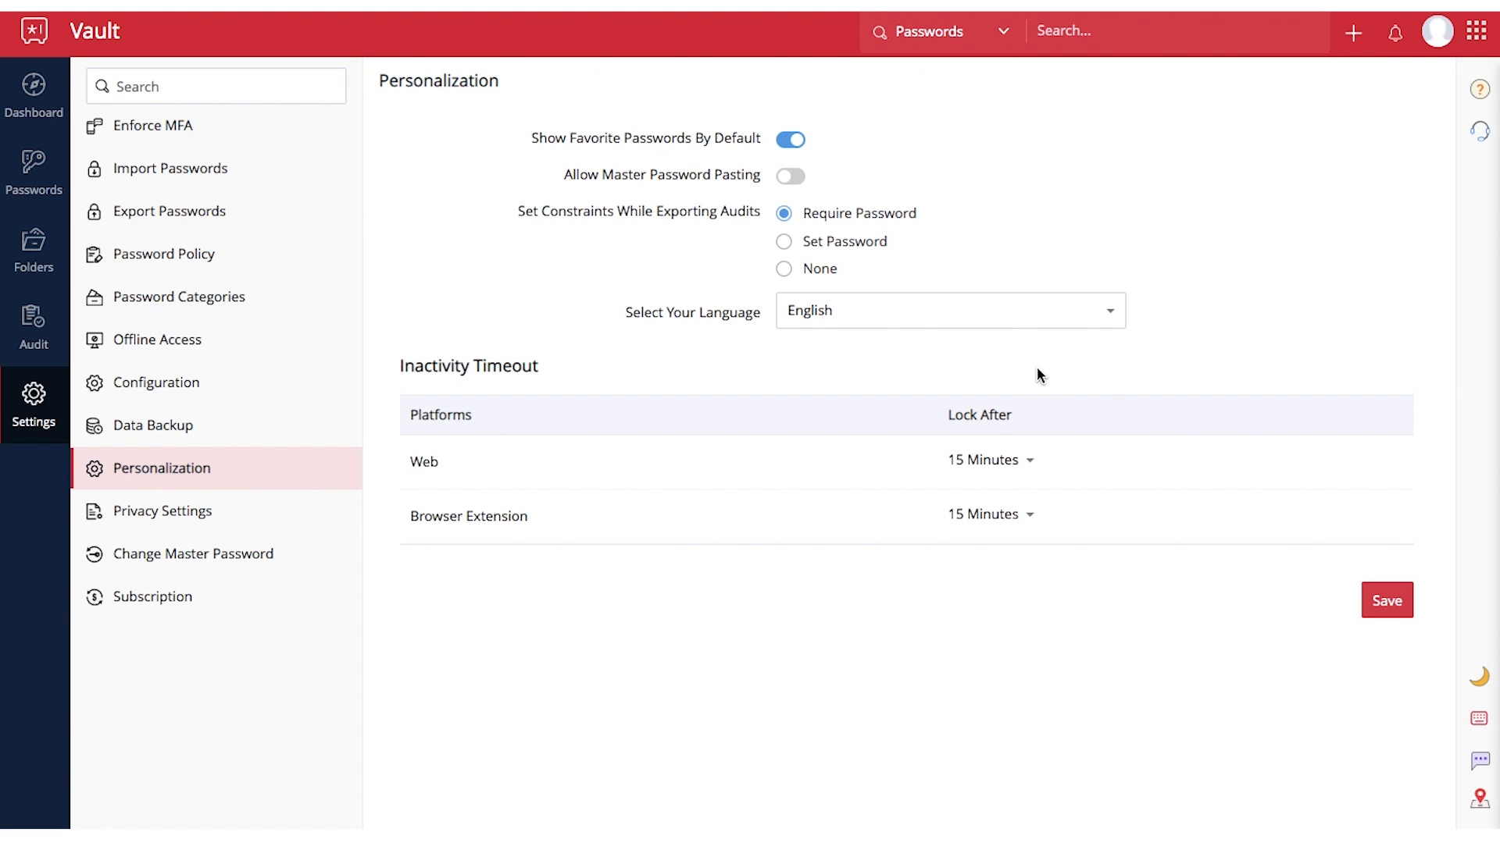
click(949, 310)
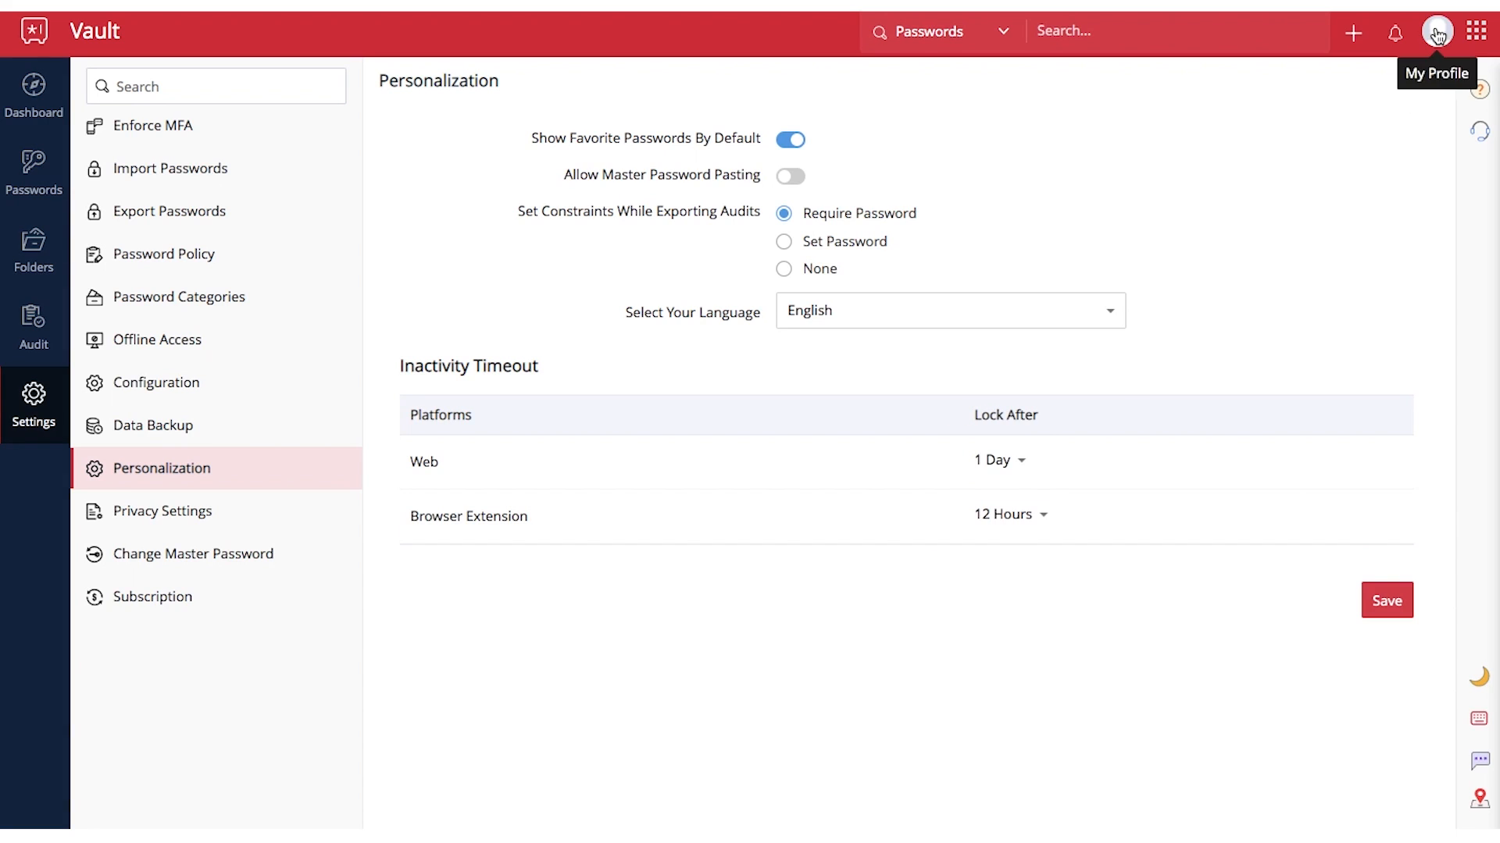
click(1437, 31)
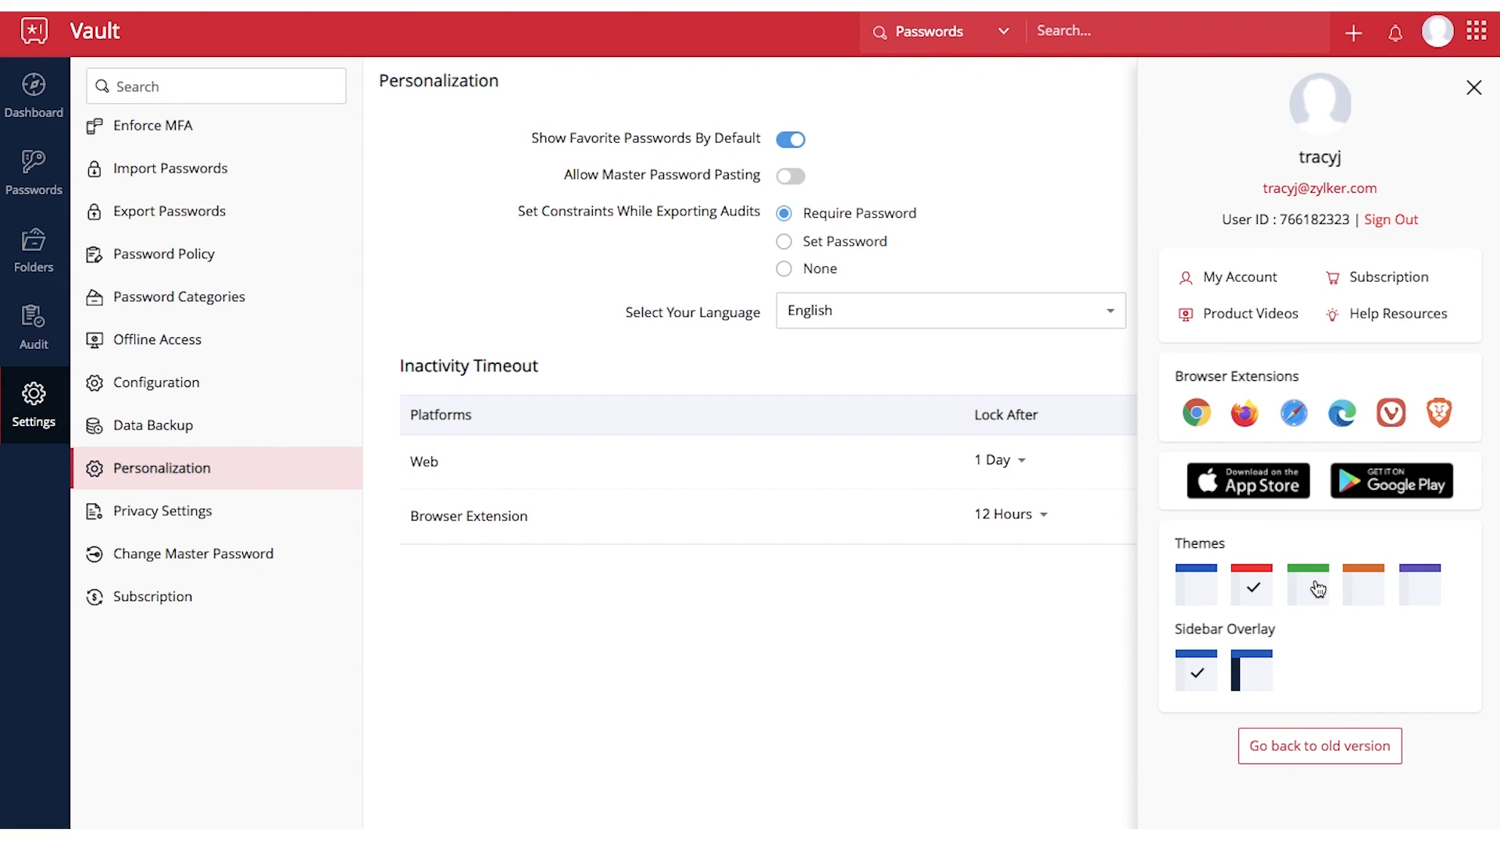
click(1195, 584)
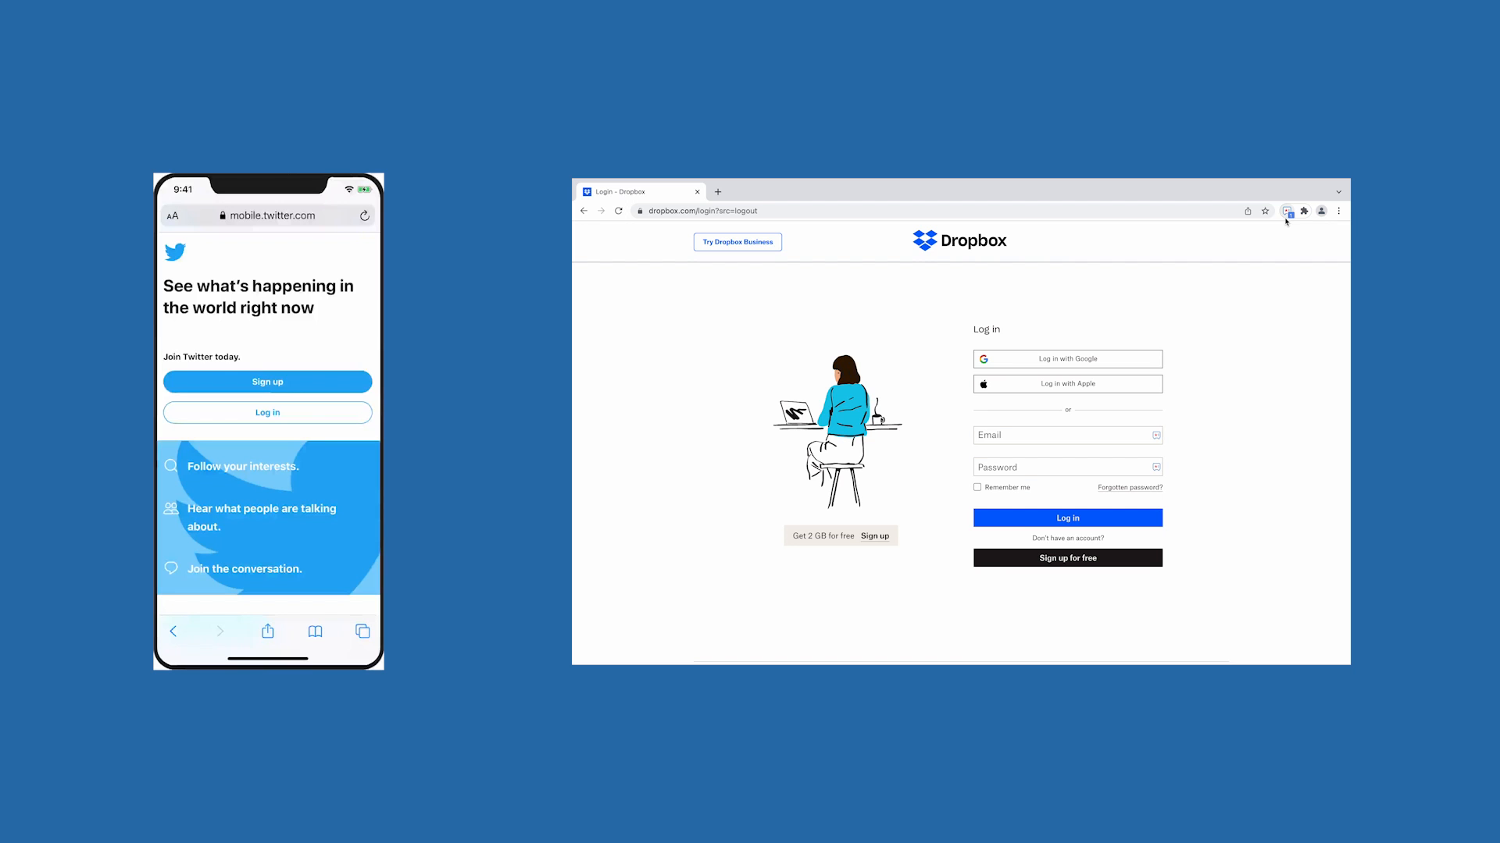
Apply the blue theme with the dark sidebar overlay and return to the All Passwords list.
click(1287, 210)
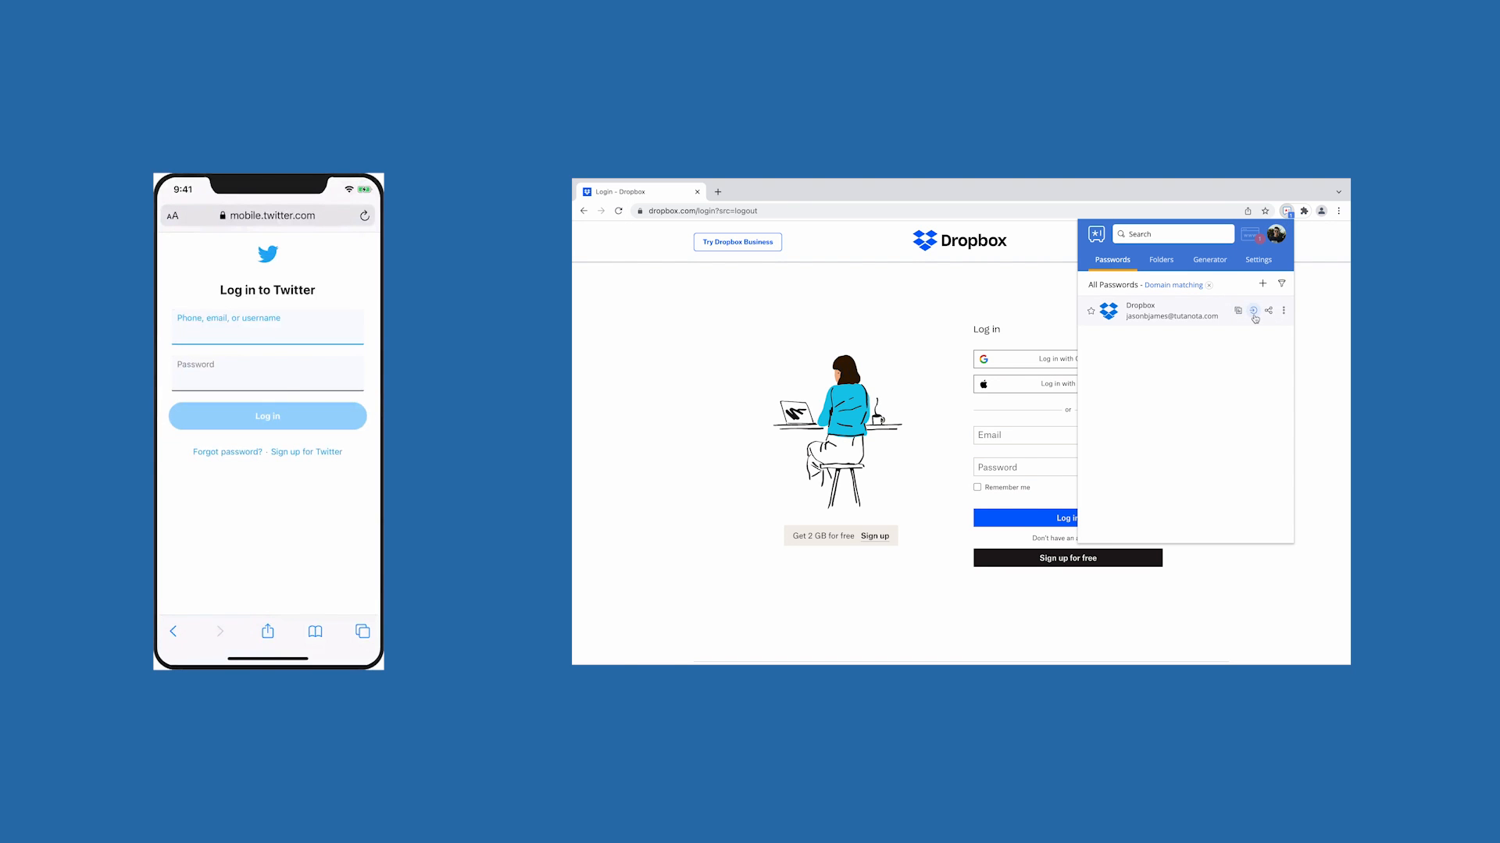
click(1254, 311)
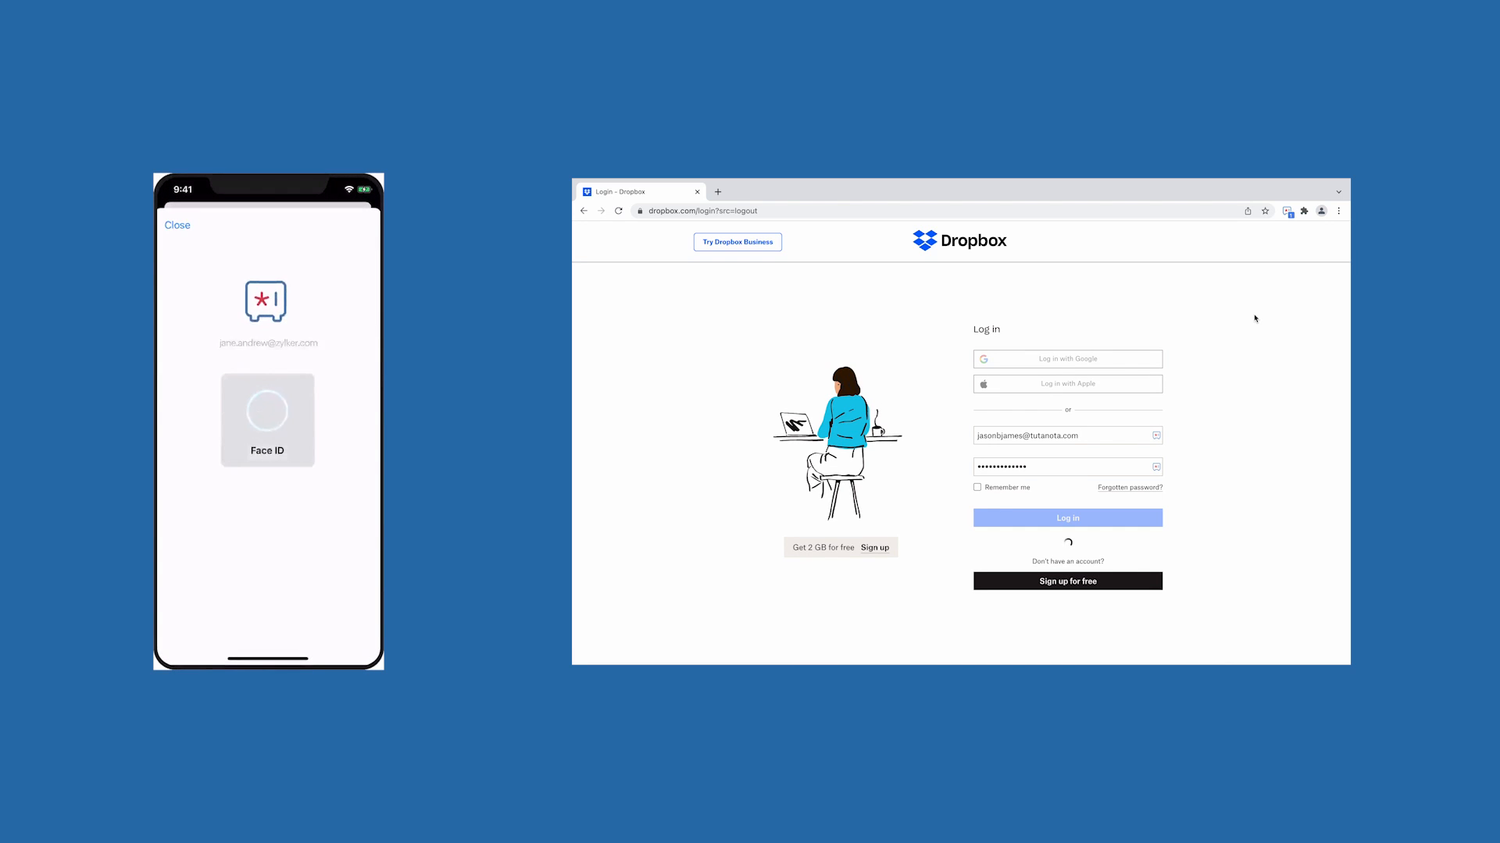
click(1066, 517)
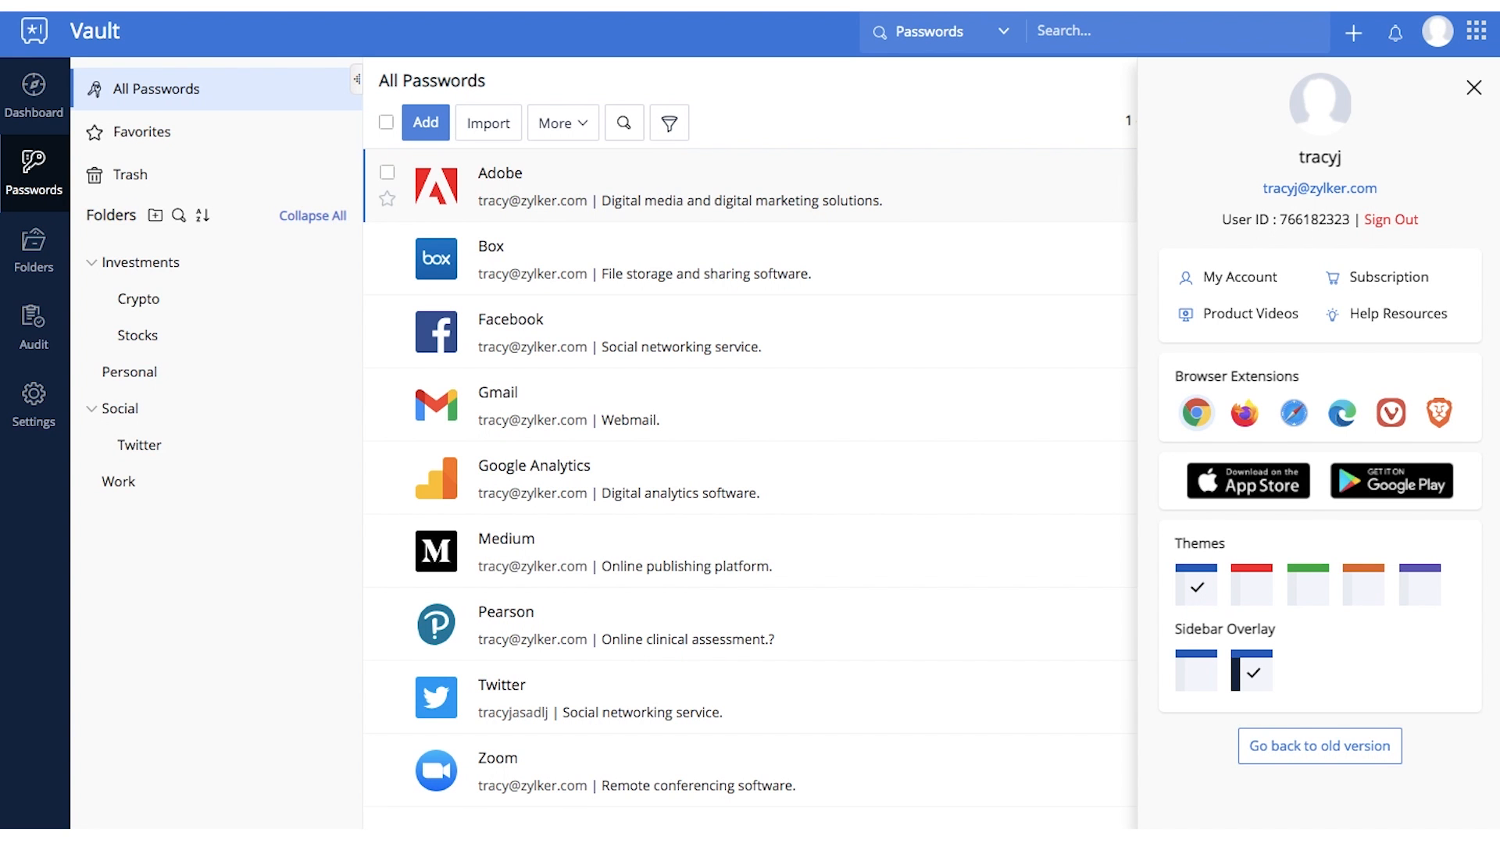
mouse_move(1244, 414)
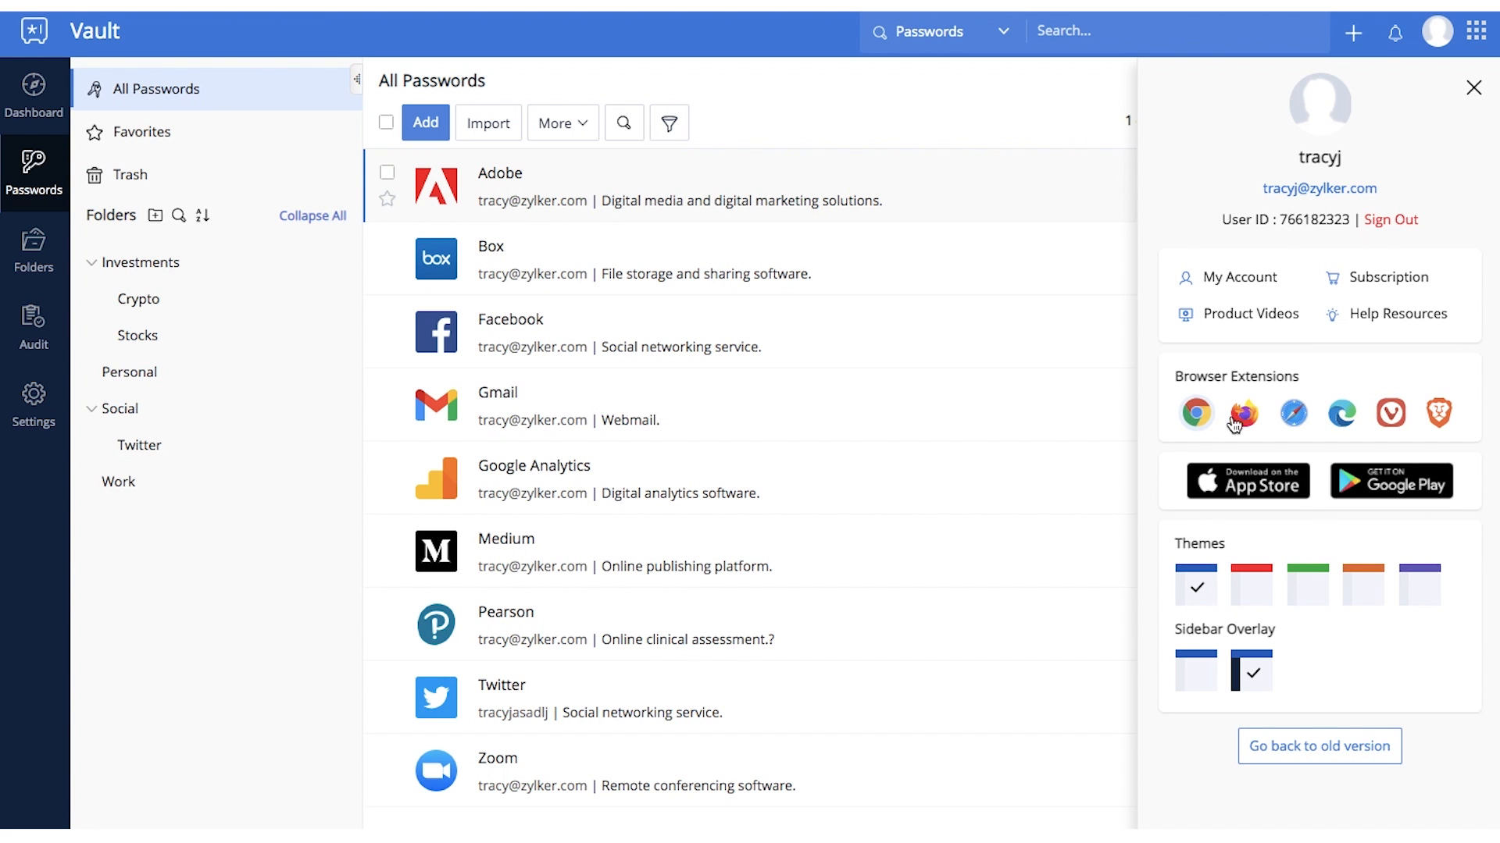